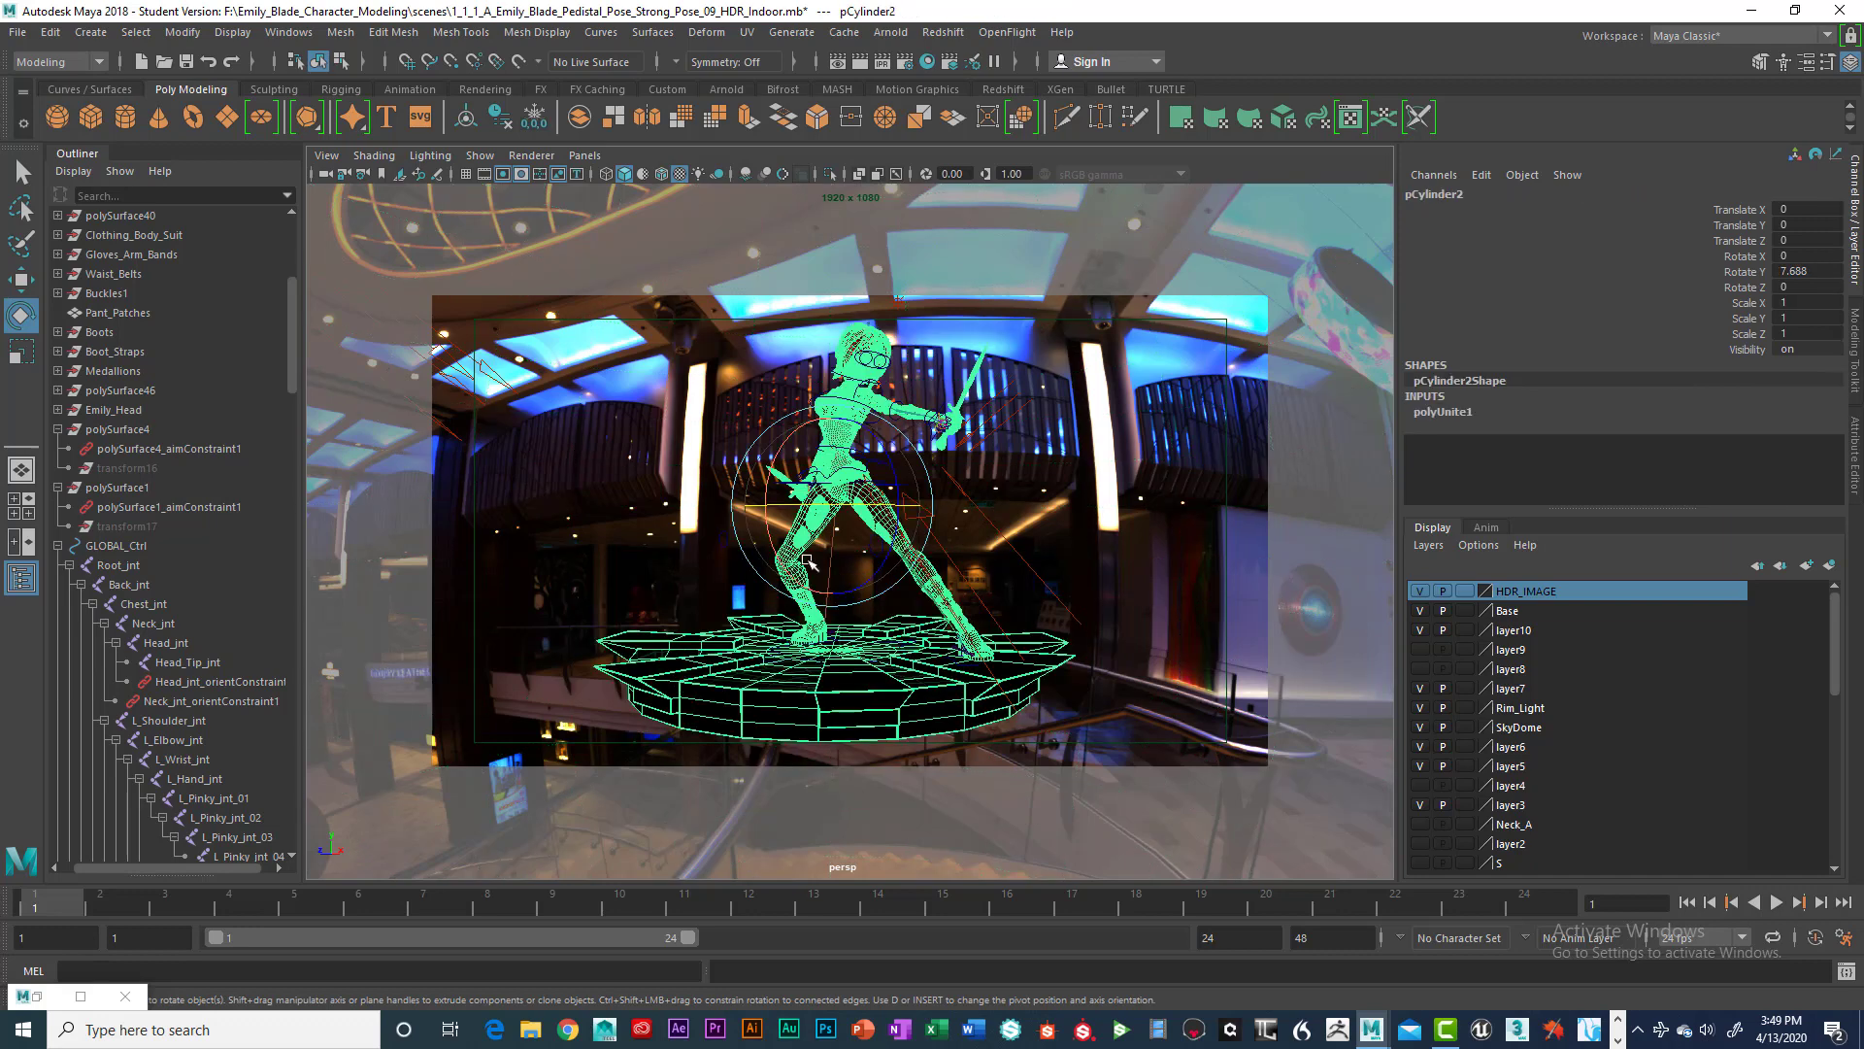
Step: Rotate the pedestal slightly in Y, return to frame 1, and extend the timeline to 400 frames
left_click_drag(809, 565, 1113, 687)
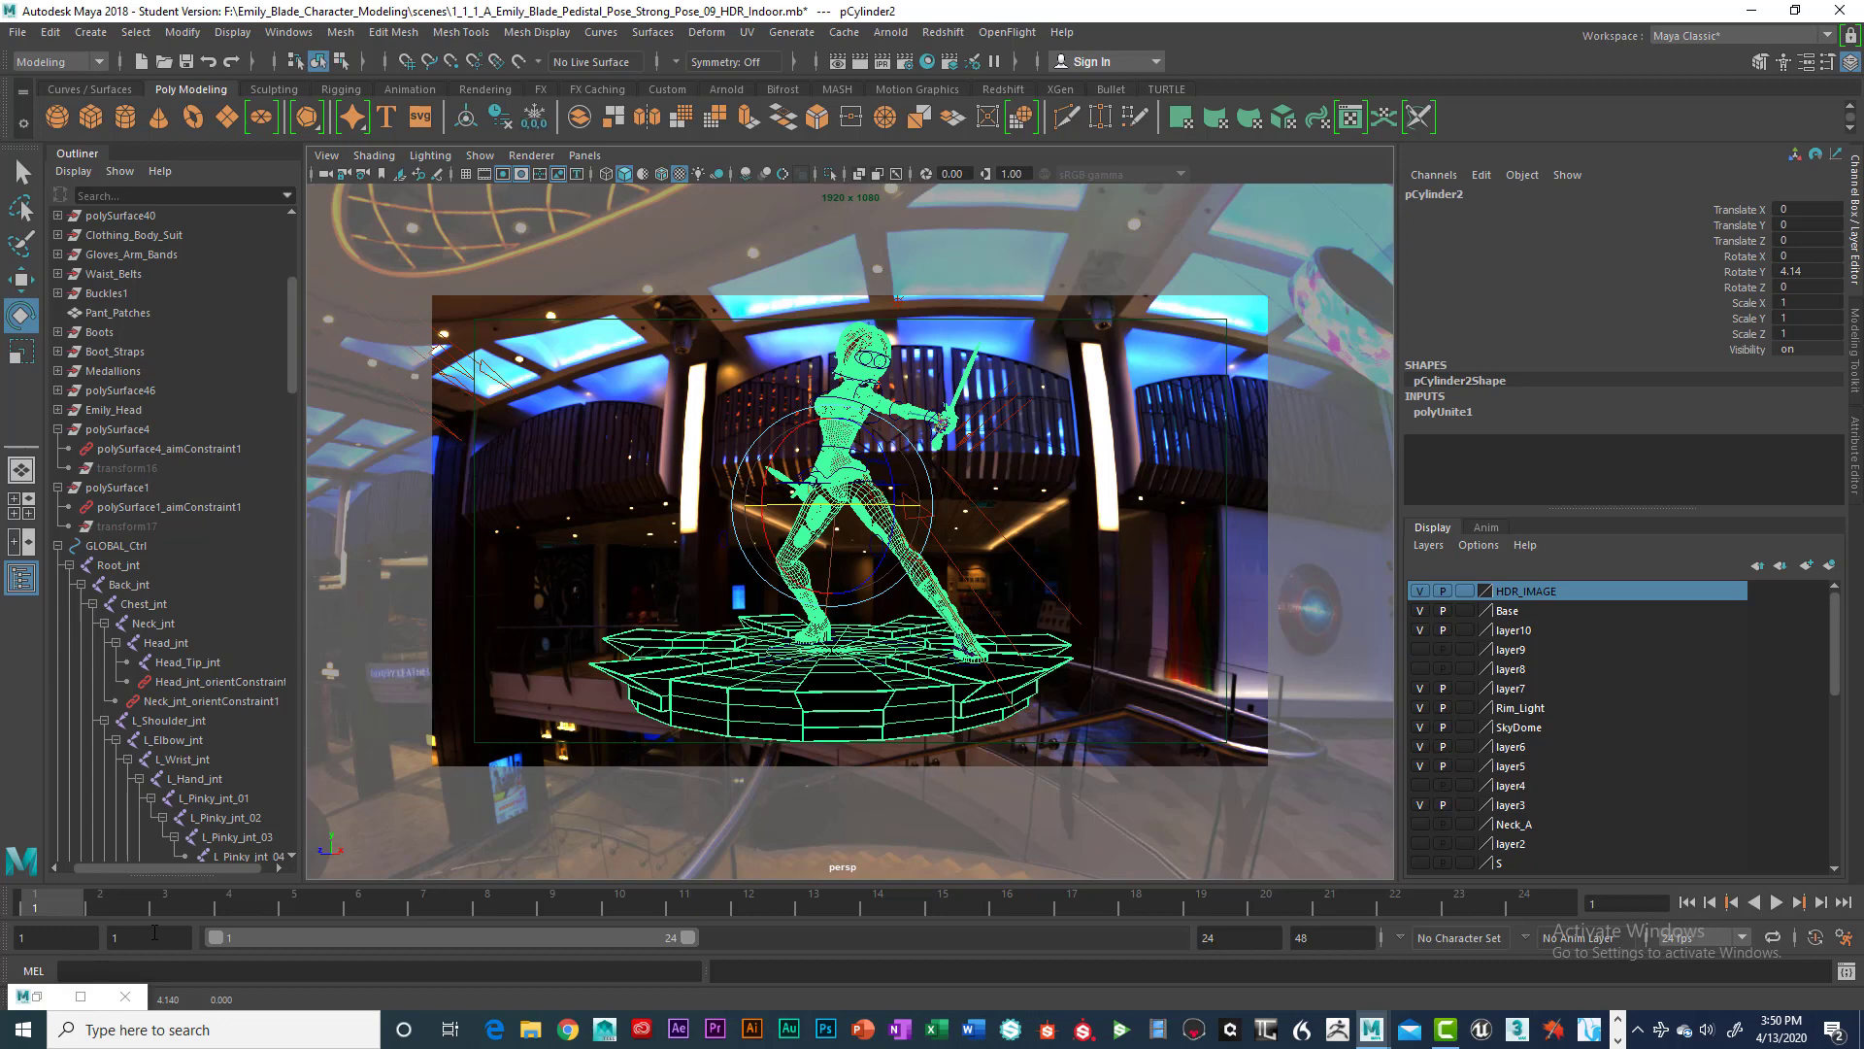
mouse_move(65, 910)
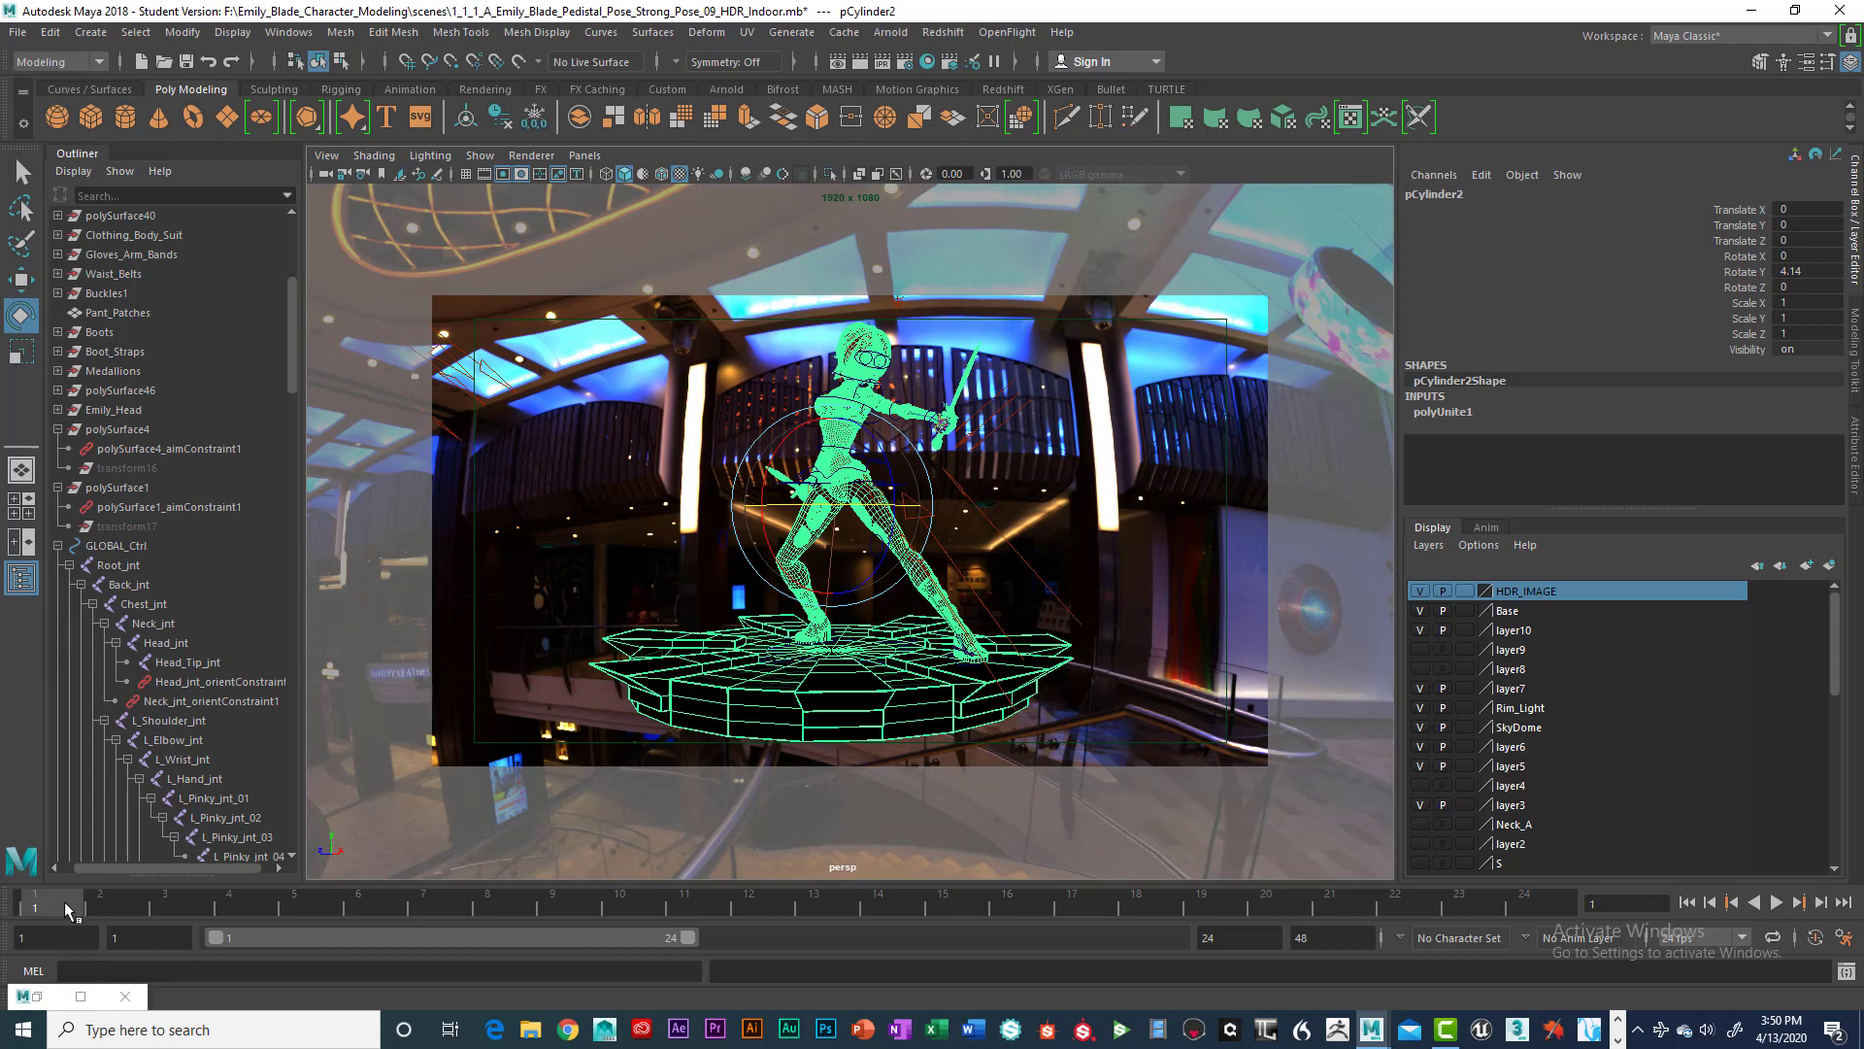
left_click(1238, 938)
type("400")
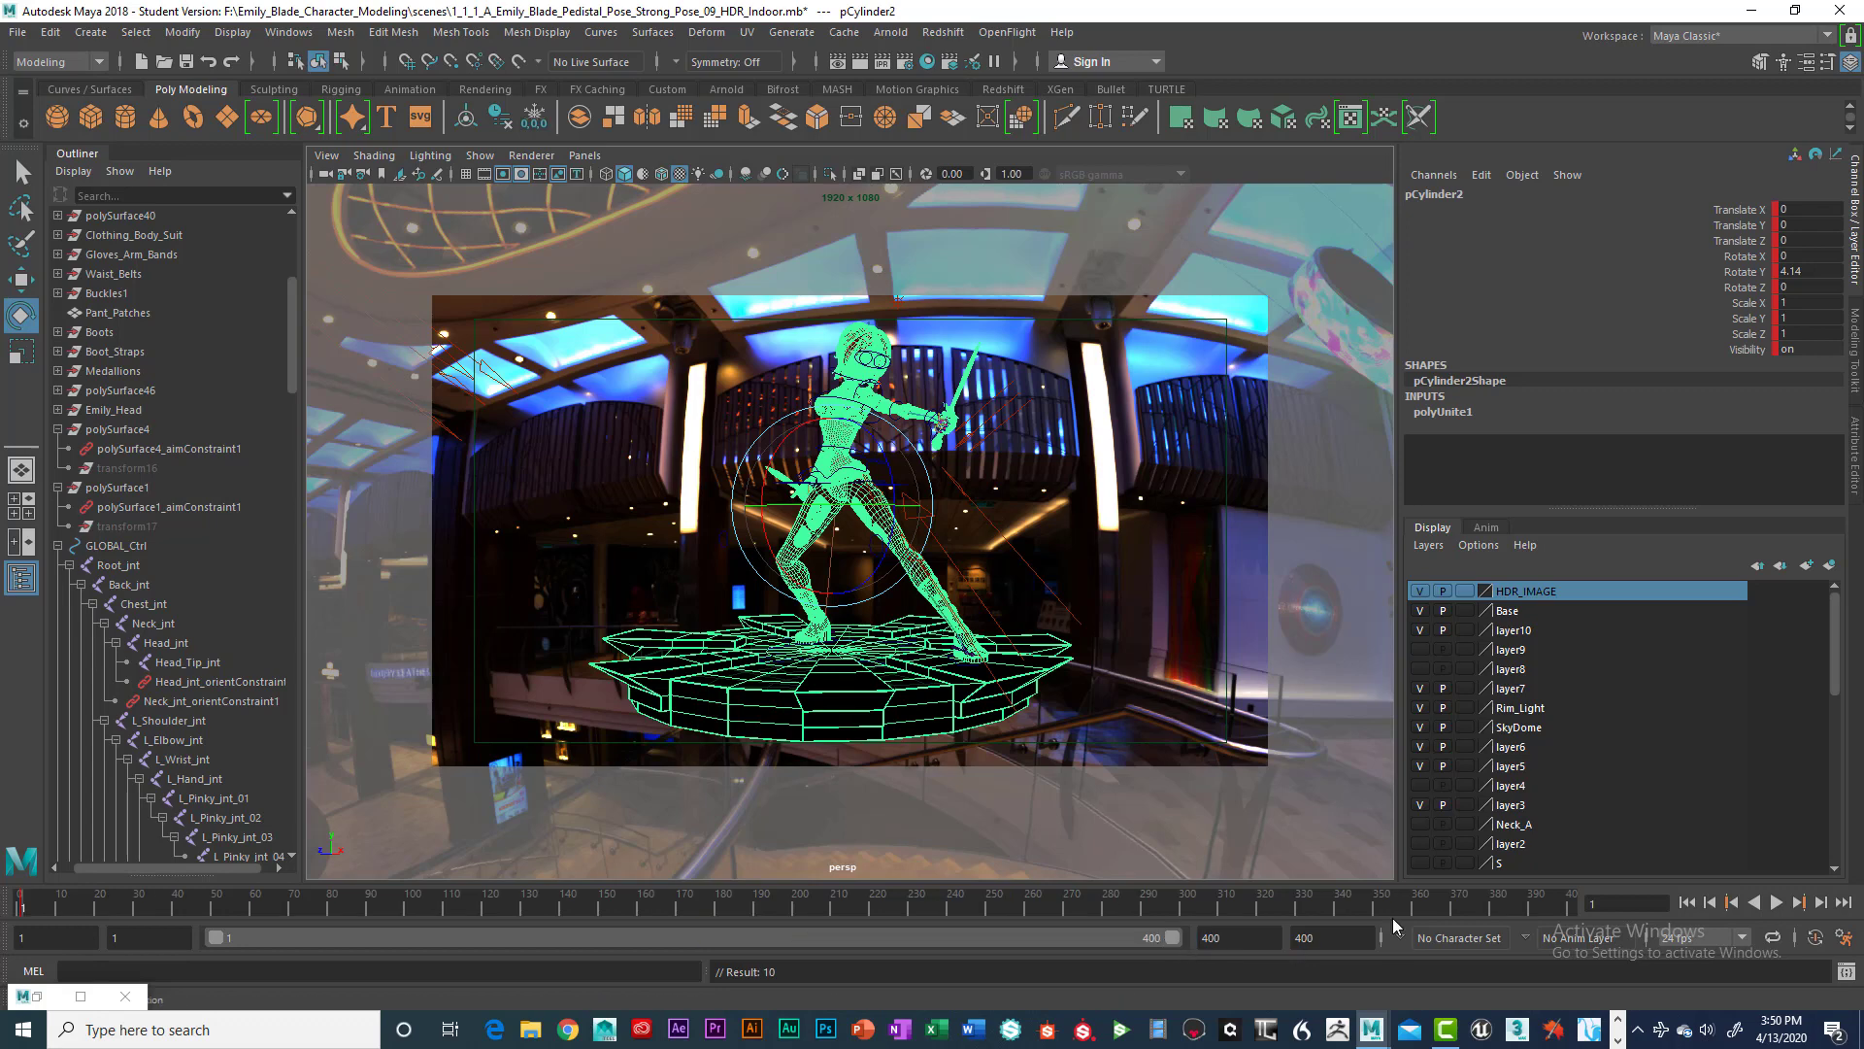
left_click(1236, 937)
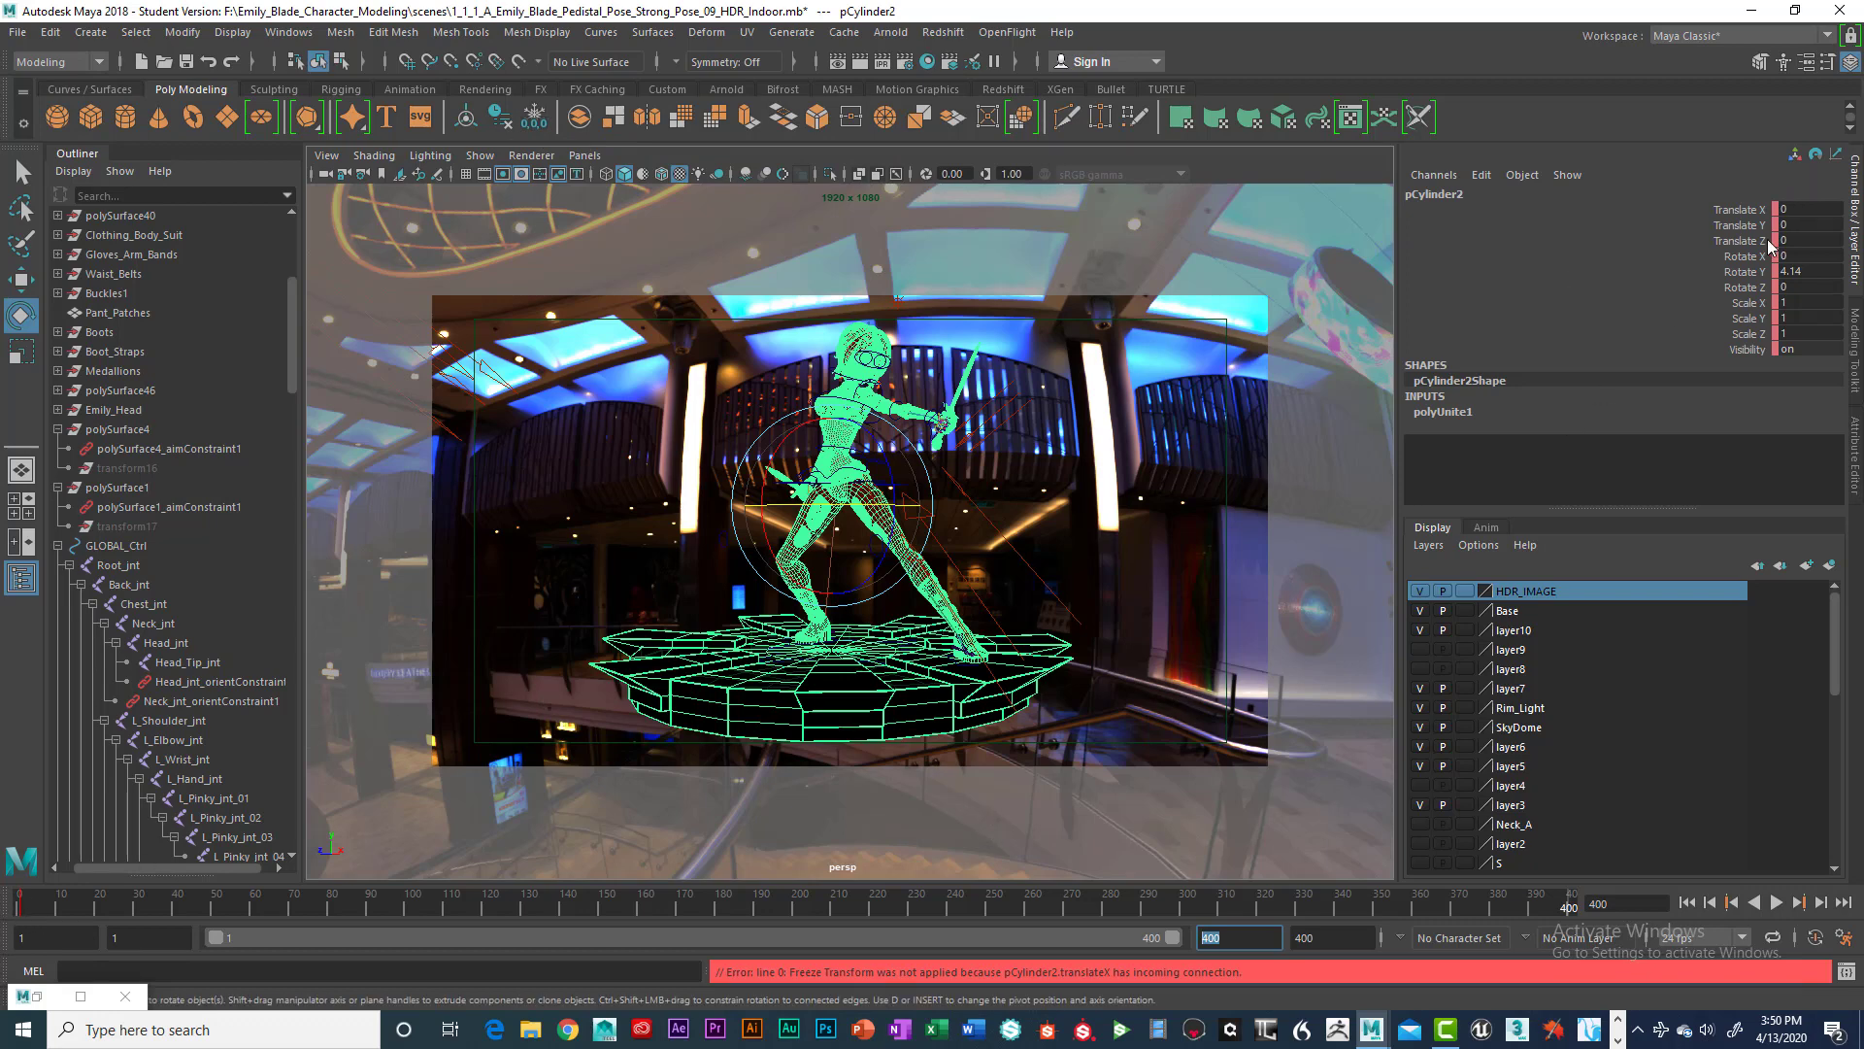
mouse_move(9, 909)
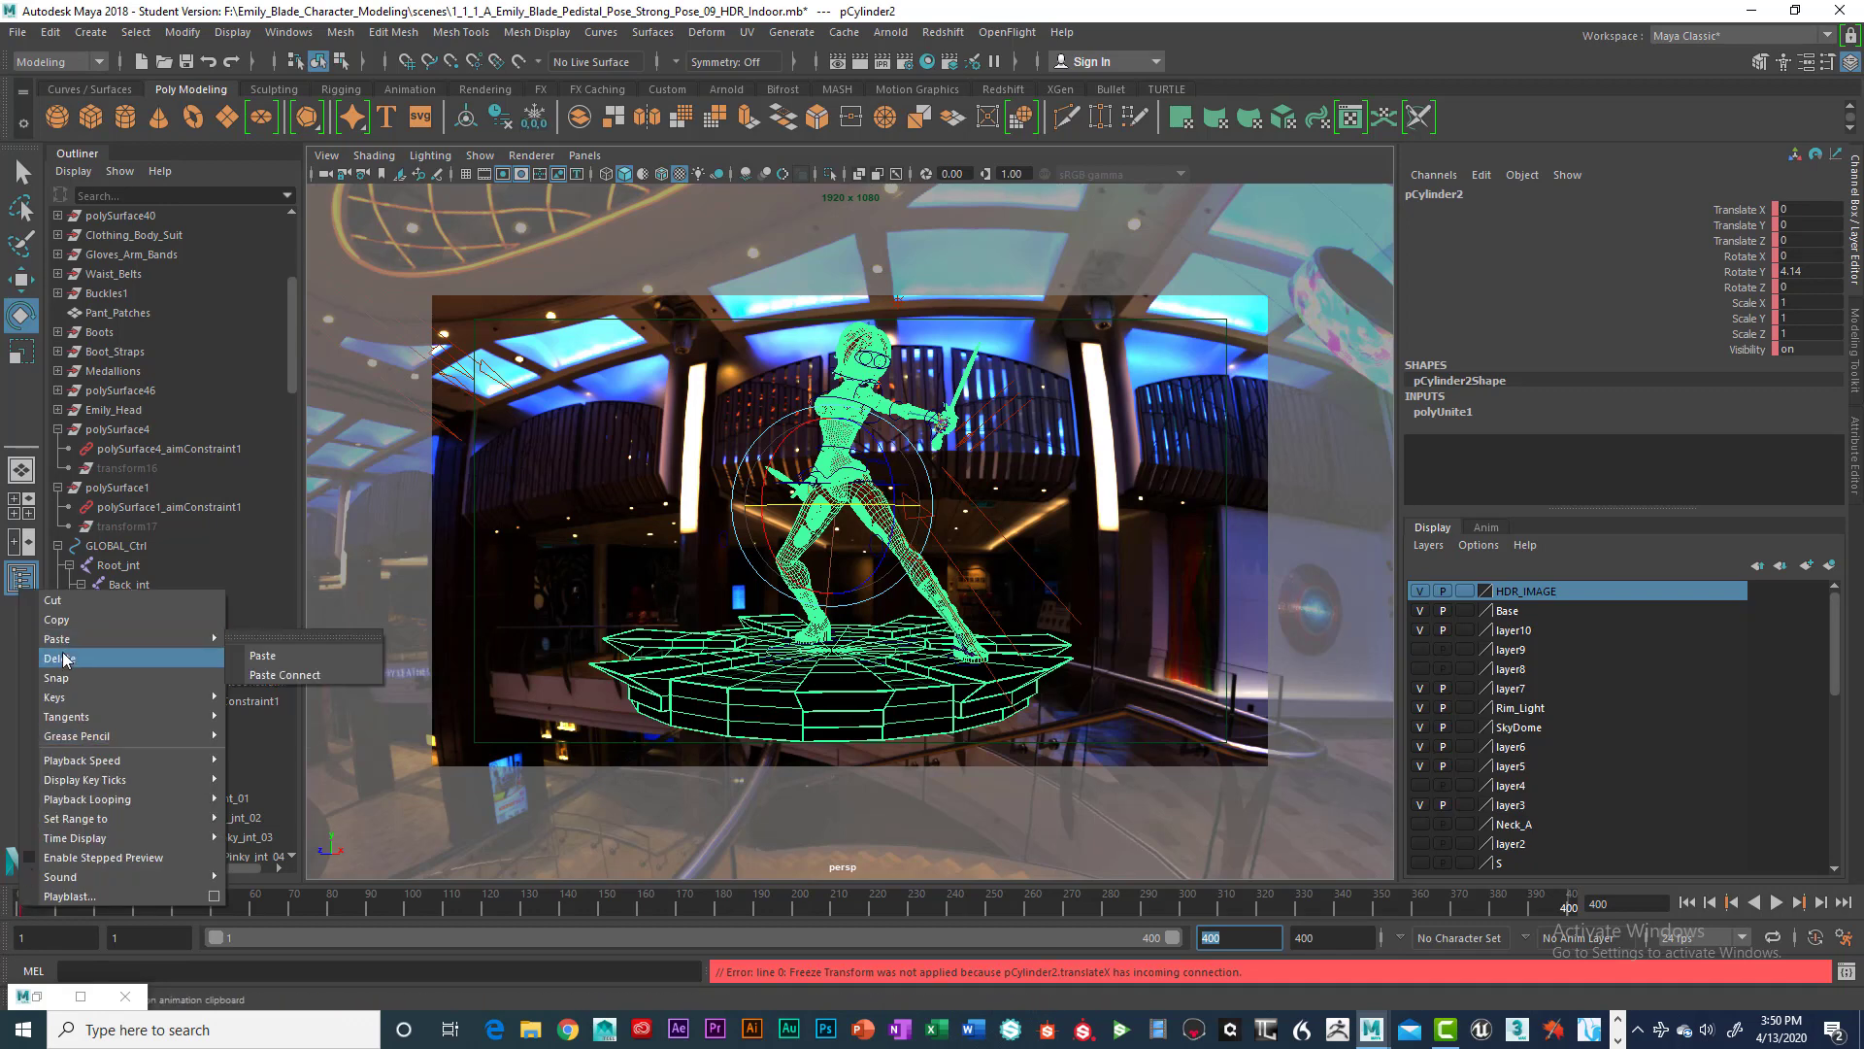
mouse_move(60, 657)
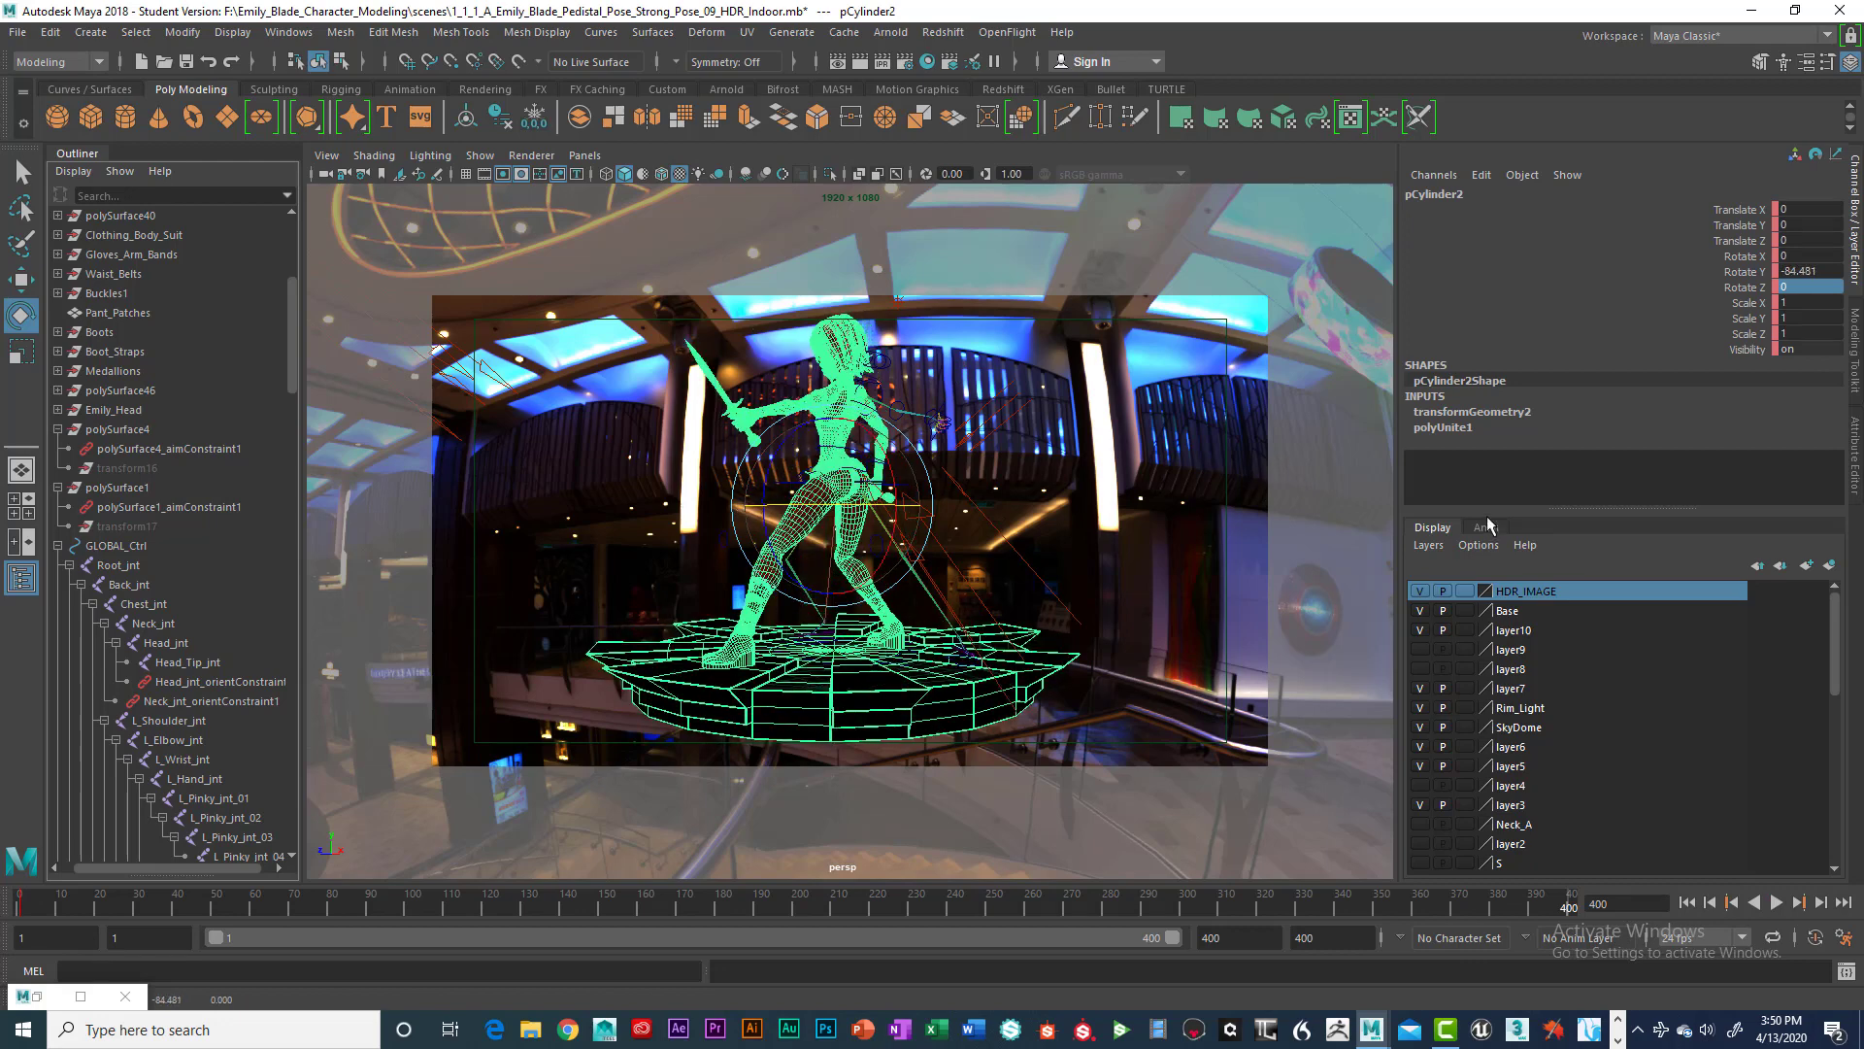
Step: At frame 400, enter -359 for the pedestal's Rotate Y and key it
left_click(1801, 271)
type("-359")
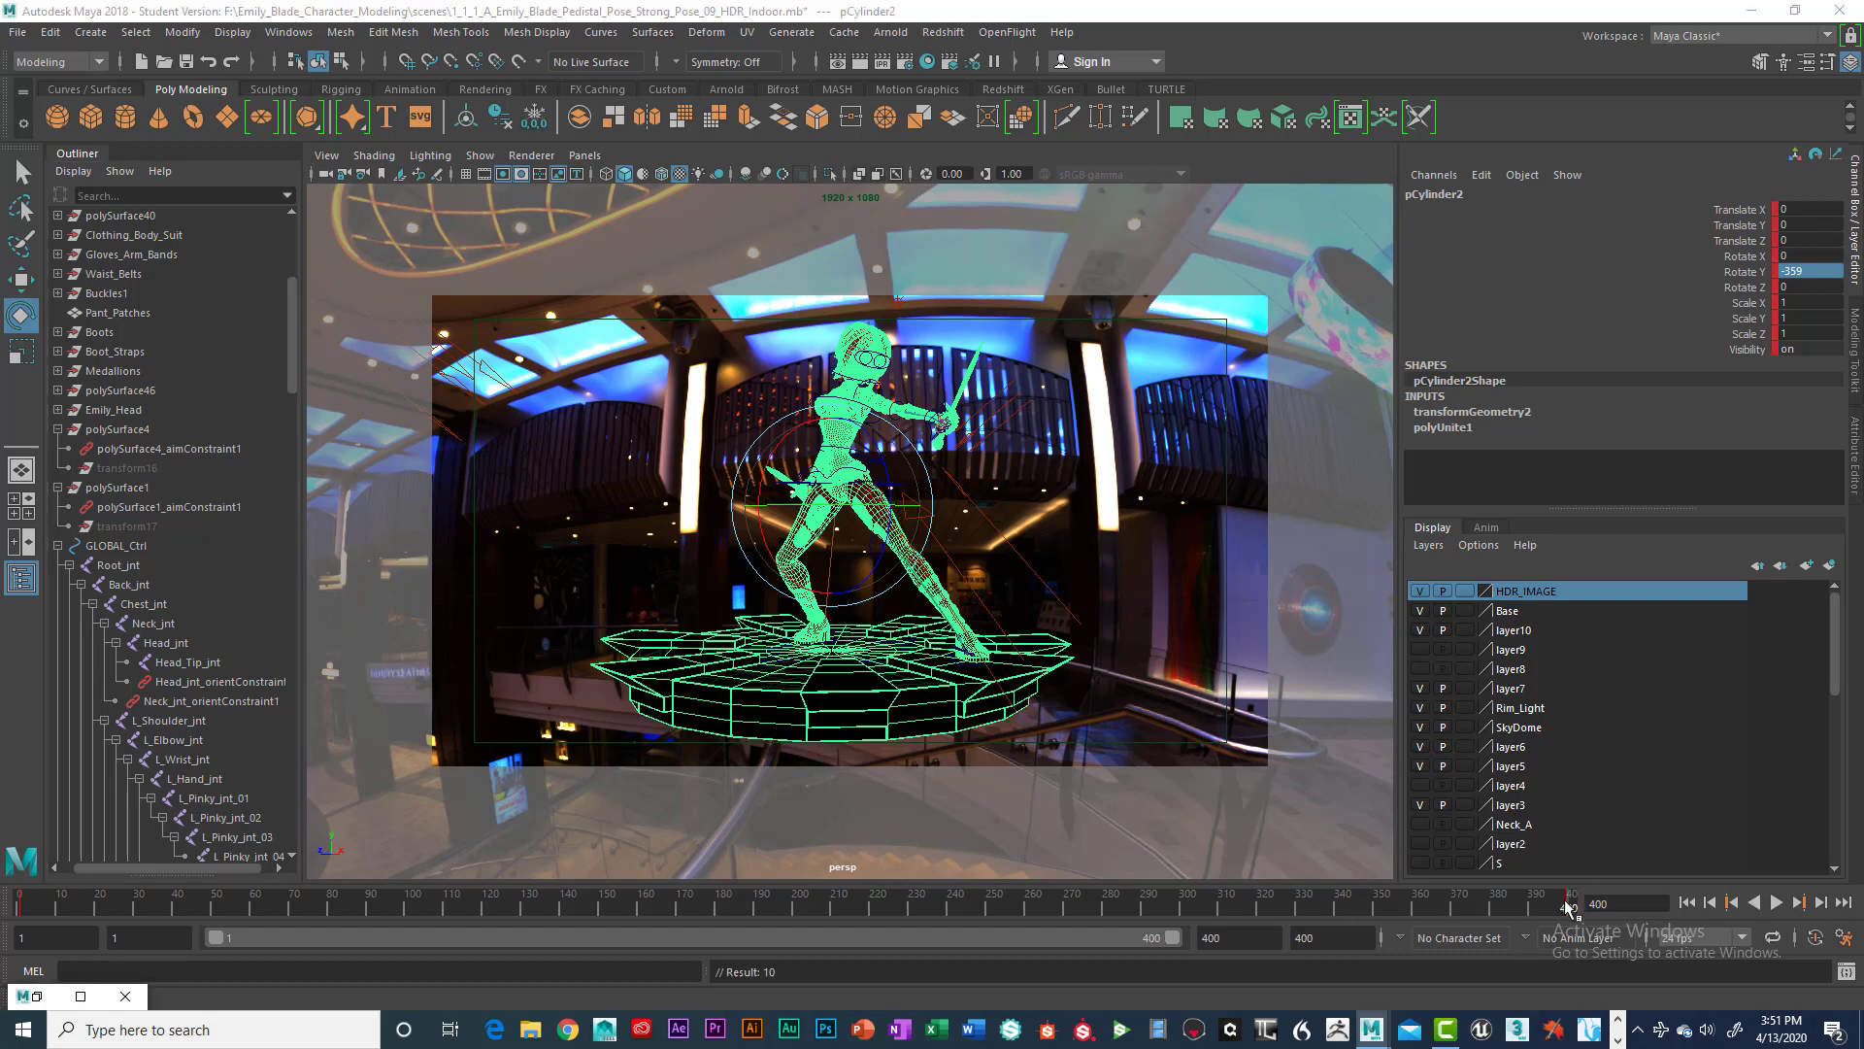
left_click(1775, 901)
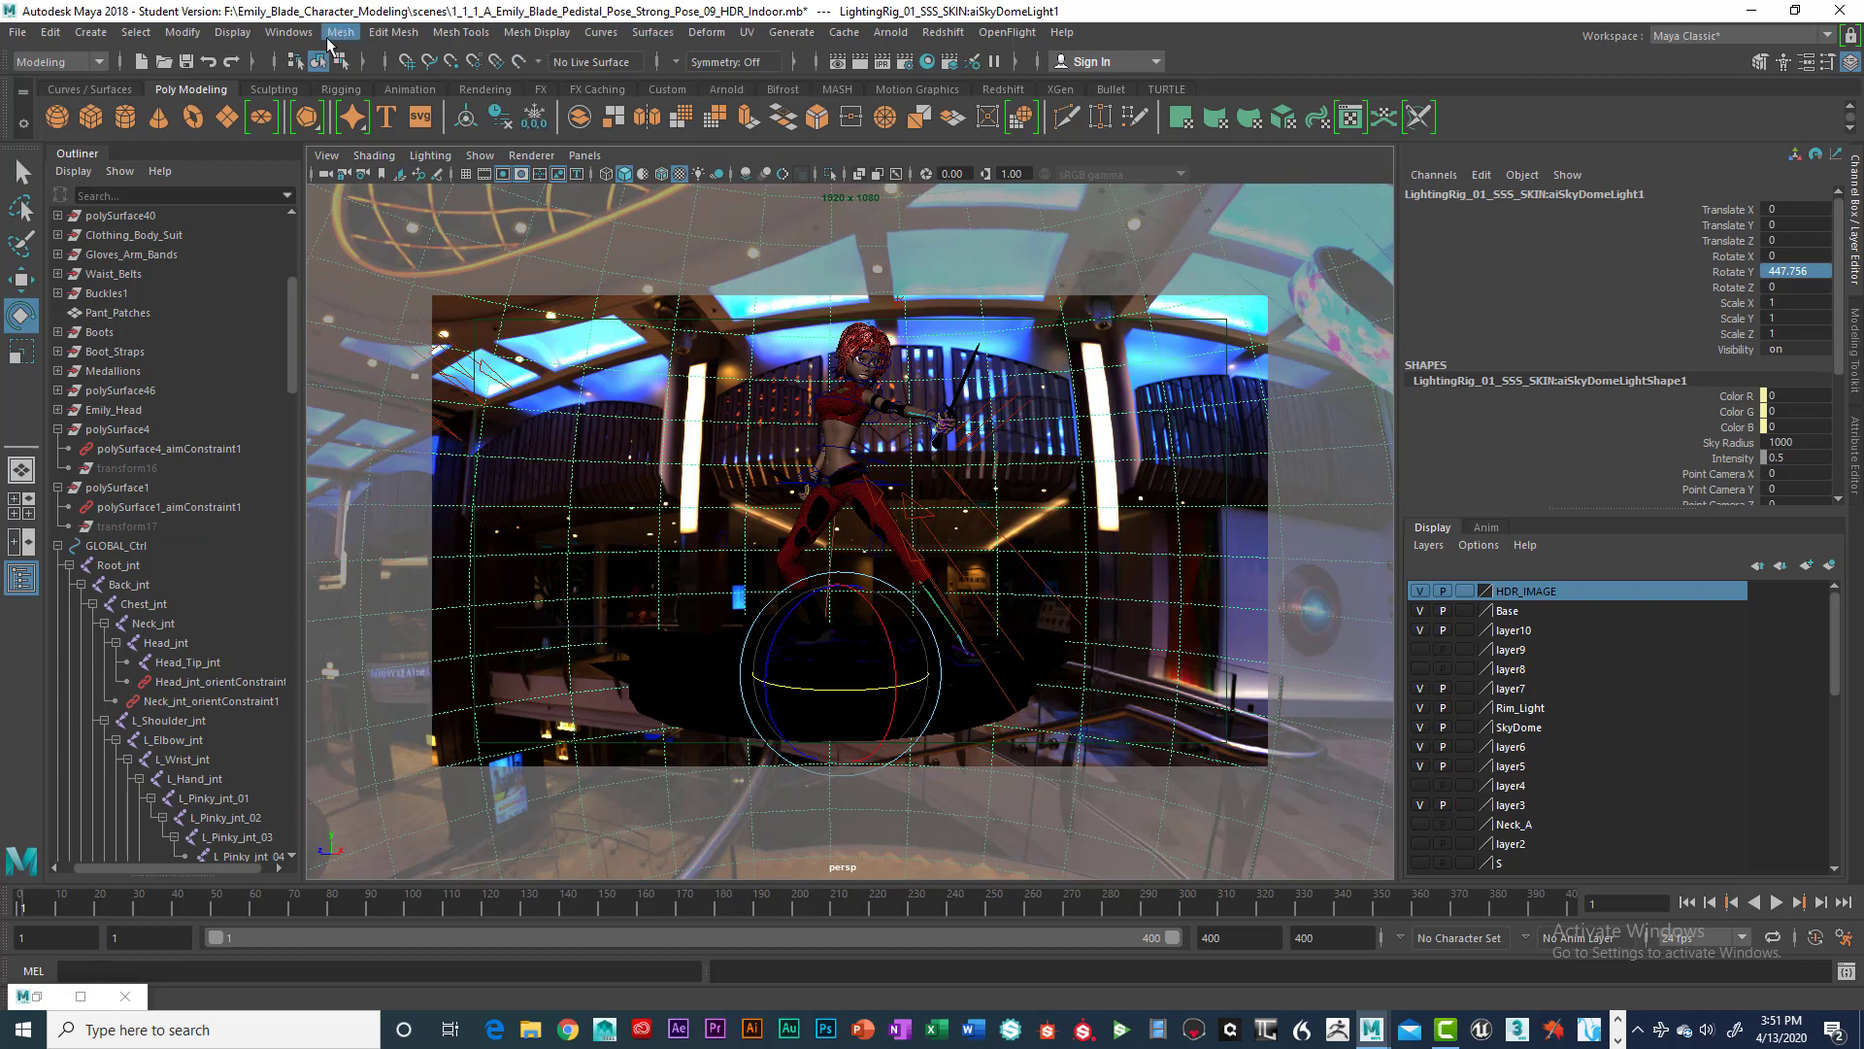
Step: Give the pedestal's rotation curve linear tangents in the Graph Editor, then close it
left_click(287, 32)
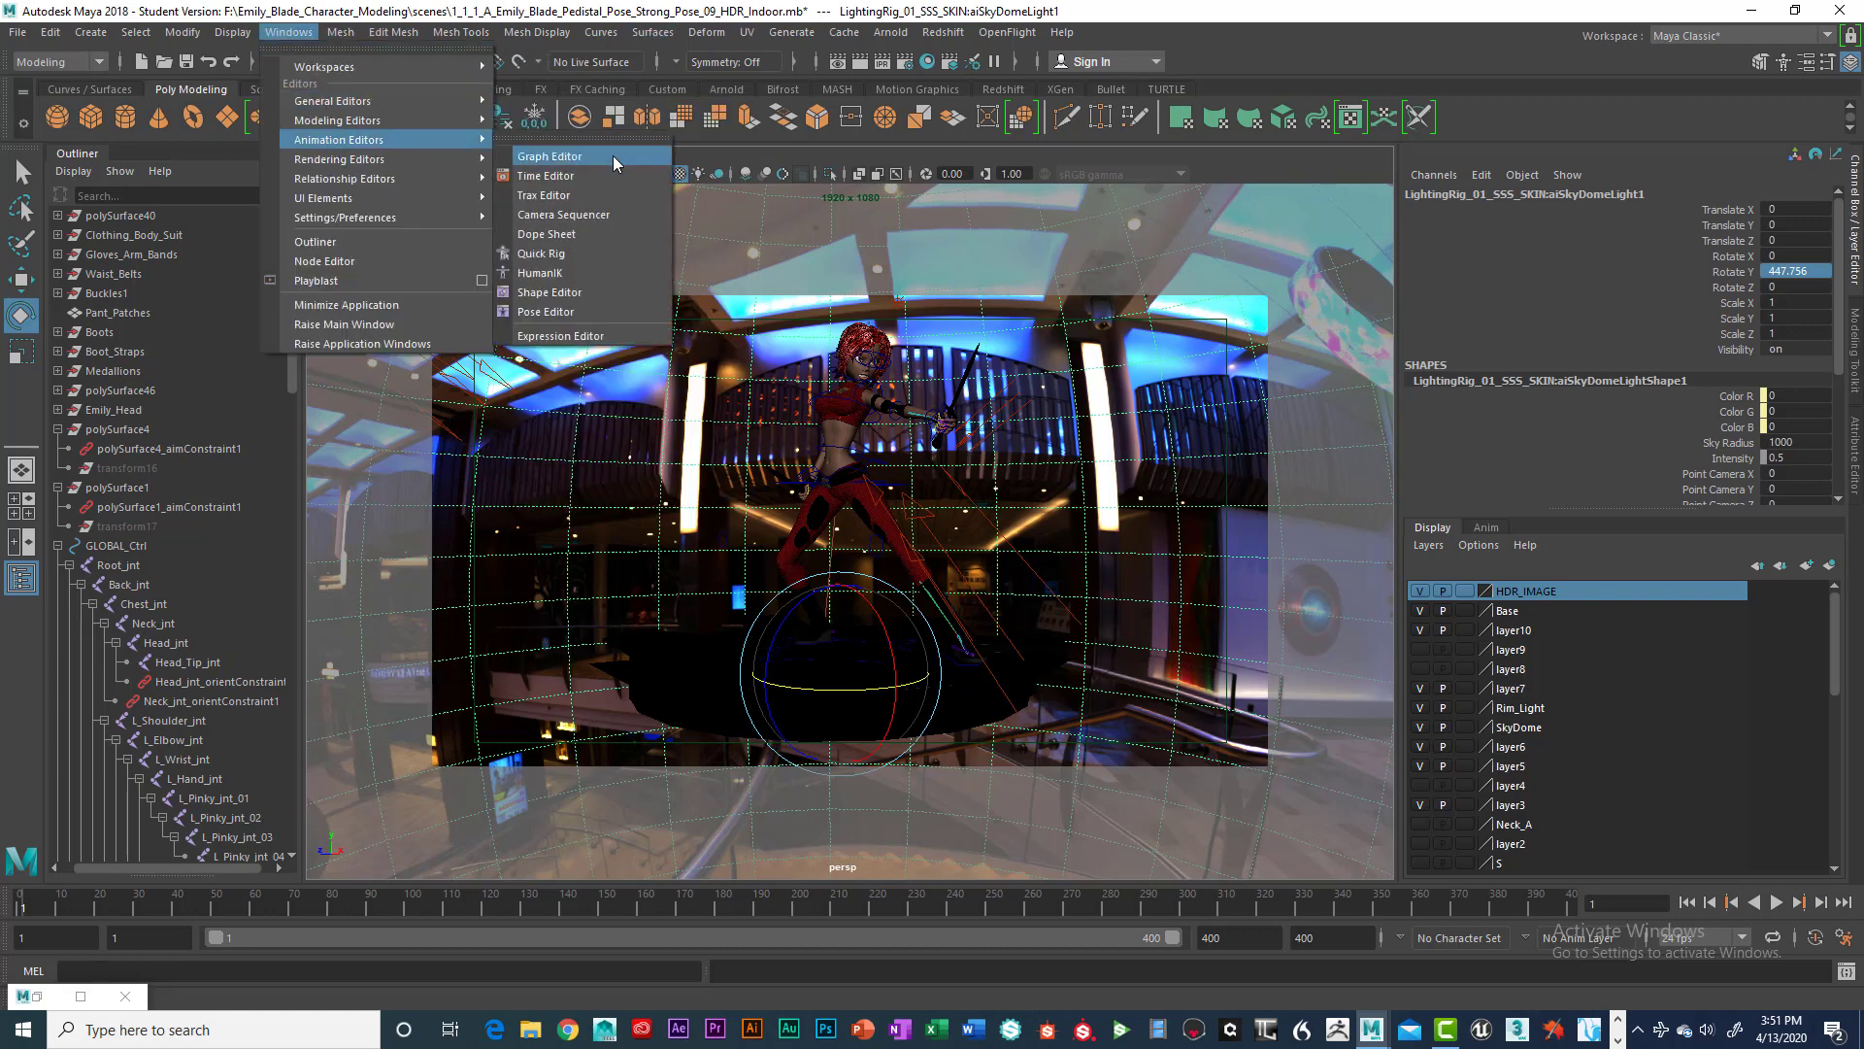
left_click(550, 156)
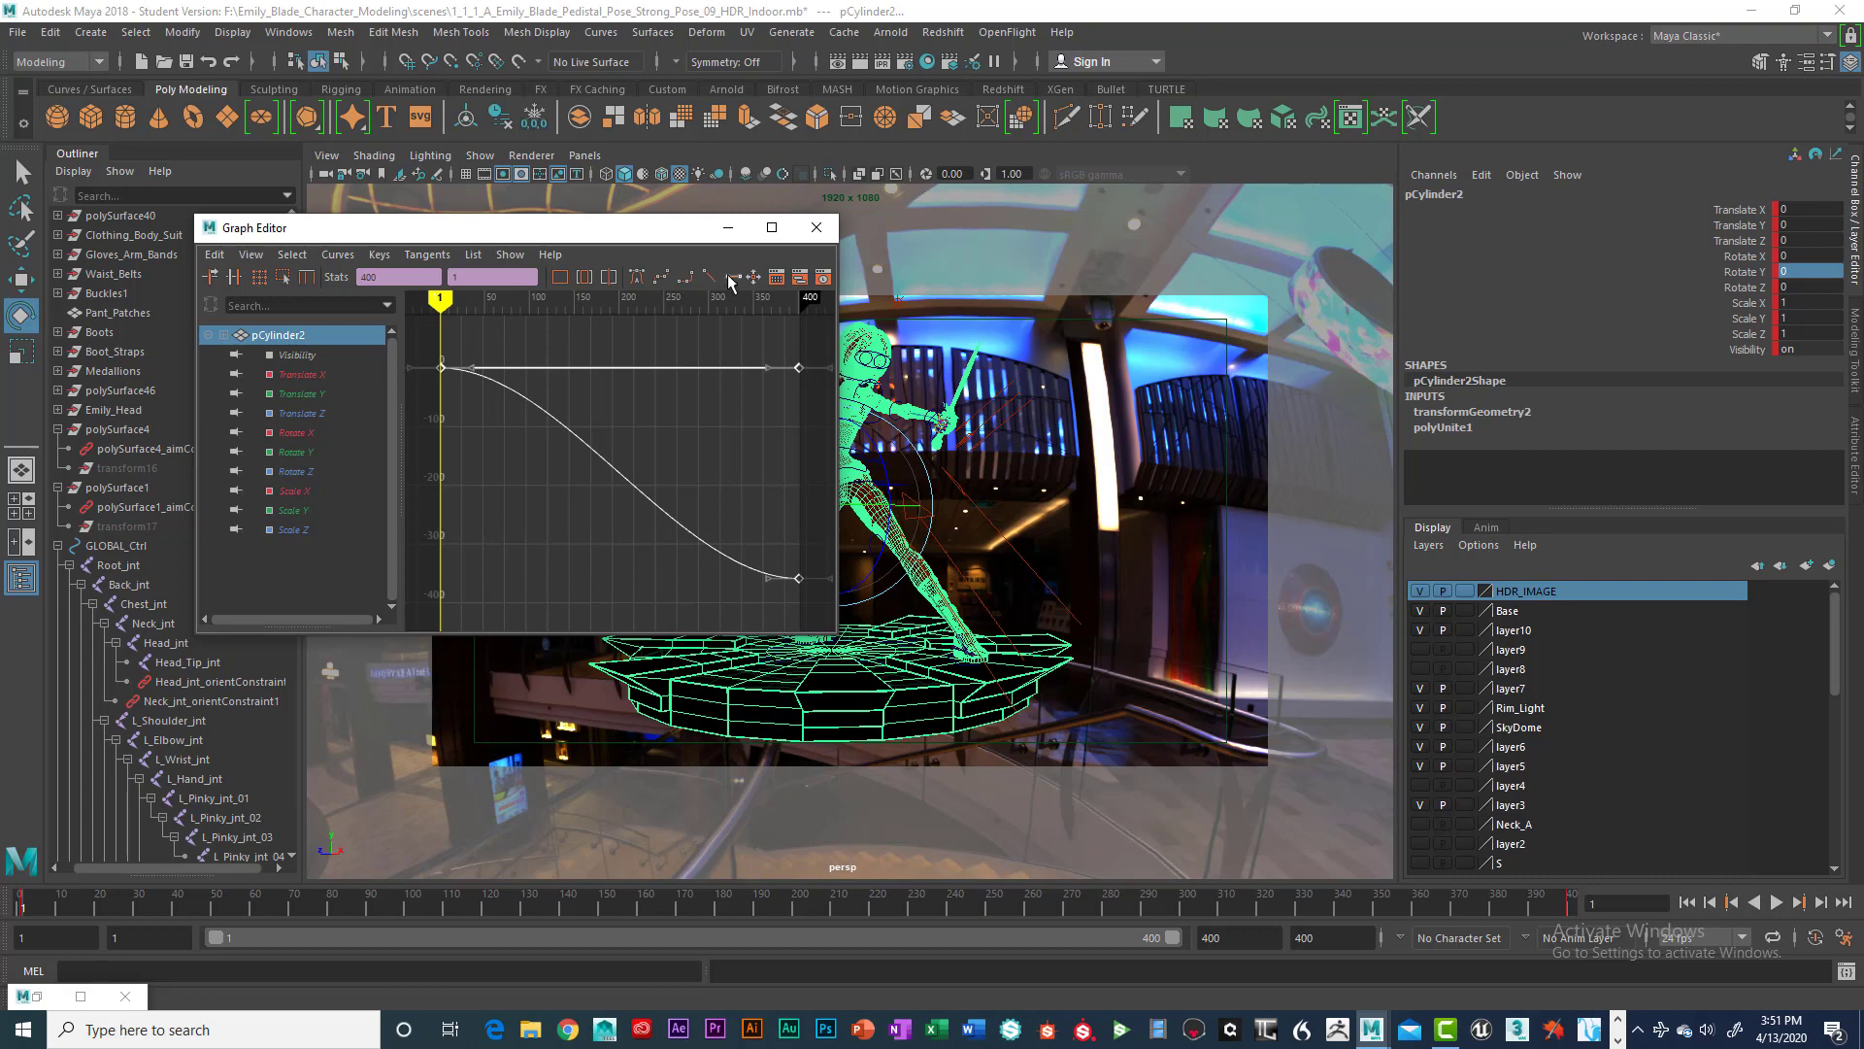
left_click(732, 277)
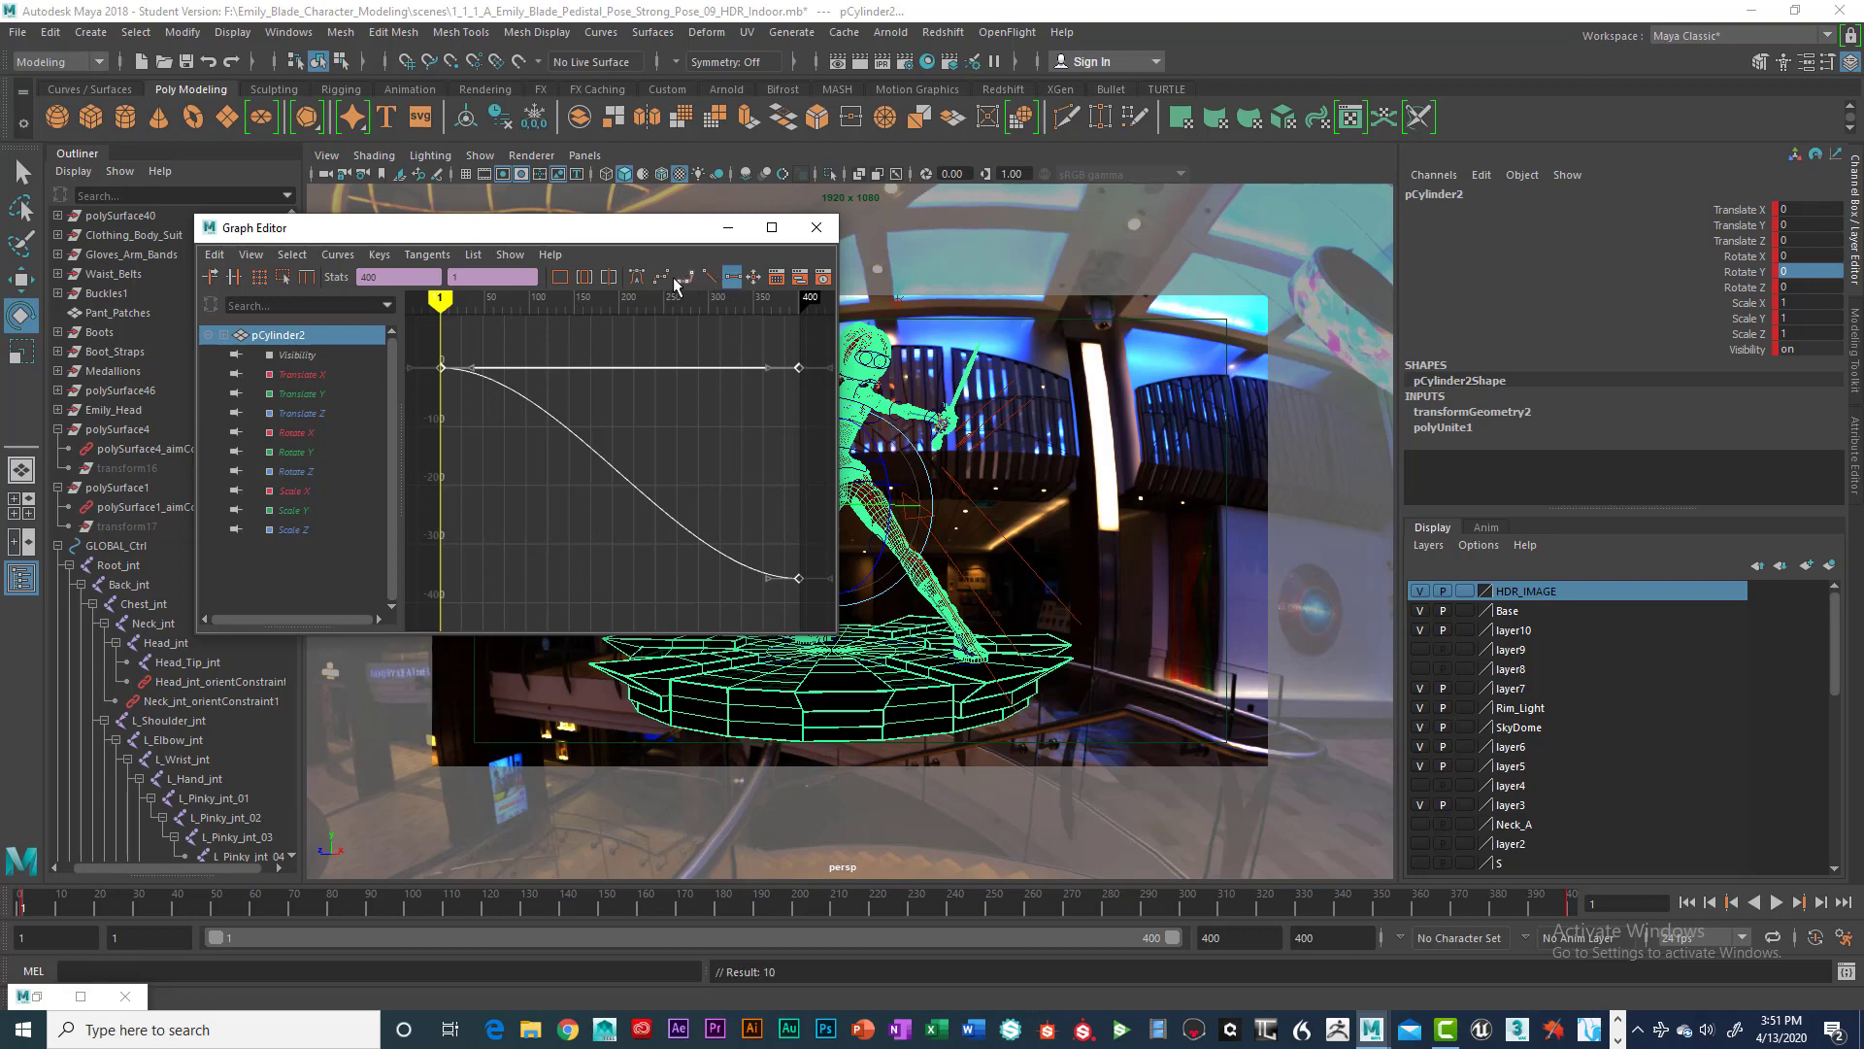
mouse_move(714, 295)
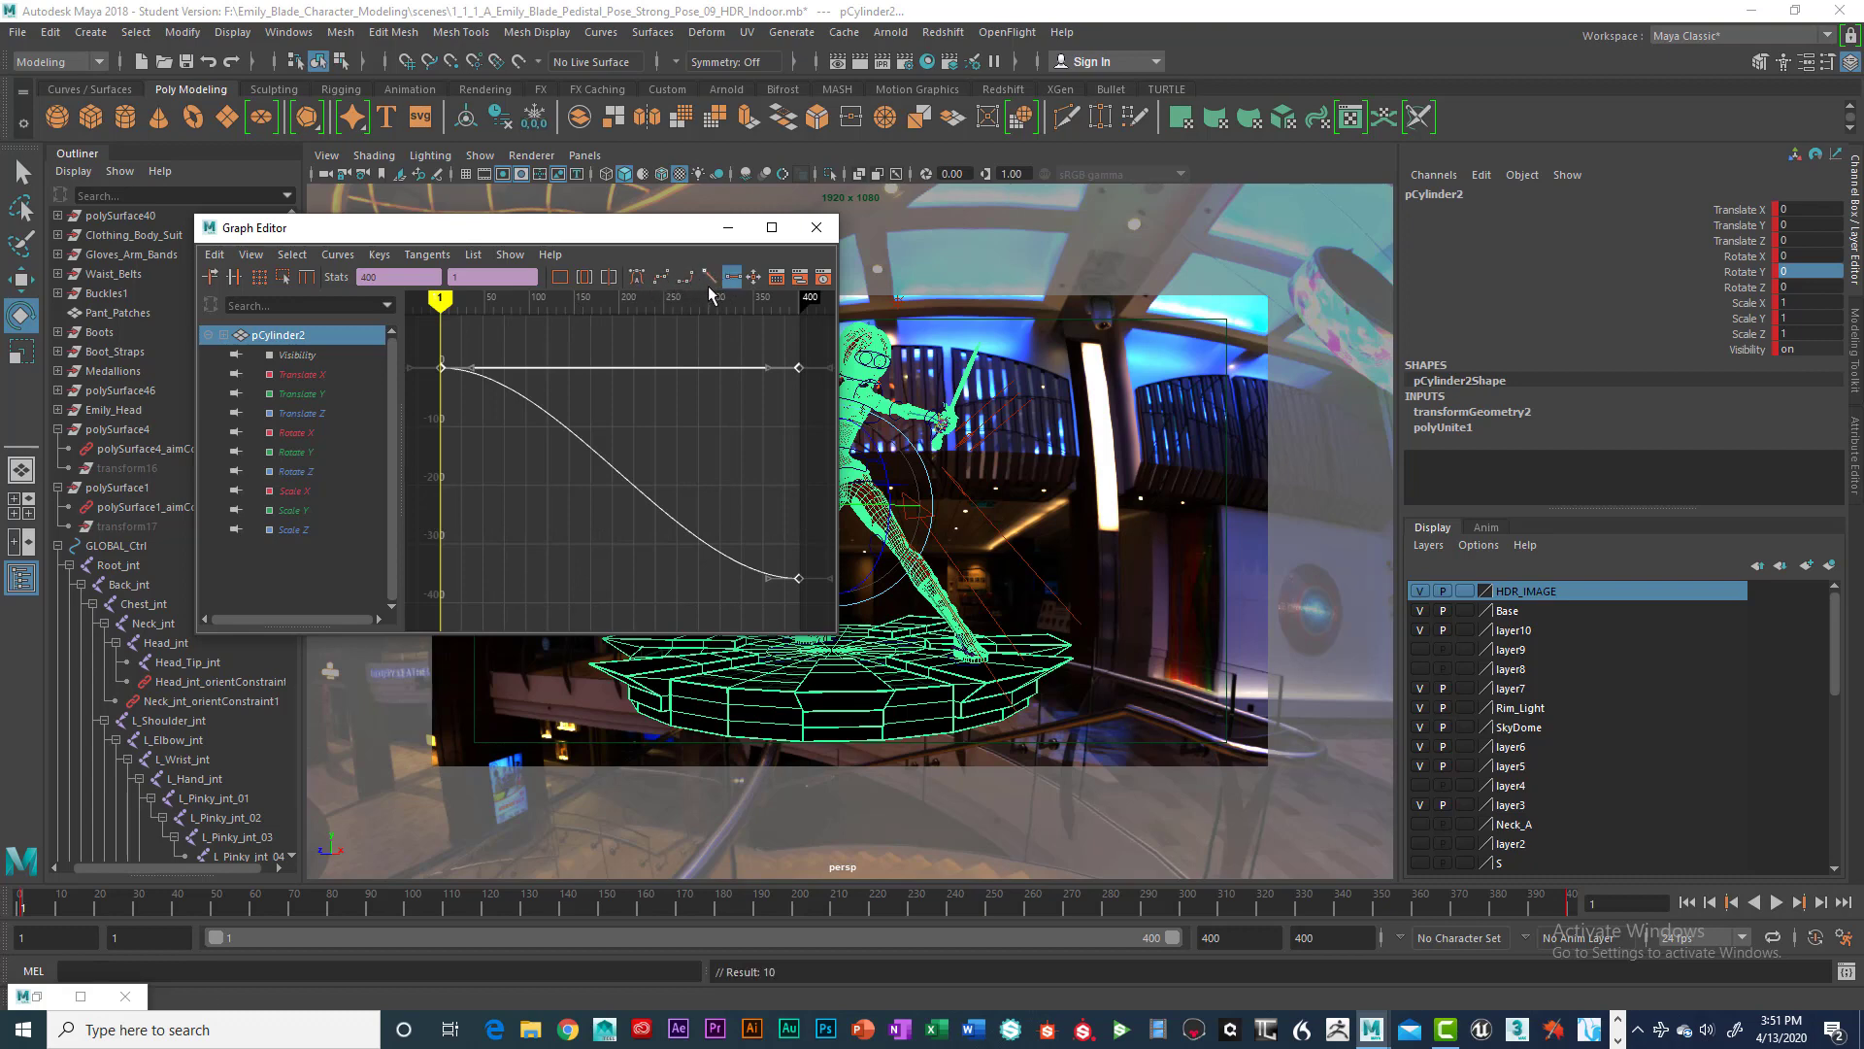
left_click(710, 276)
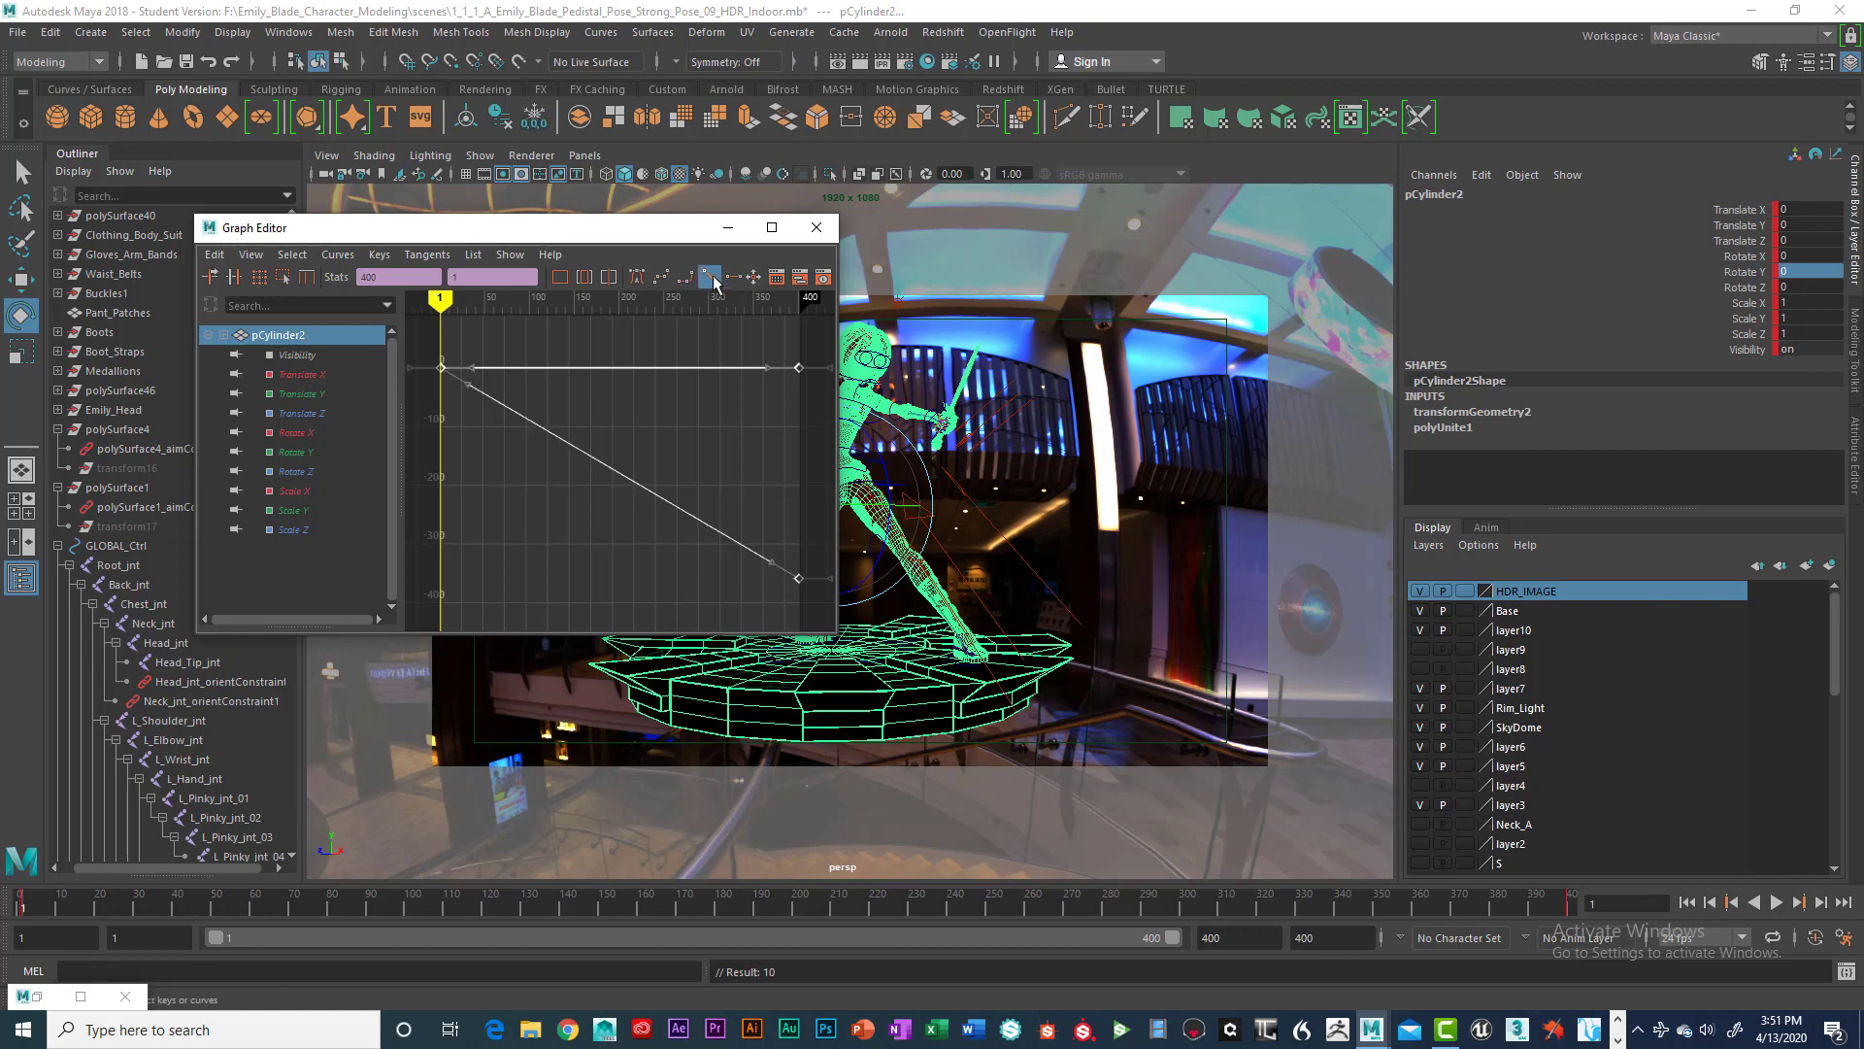
mouse_move(710, 276)
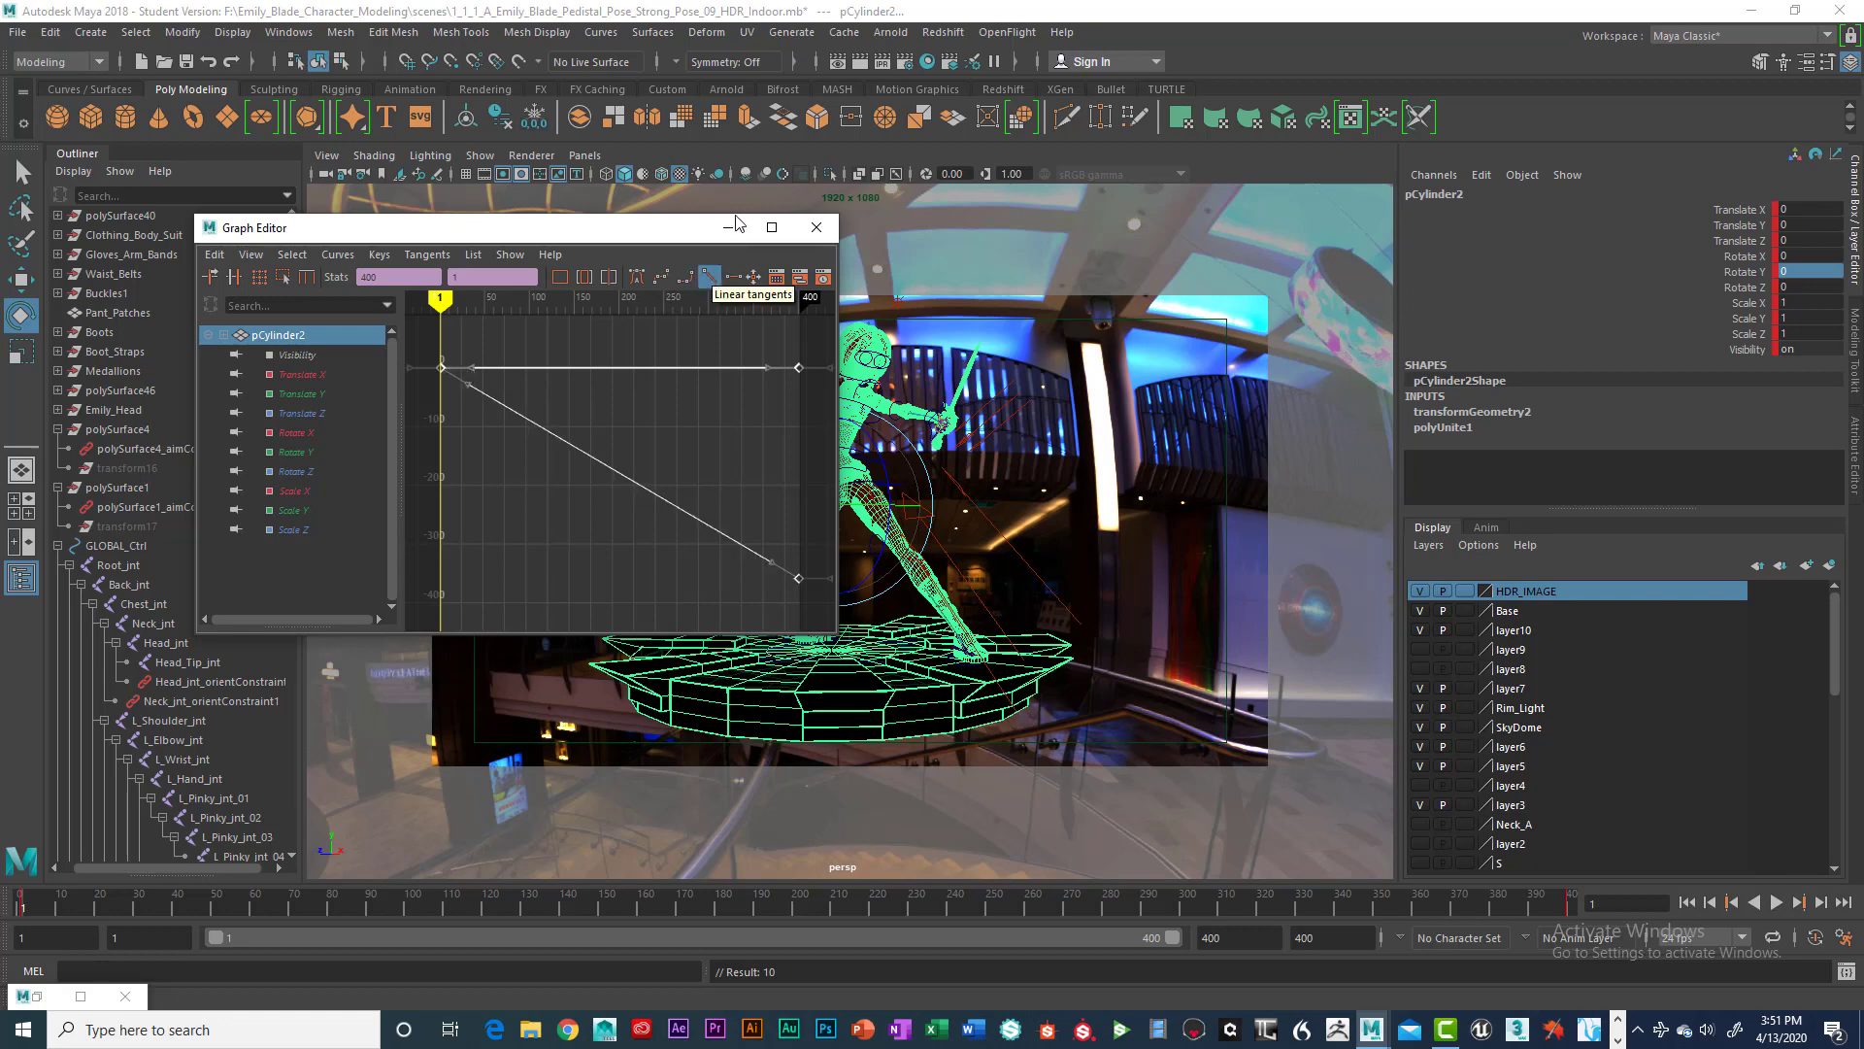
left_click(816, 227)
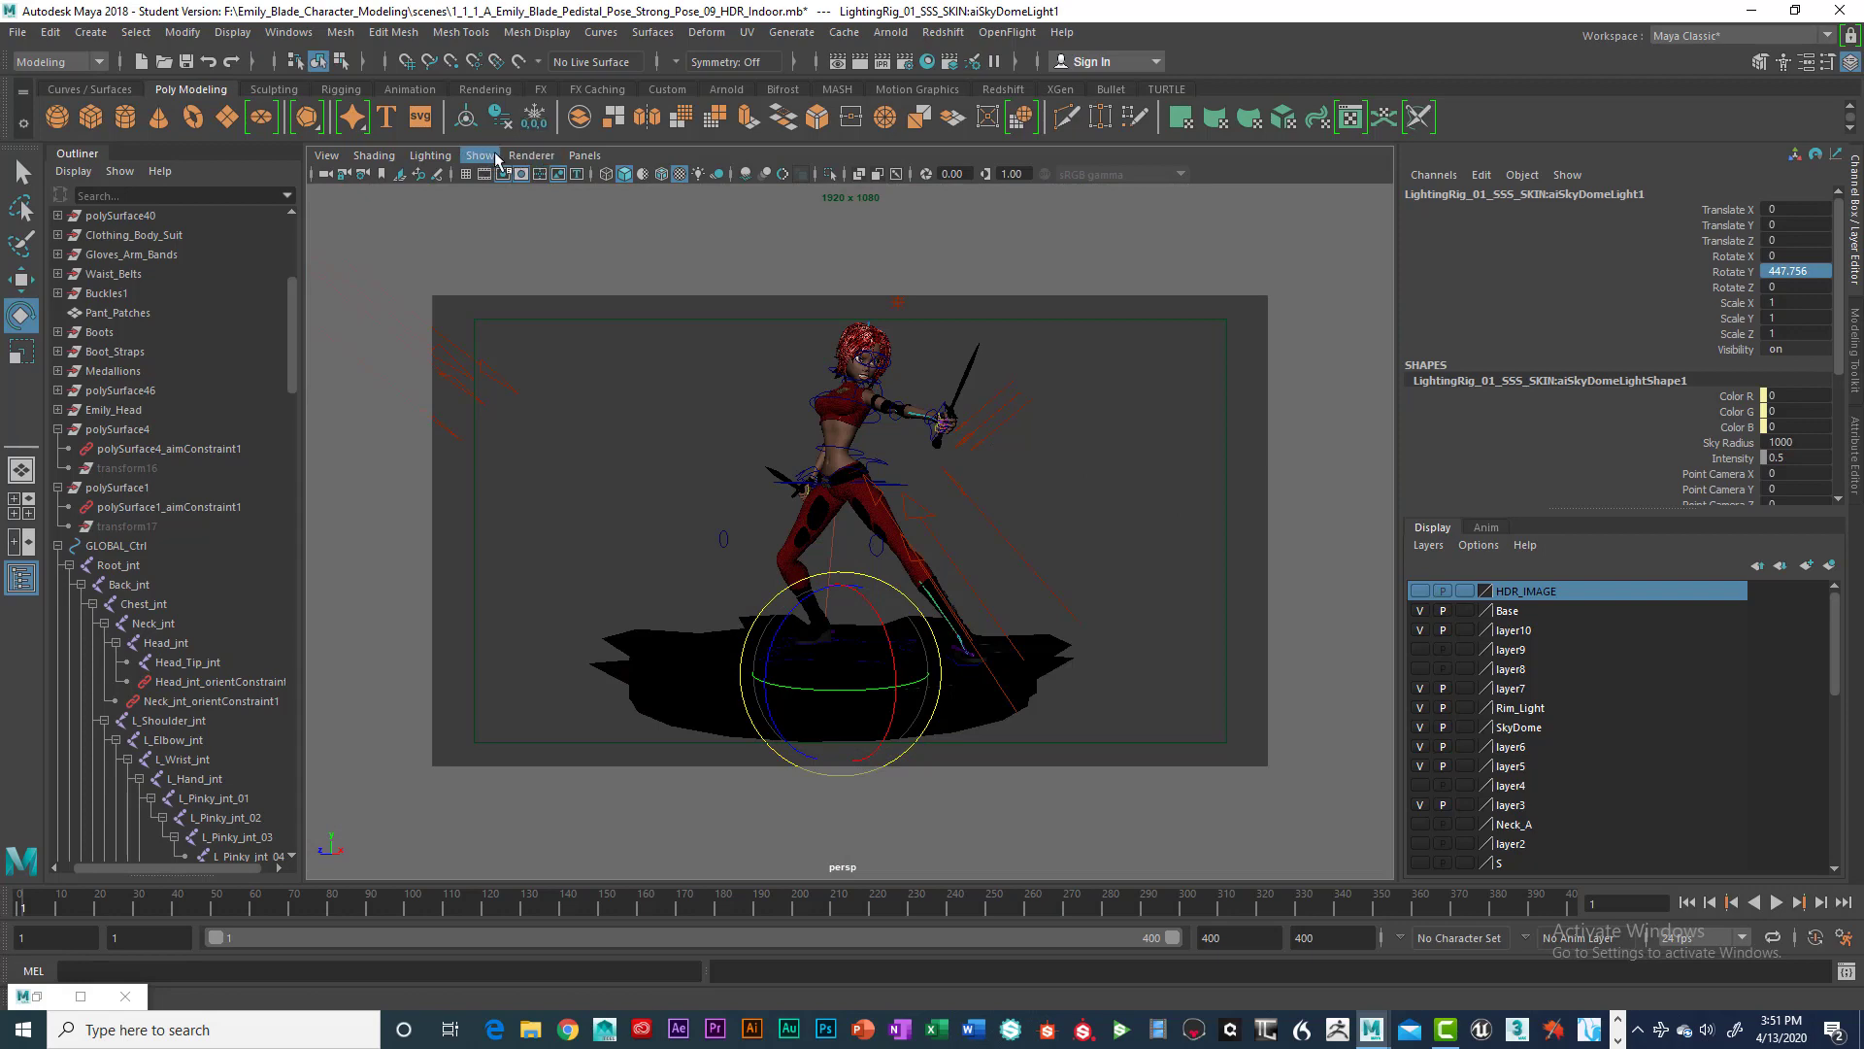
Step: Turn off Lights display from the viewport's Show menu
left_click(480, 155)
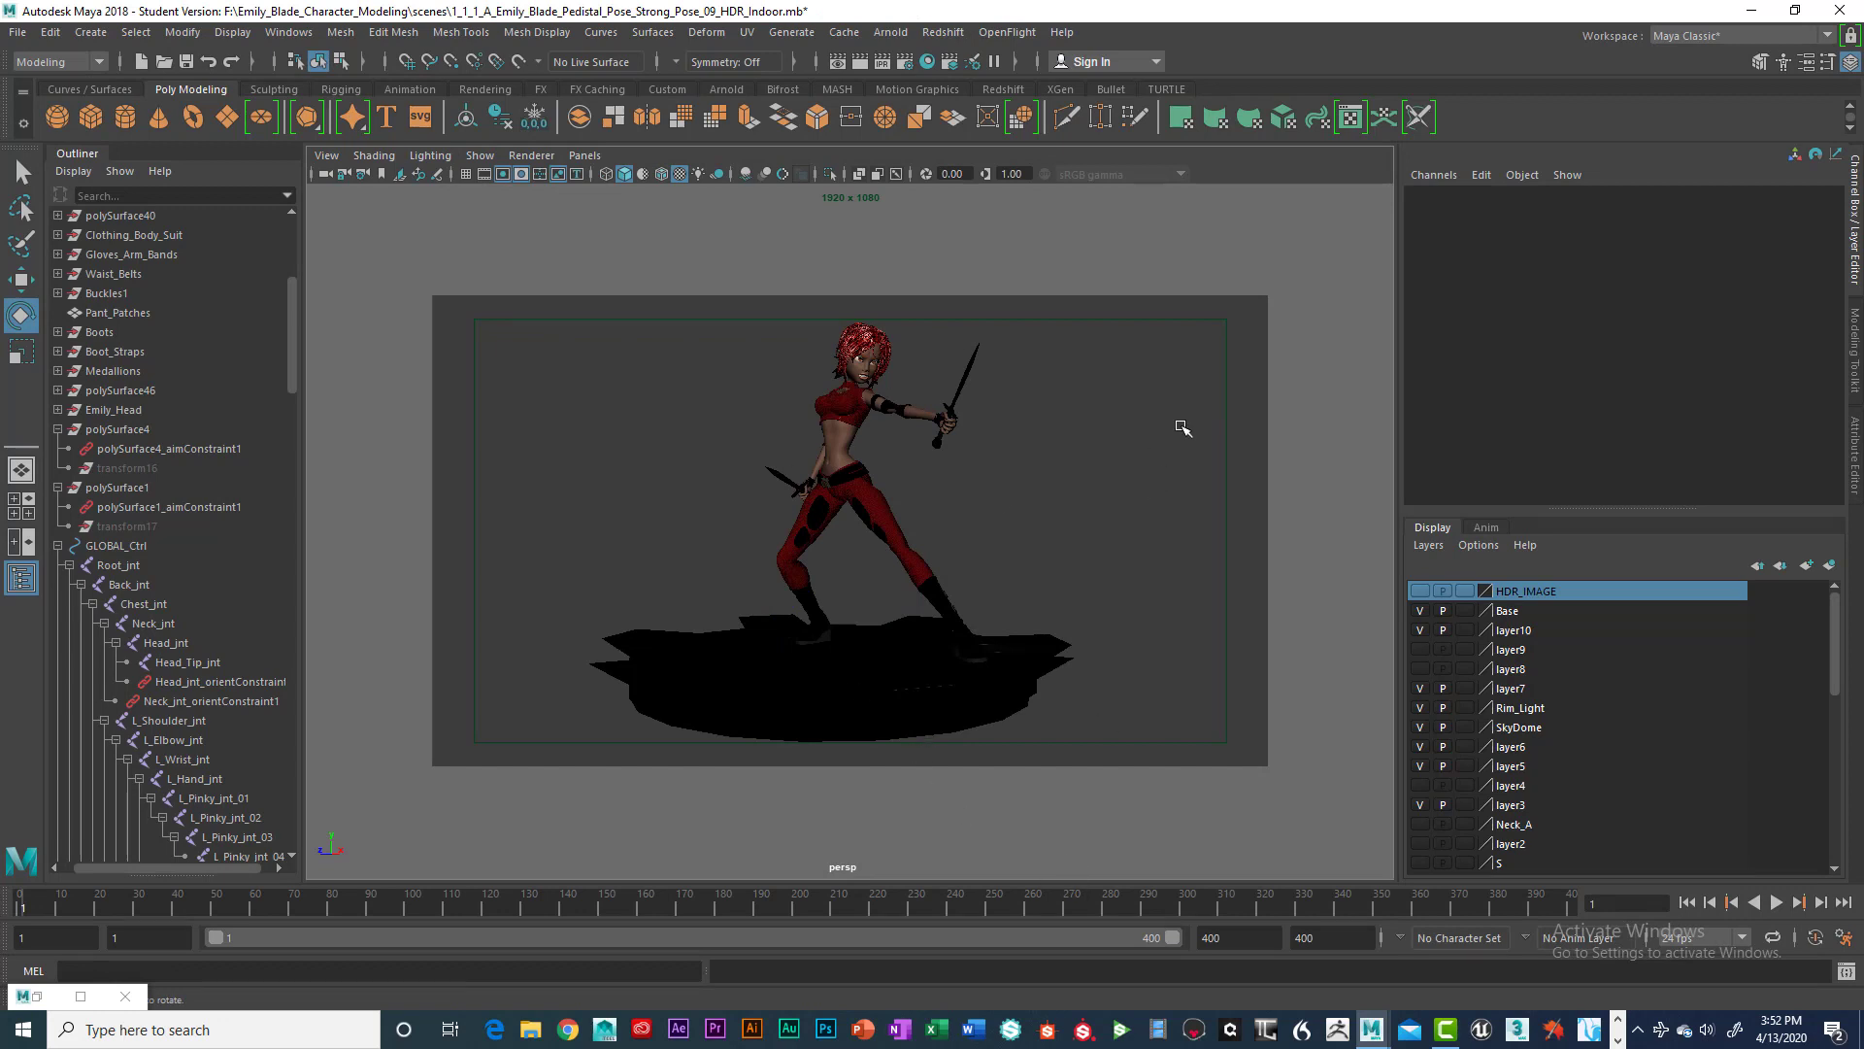
mouse_move(945, 466)
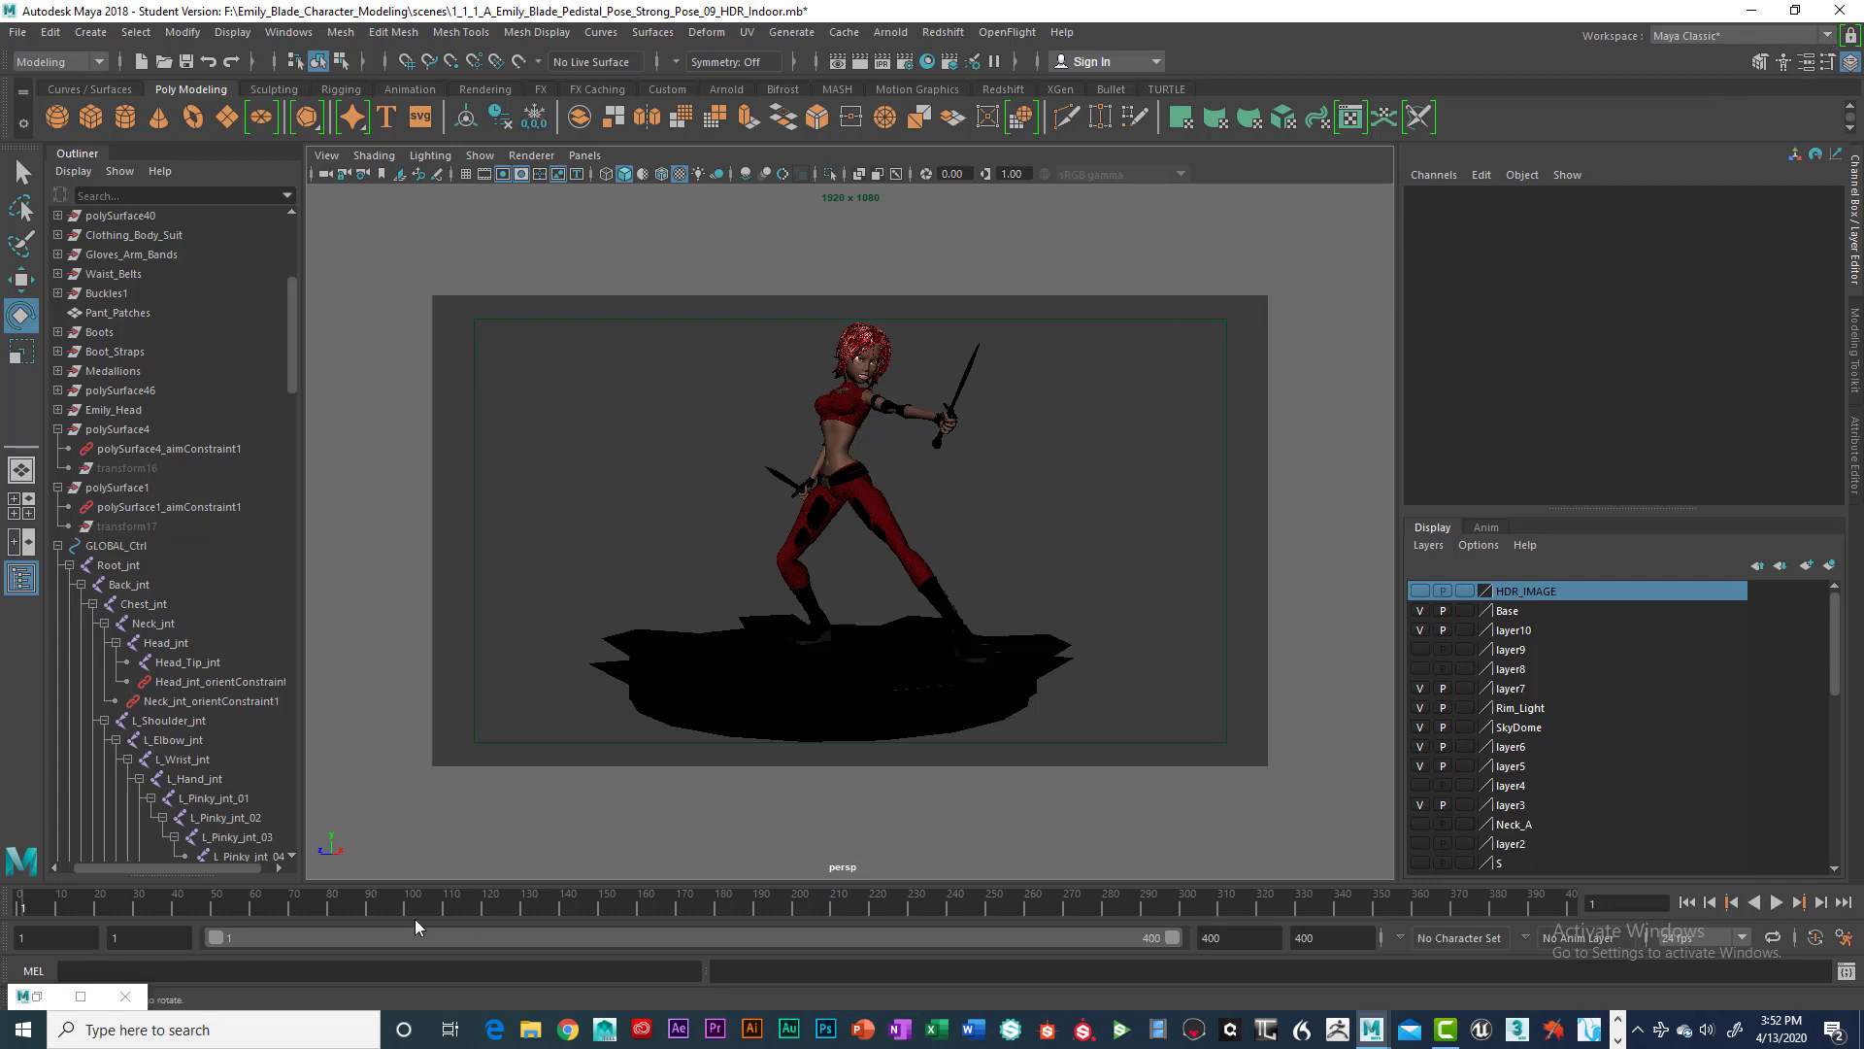
mouse_move(349, 906)
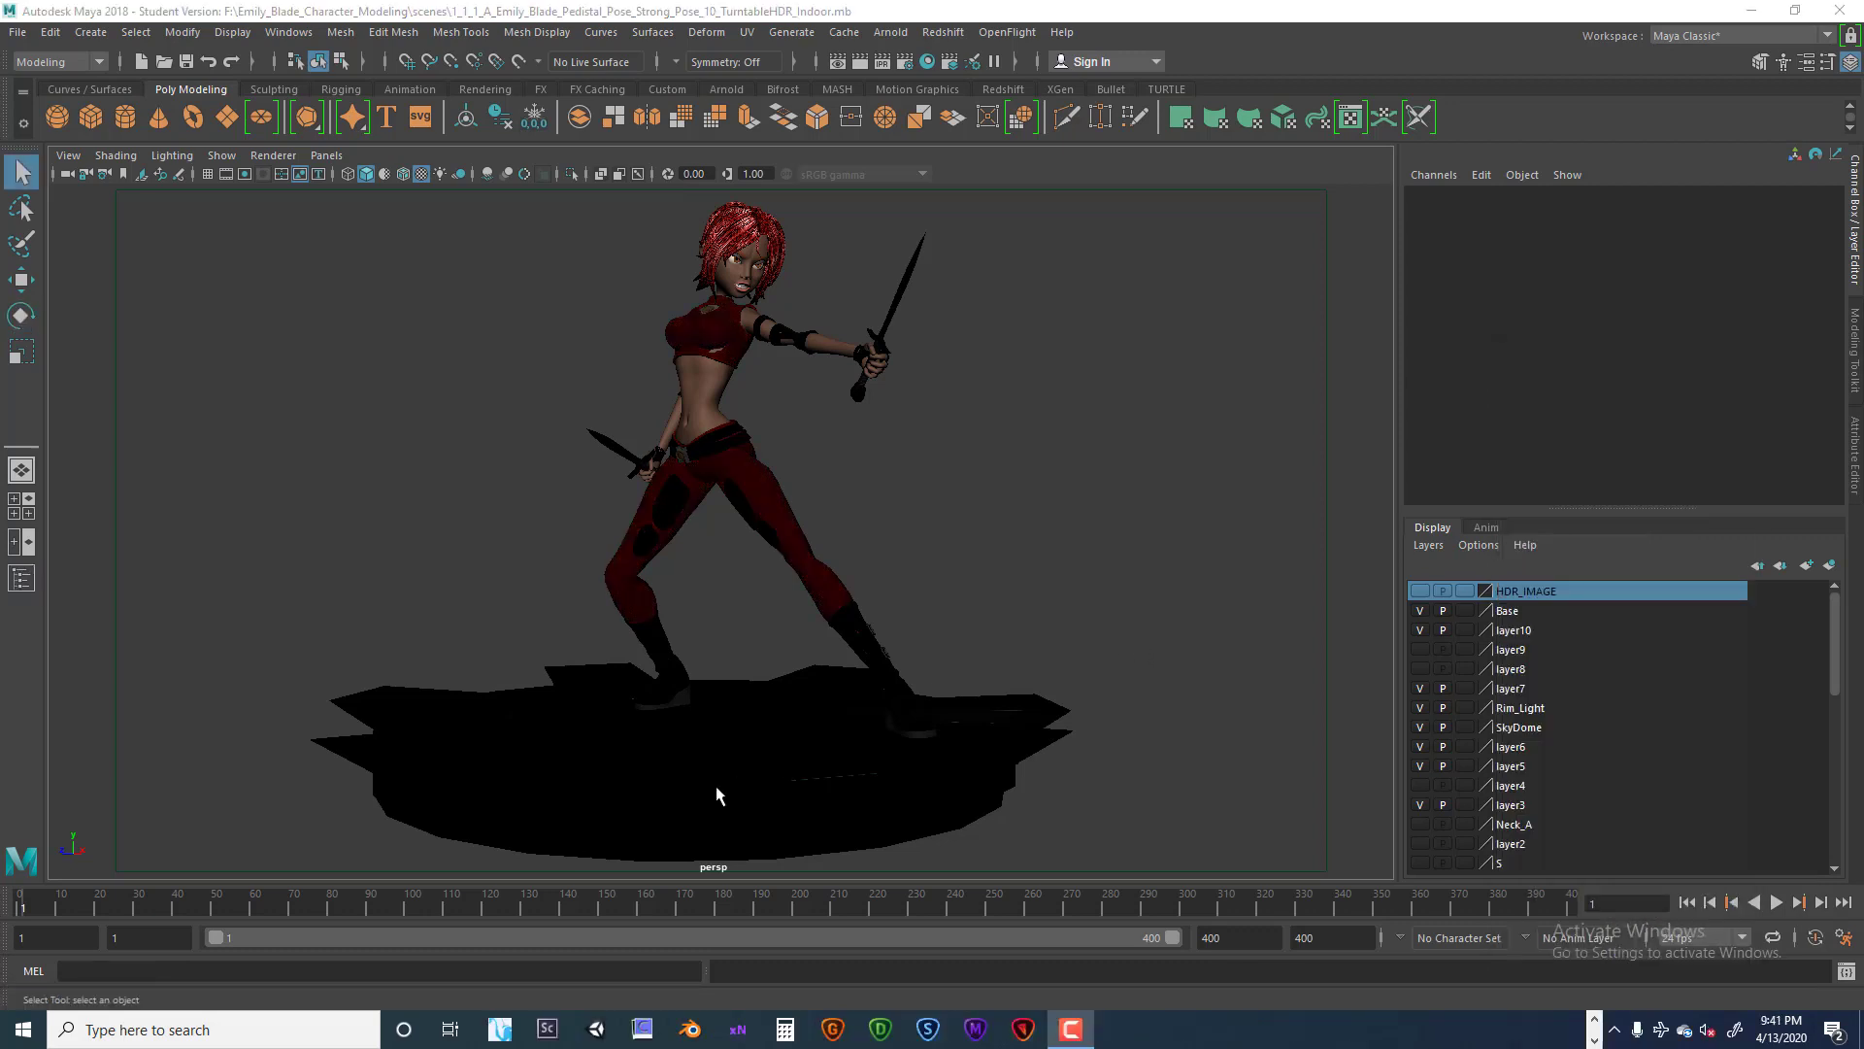
Step: Set Playblast Options to XVID encoding, quality 100, scale 1.00, with Save to file on
right_click(582, 904)
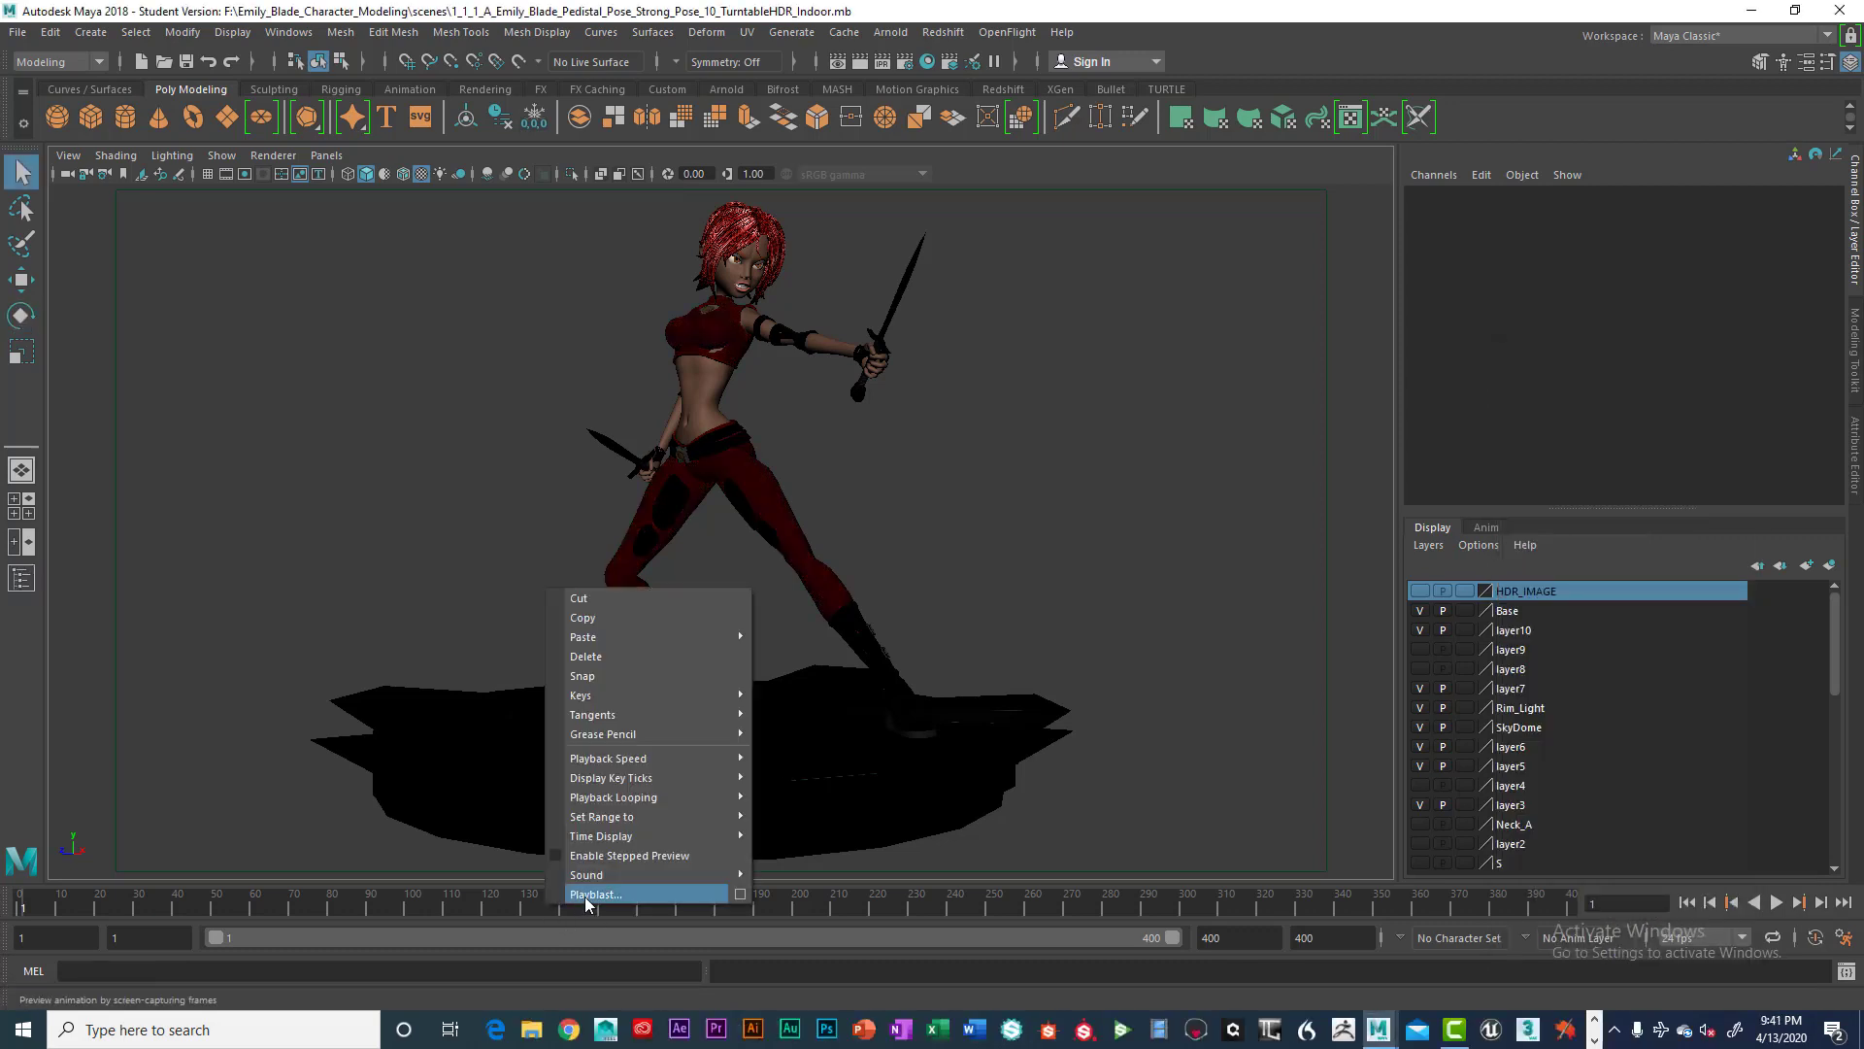
left_click(598, 893)
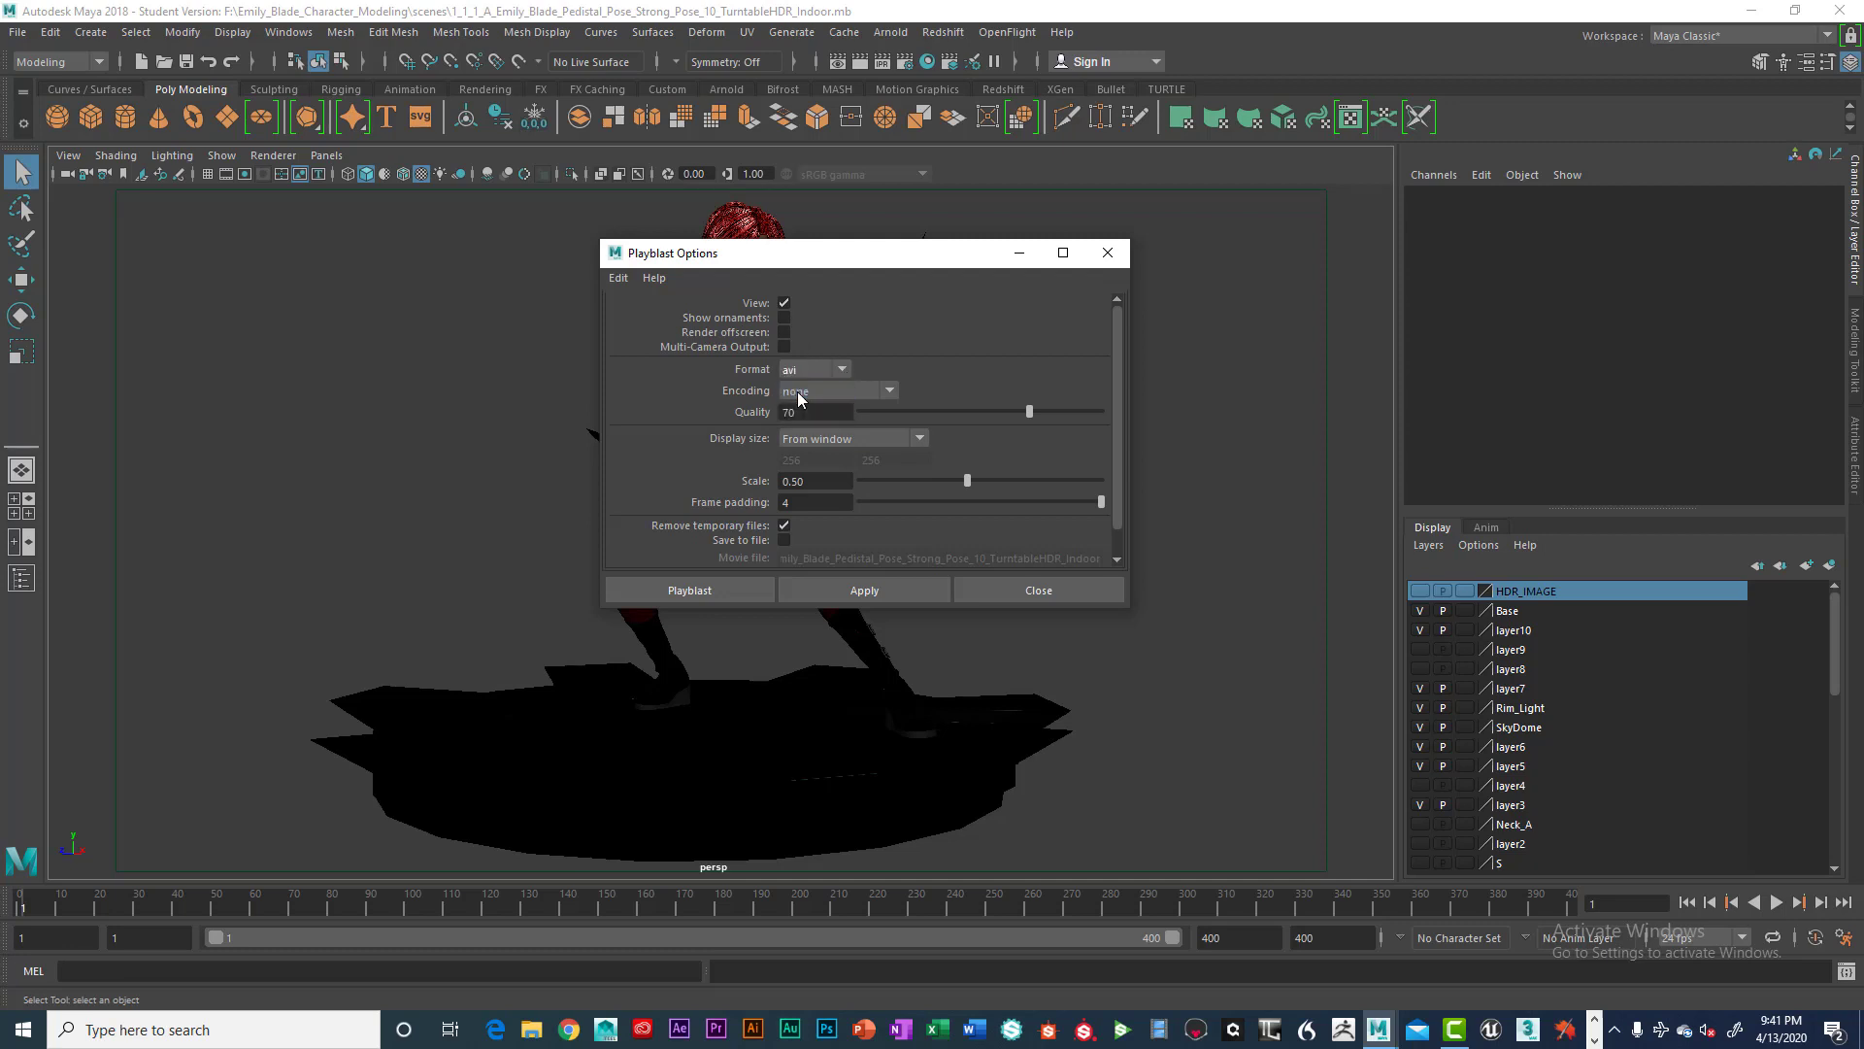
left_click(887, 390)
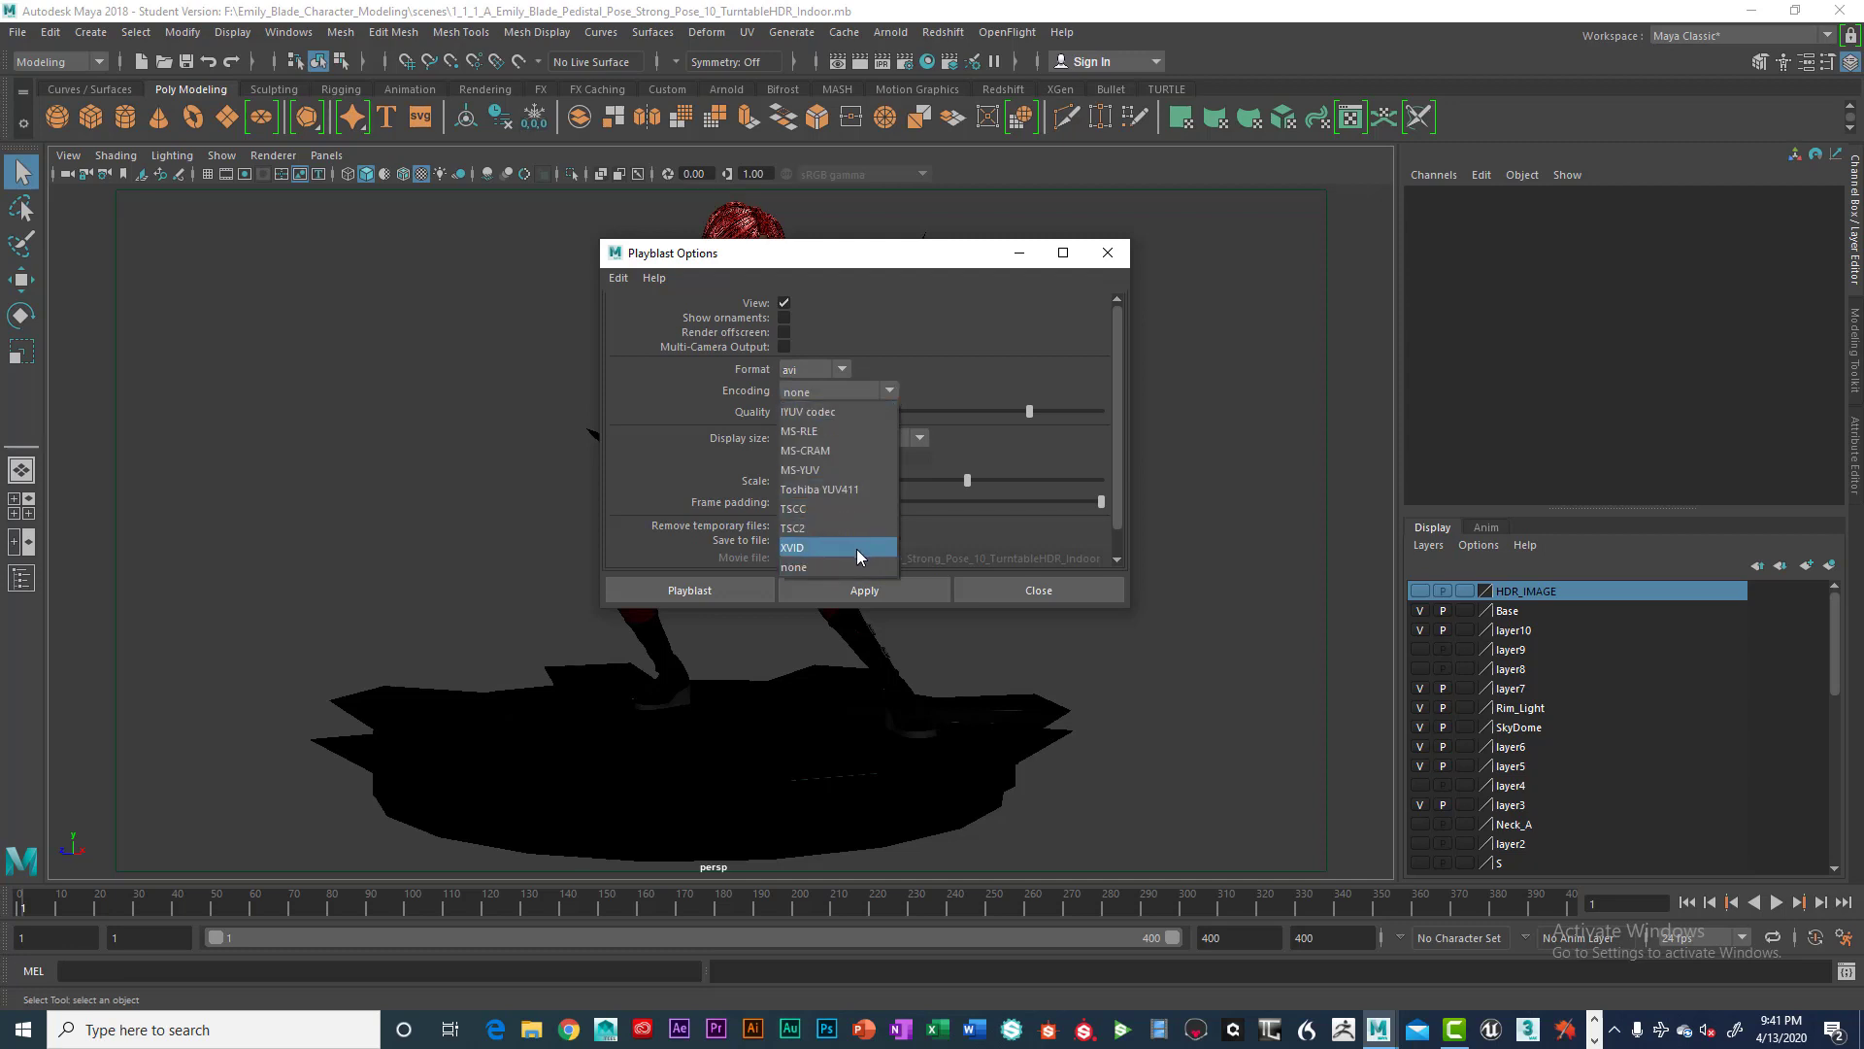
left_click(793, 547)
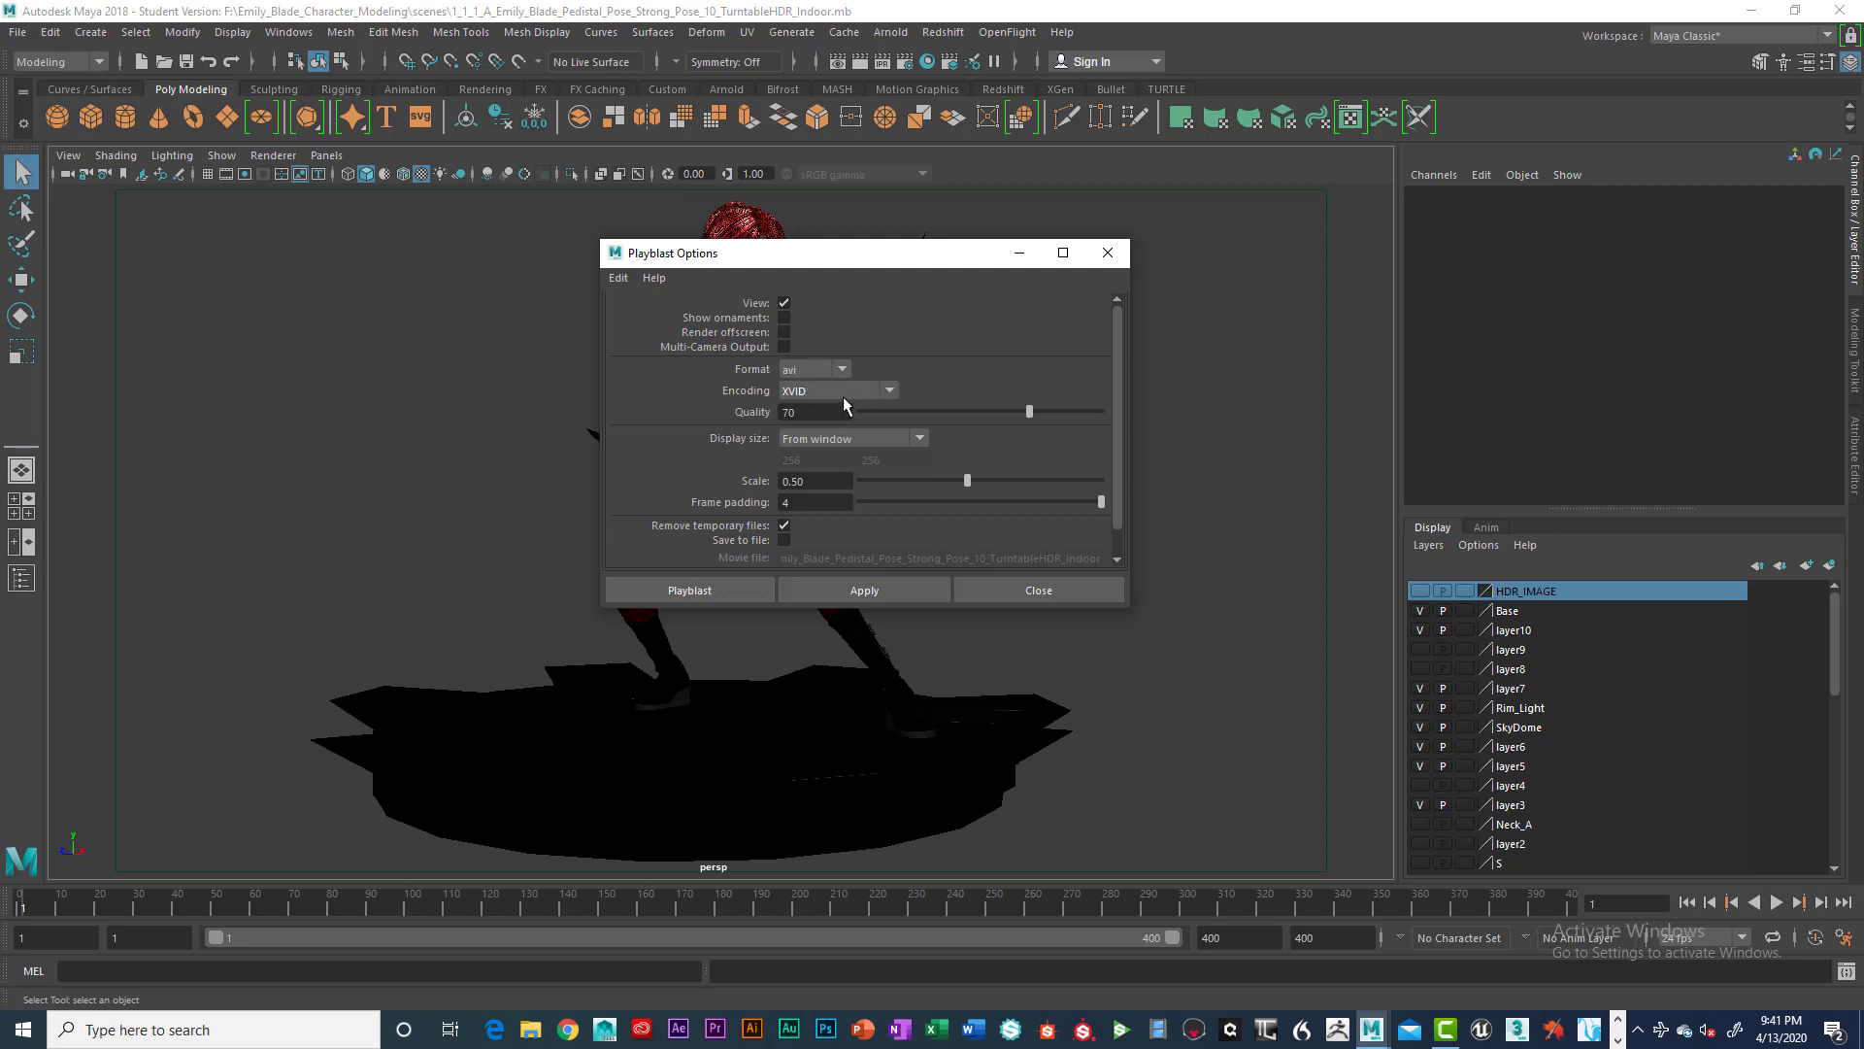
mouse_move(816, 404)
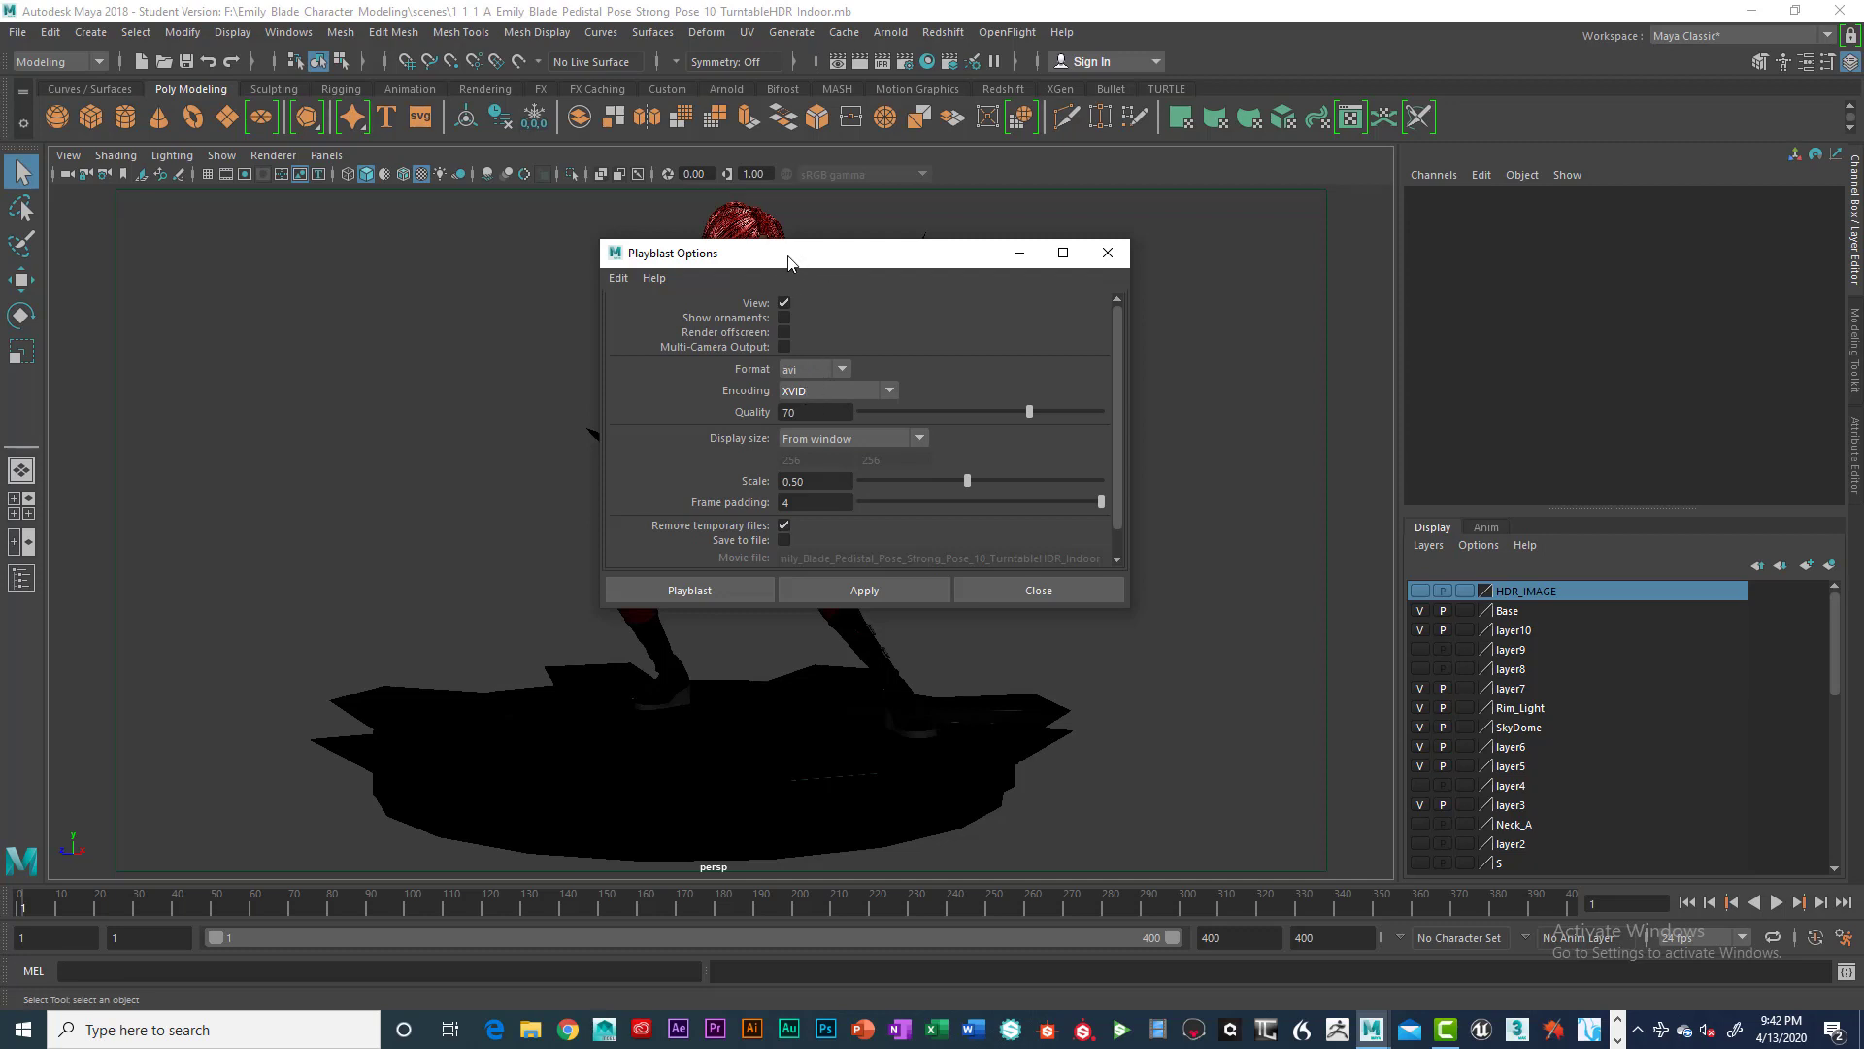
mouse_move(819, 406)
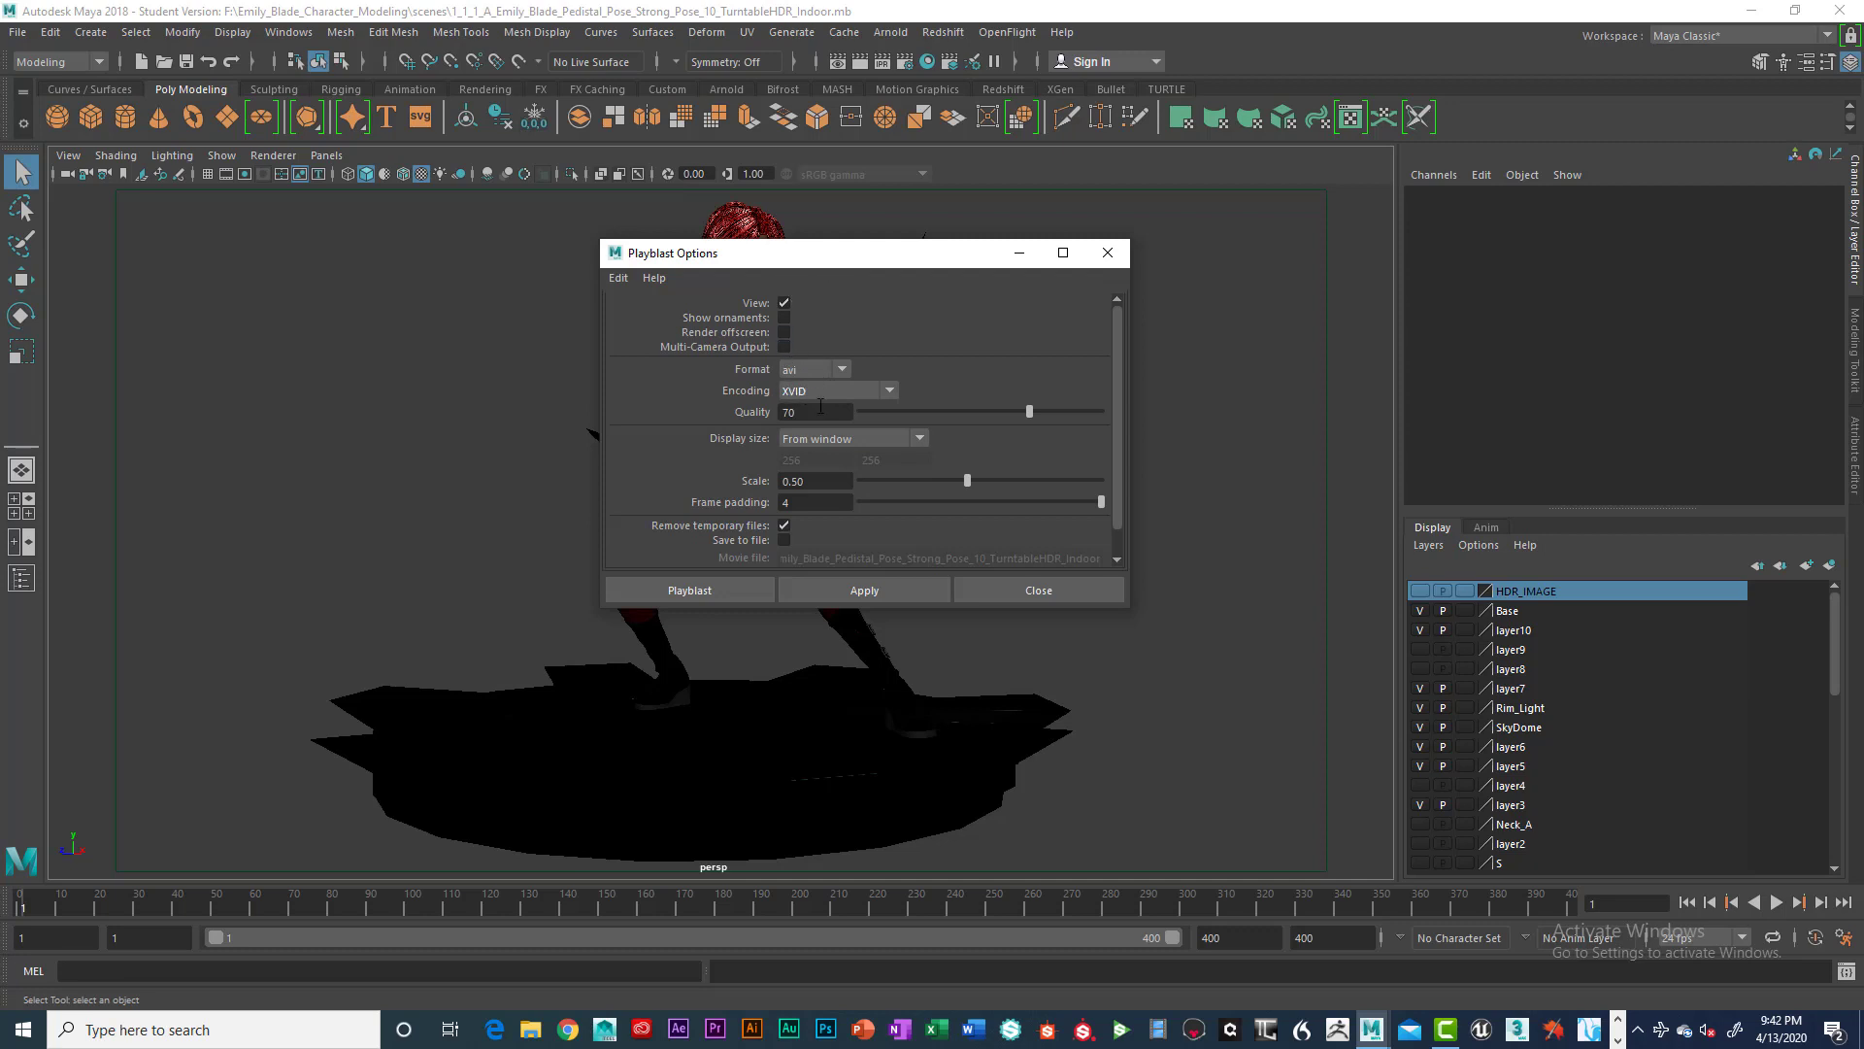
left_click_drag(1029, 412, 1098, 411)
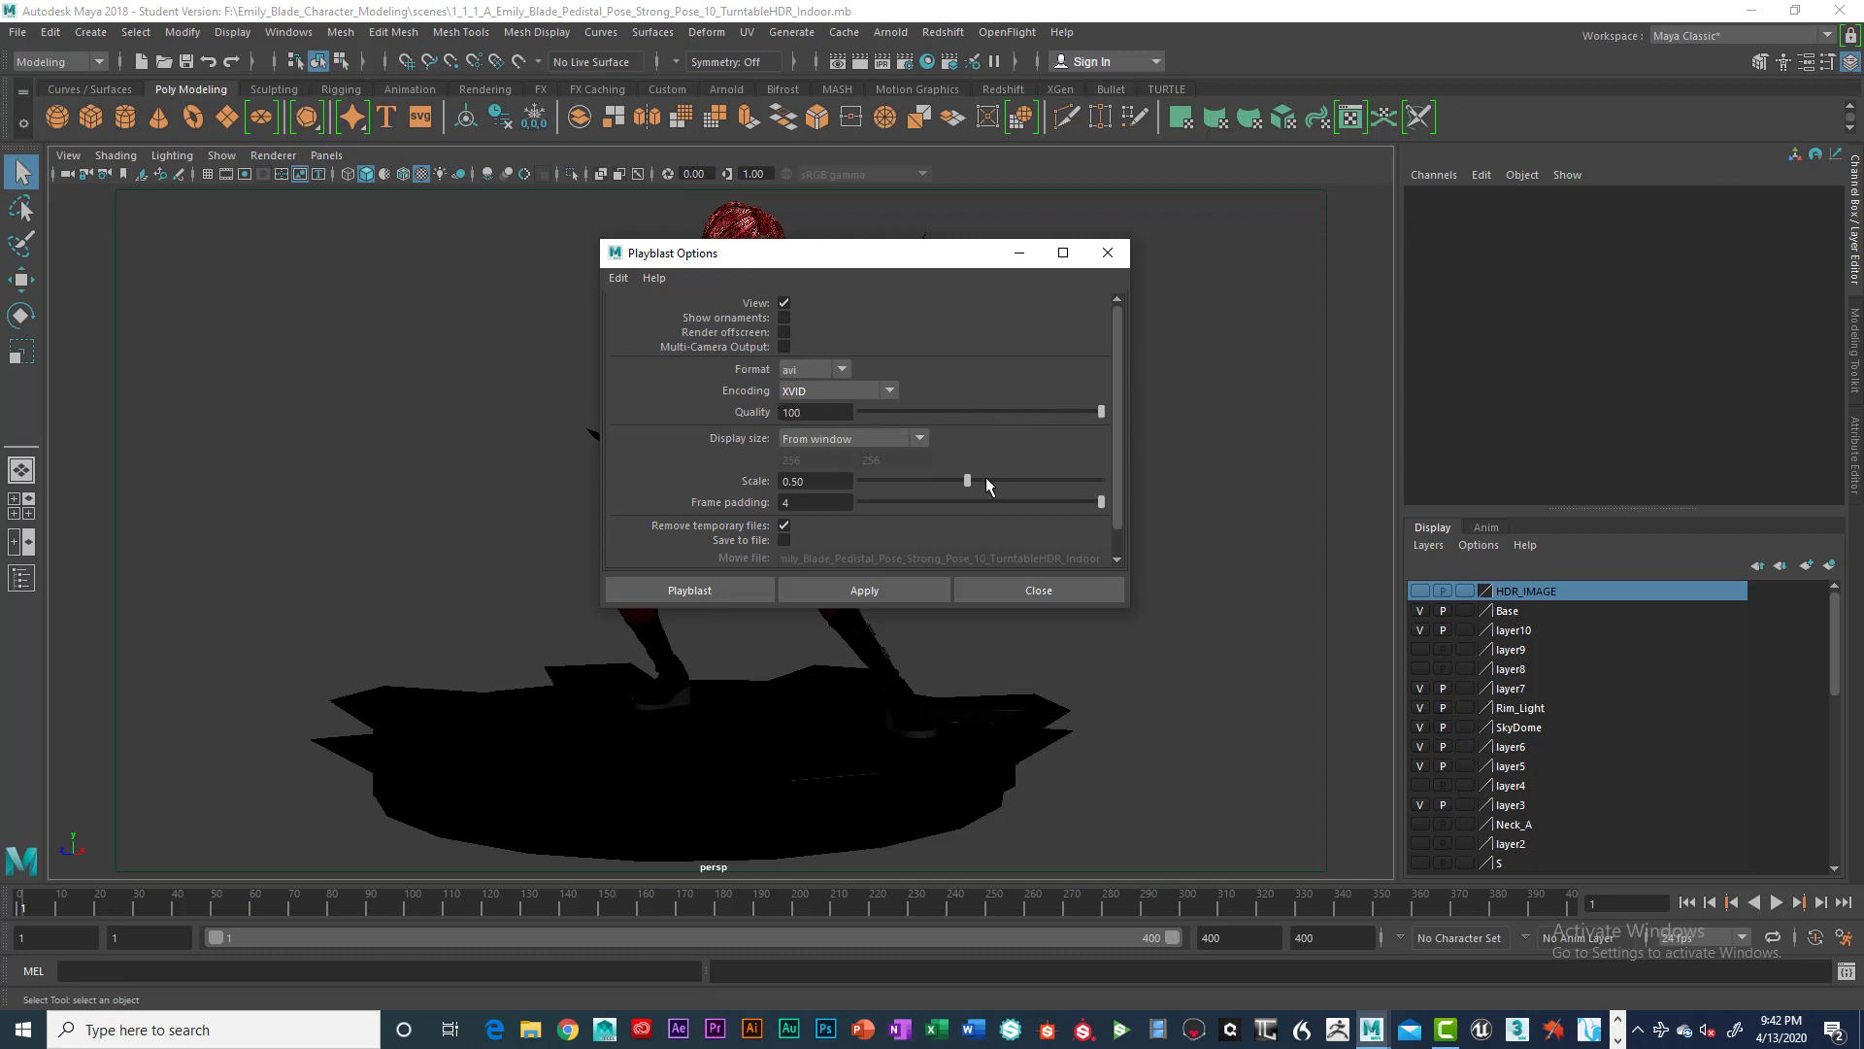
left_click_drag(968, 481, 1100, 481)
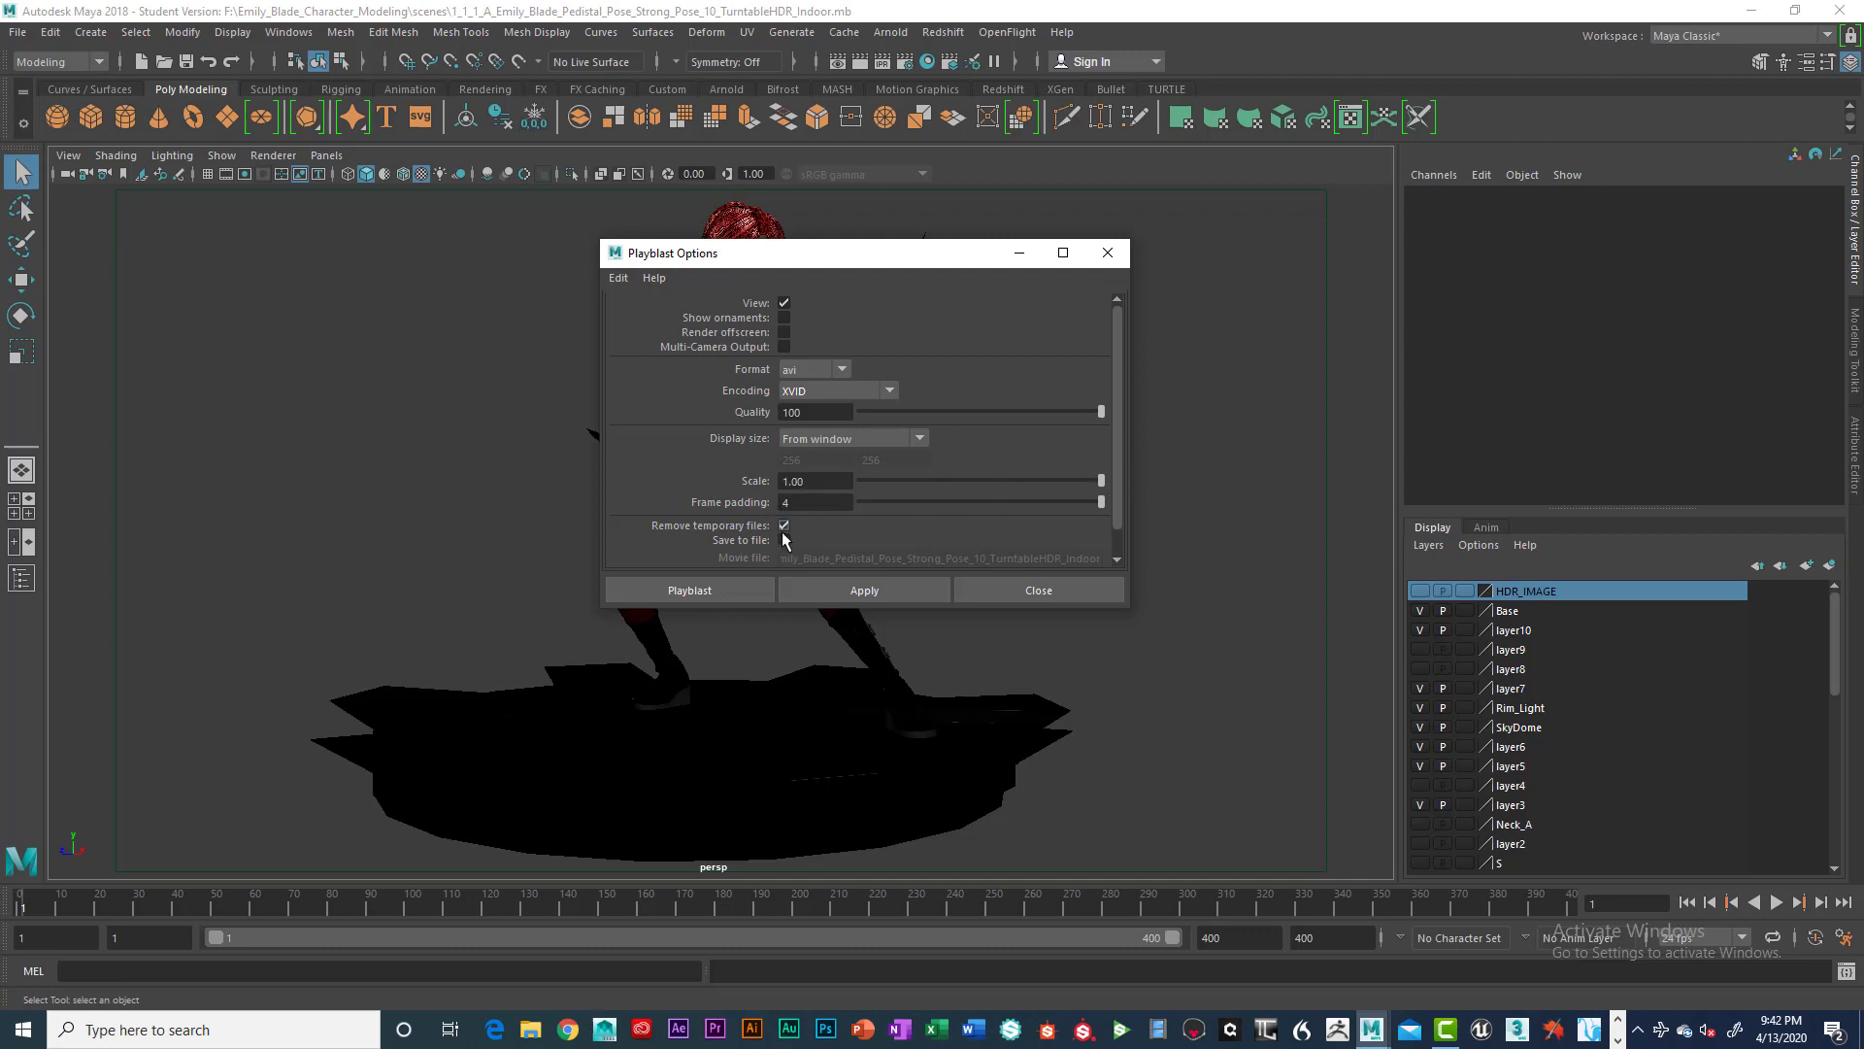
left_click(783, 540)
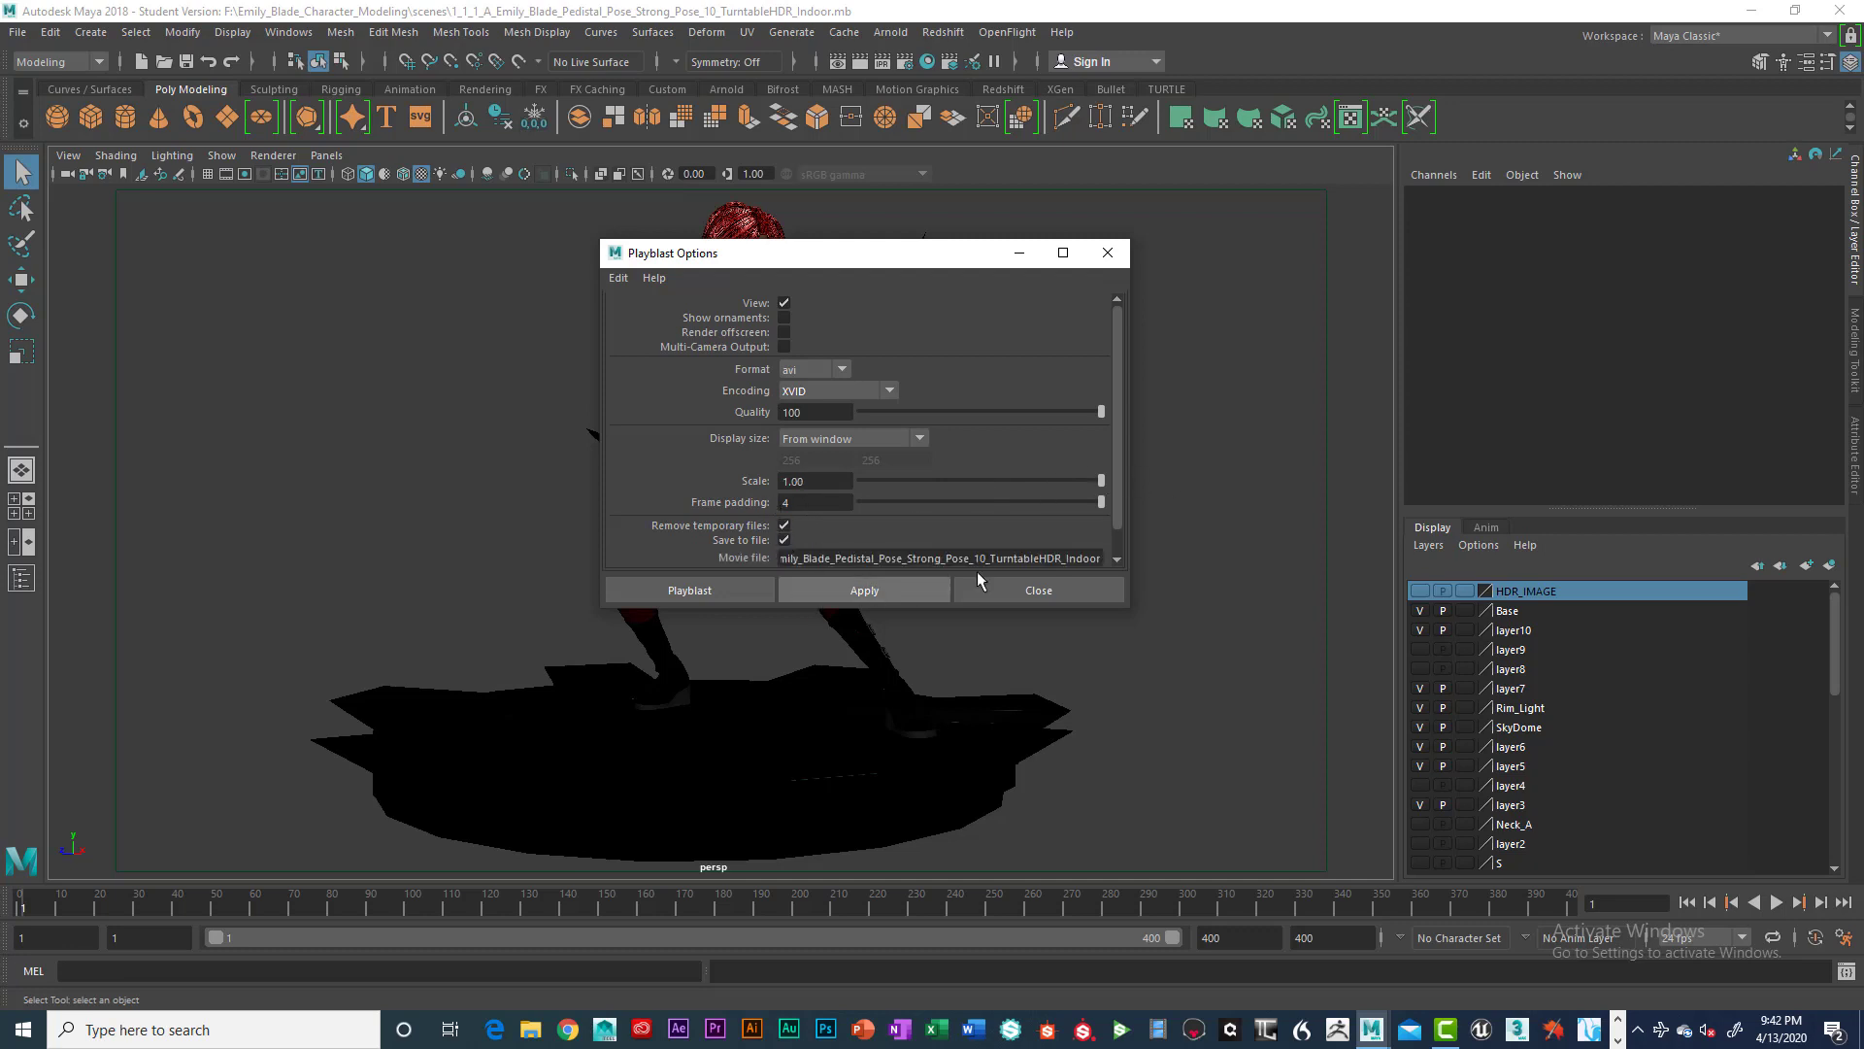
scroll("down", 3)
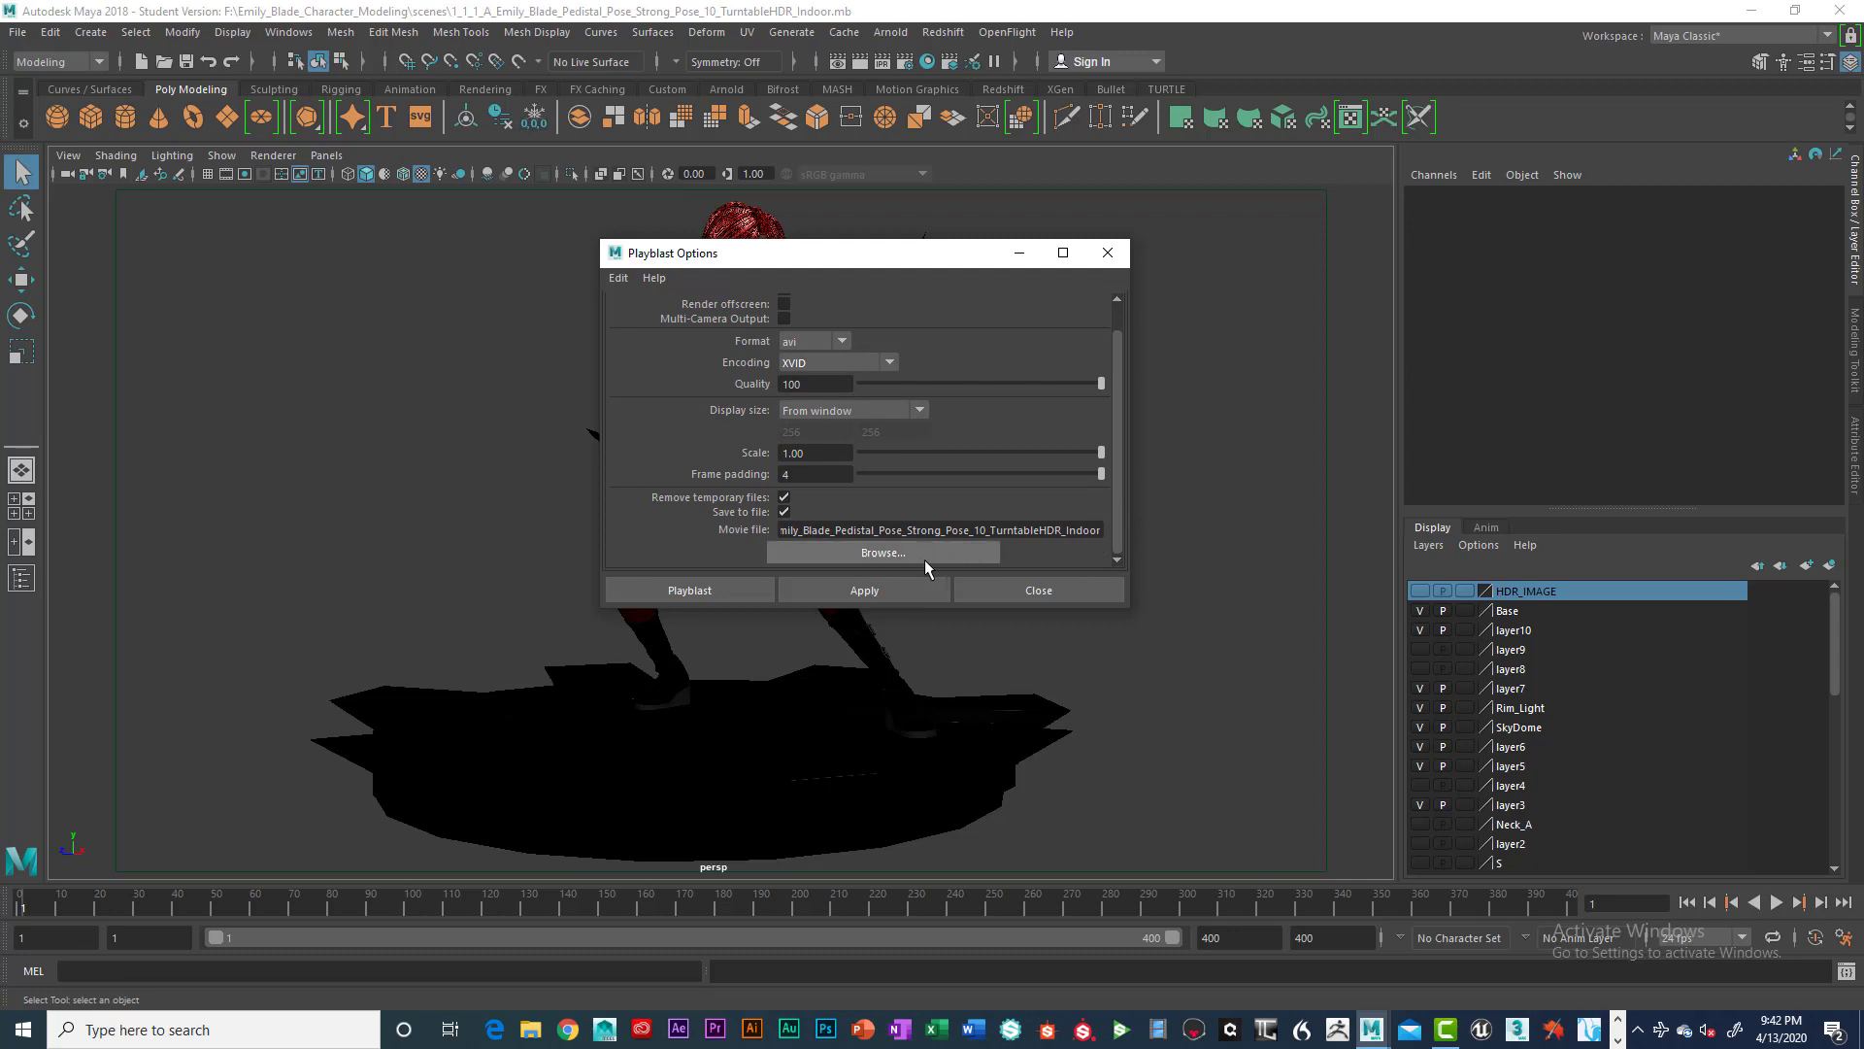
Step: Point the playblast movie file to the Desktop as JBYers_ANI_235_Turntable
left_click(883, 551)
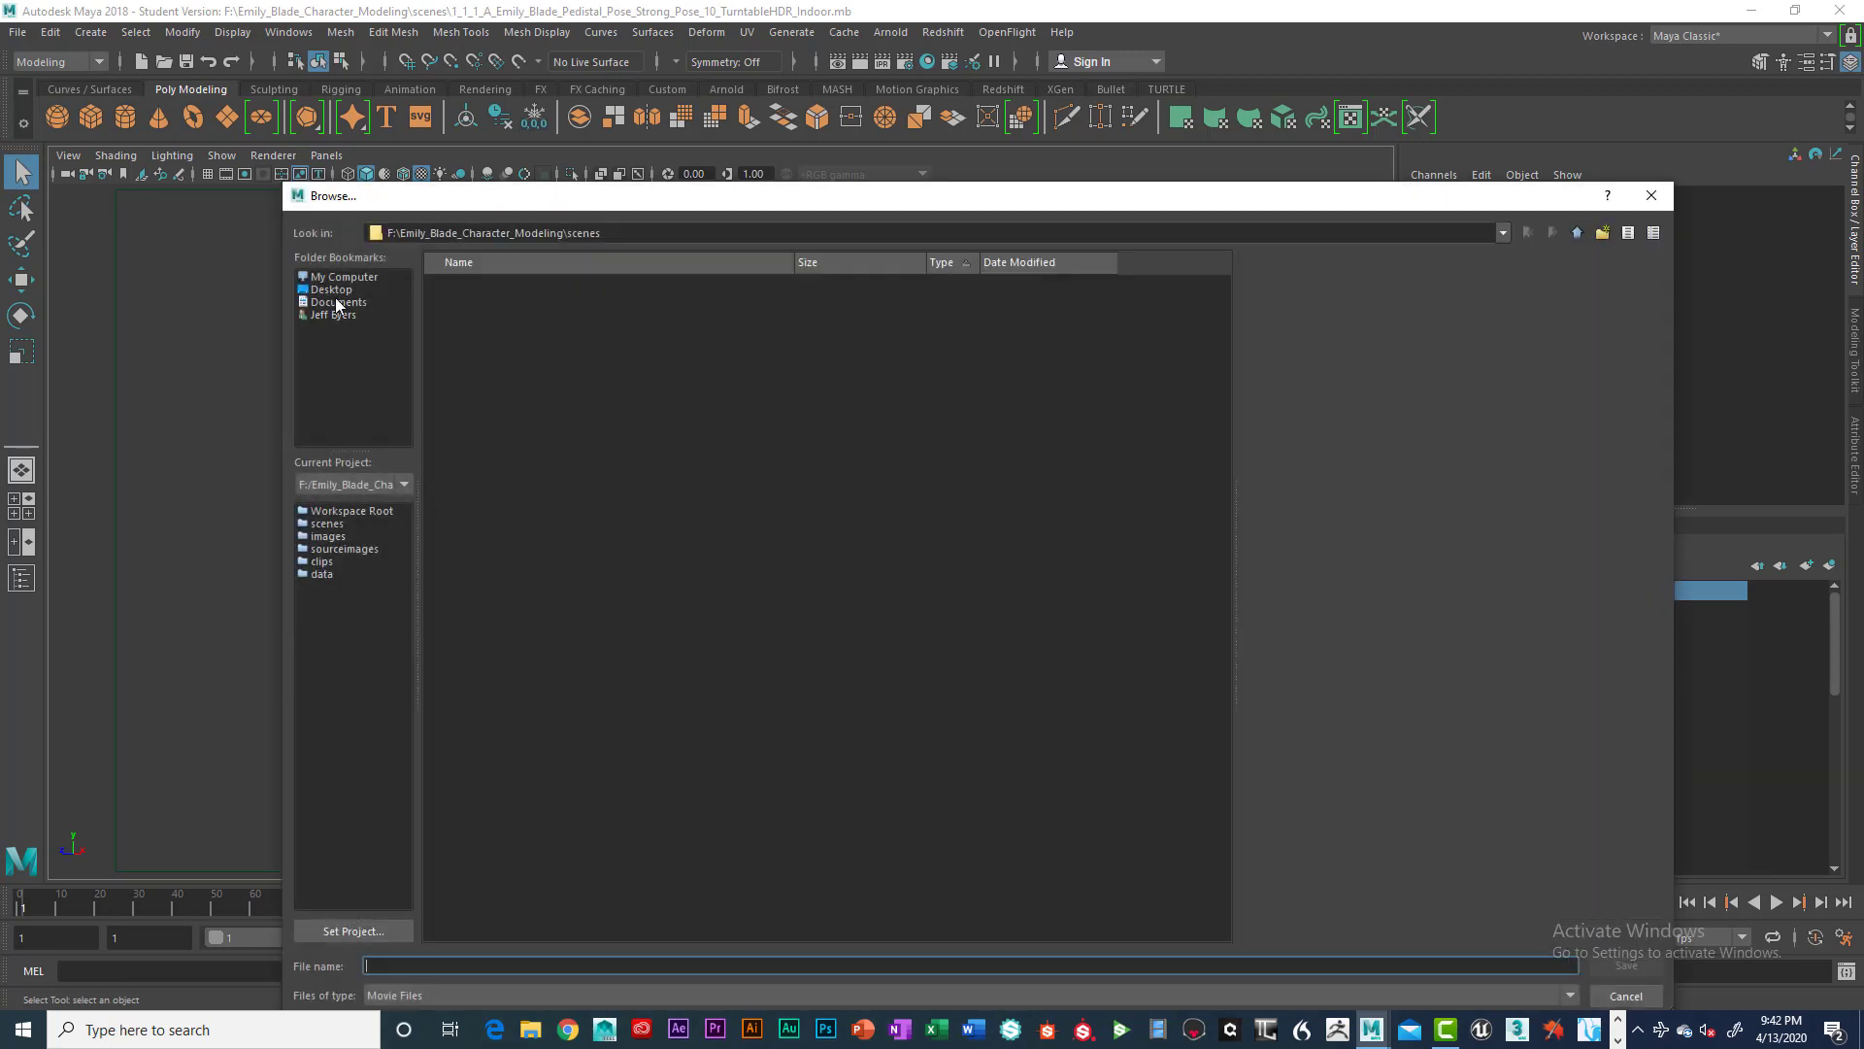
mouse_move(330, 291)
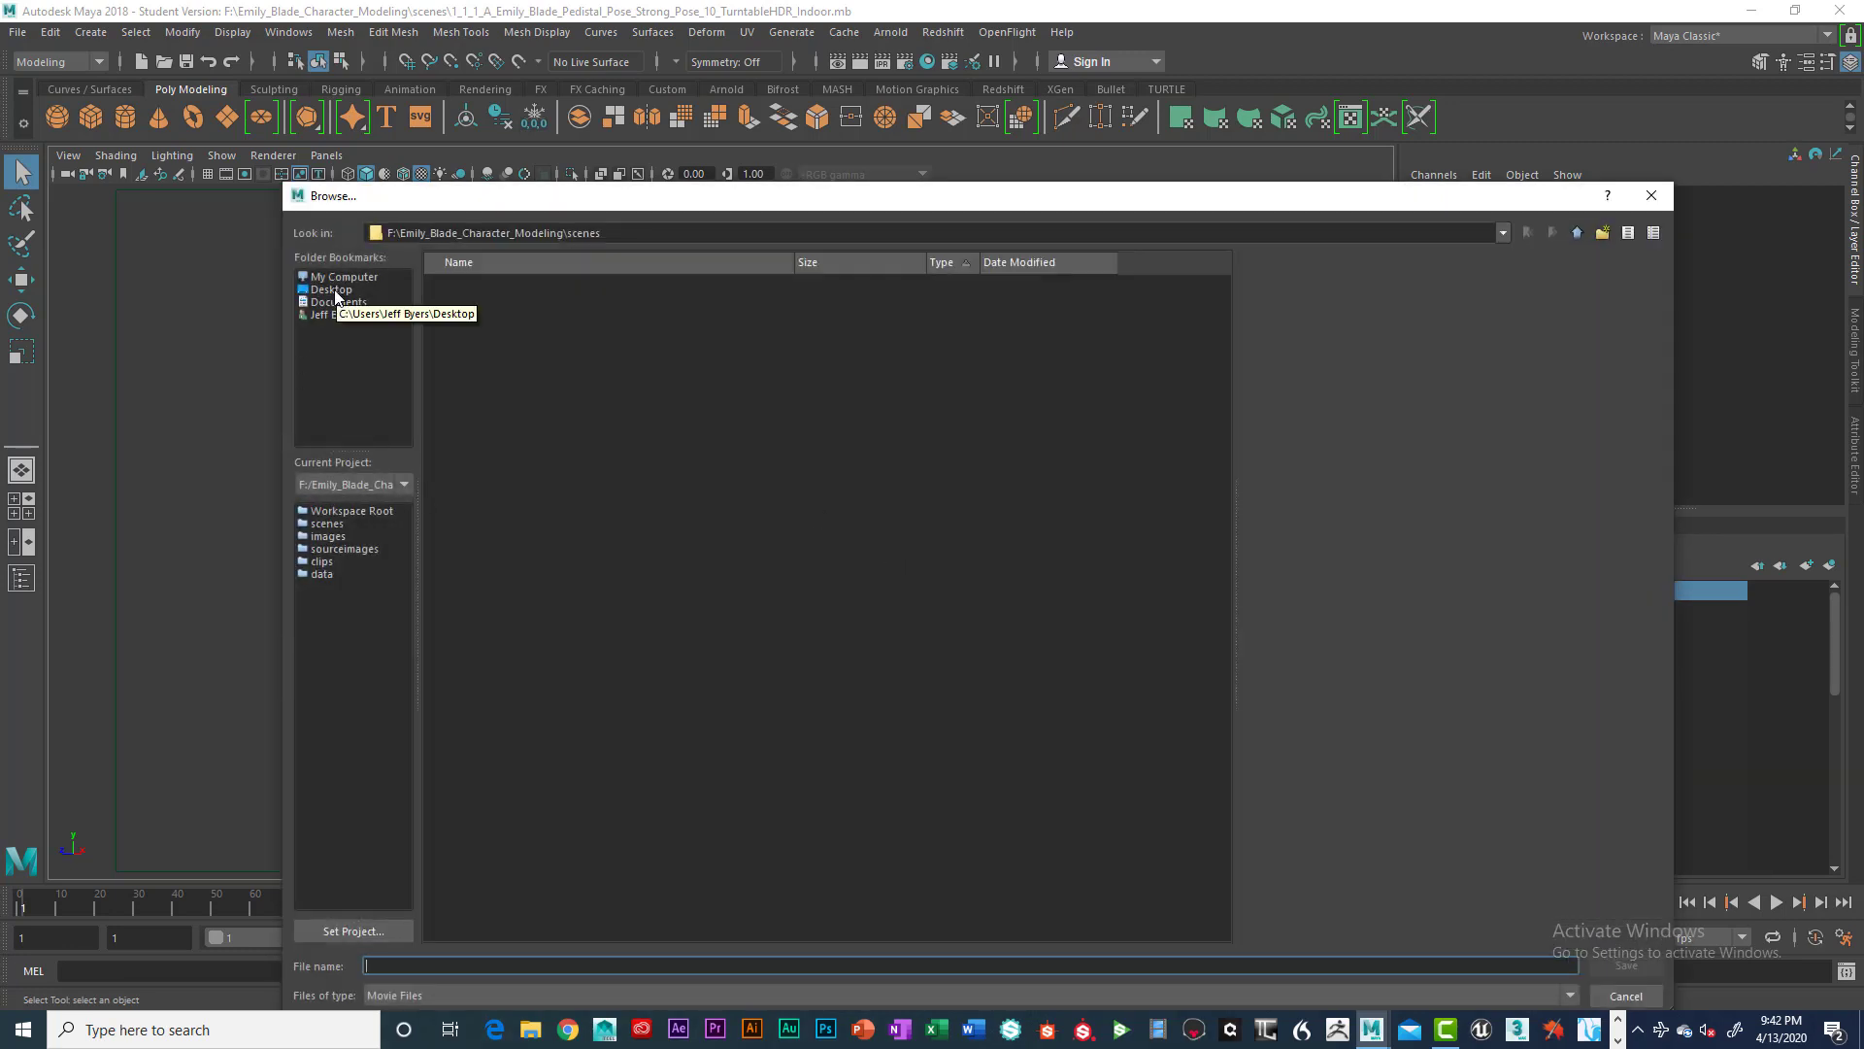
left_click(330, 289)
type("J")
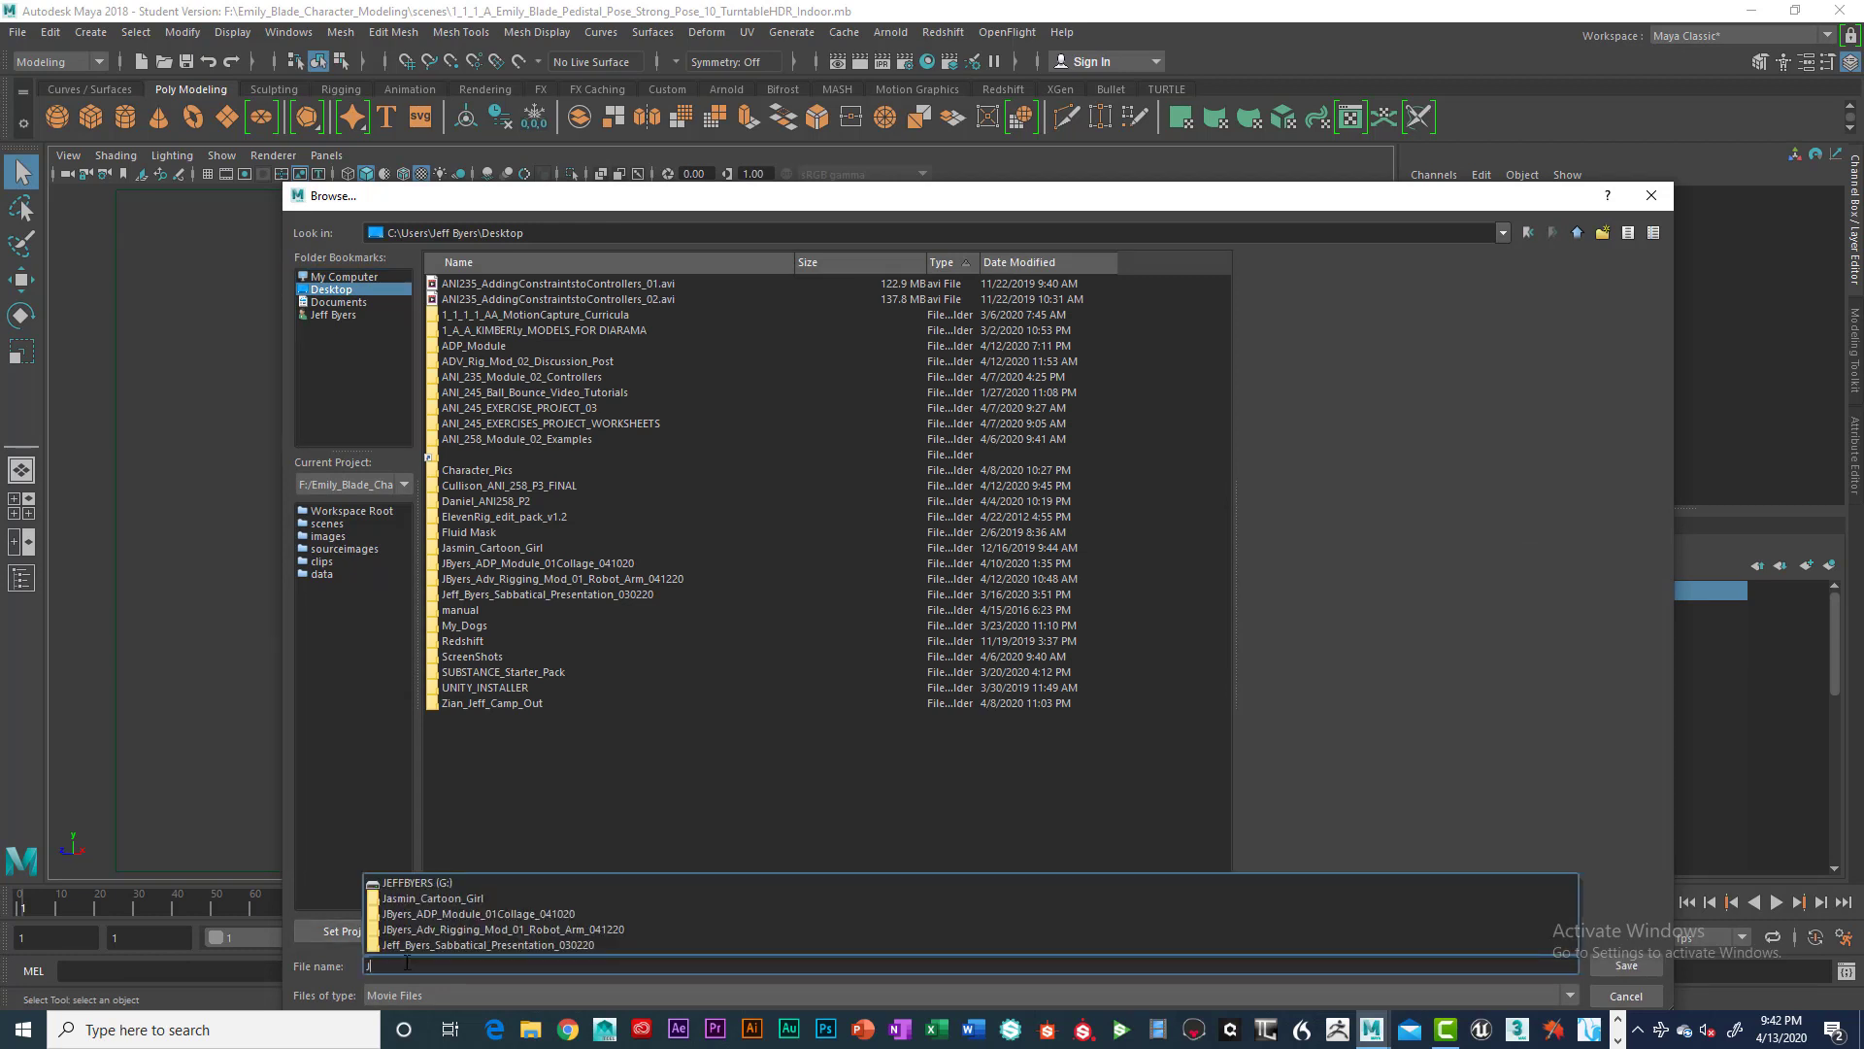
type("Byers_ANI_235")
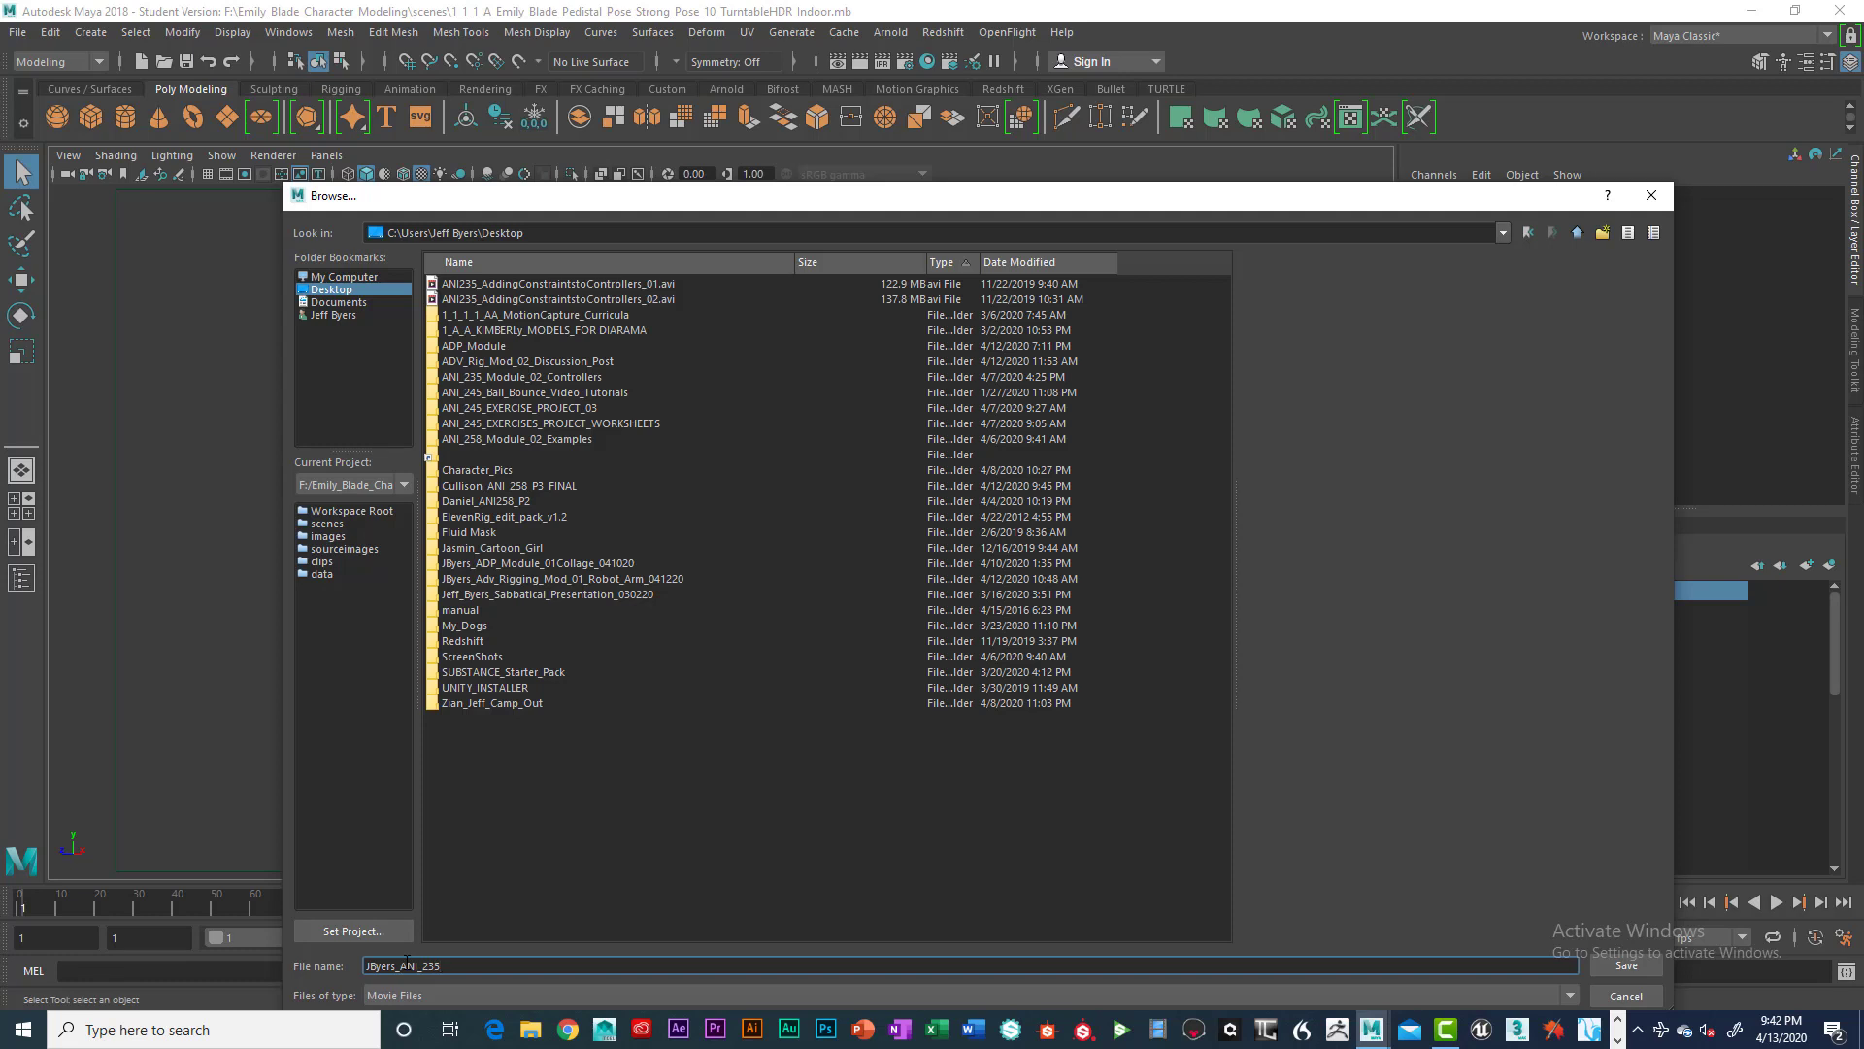
type("_Tur")
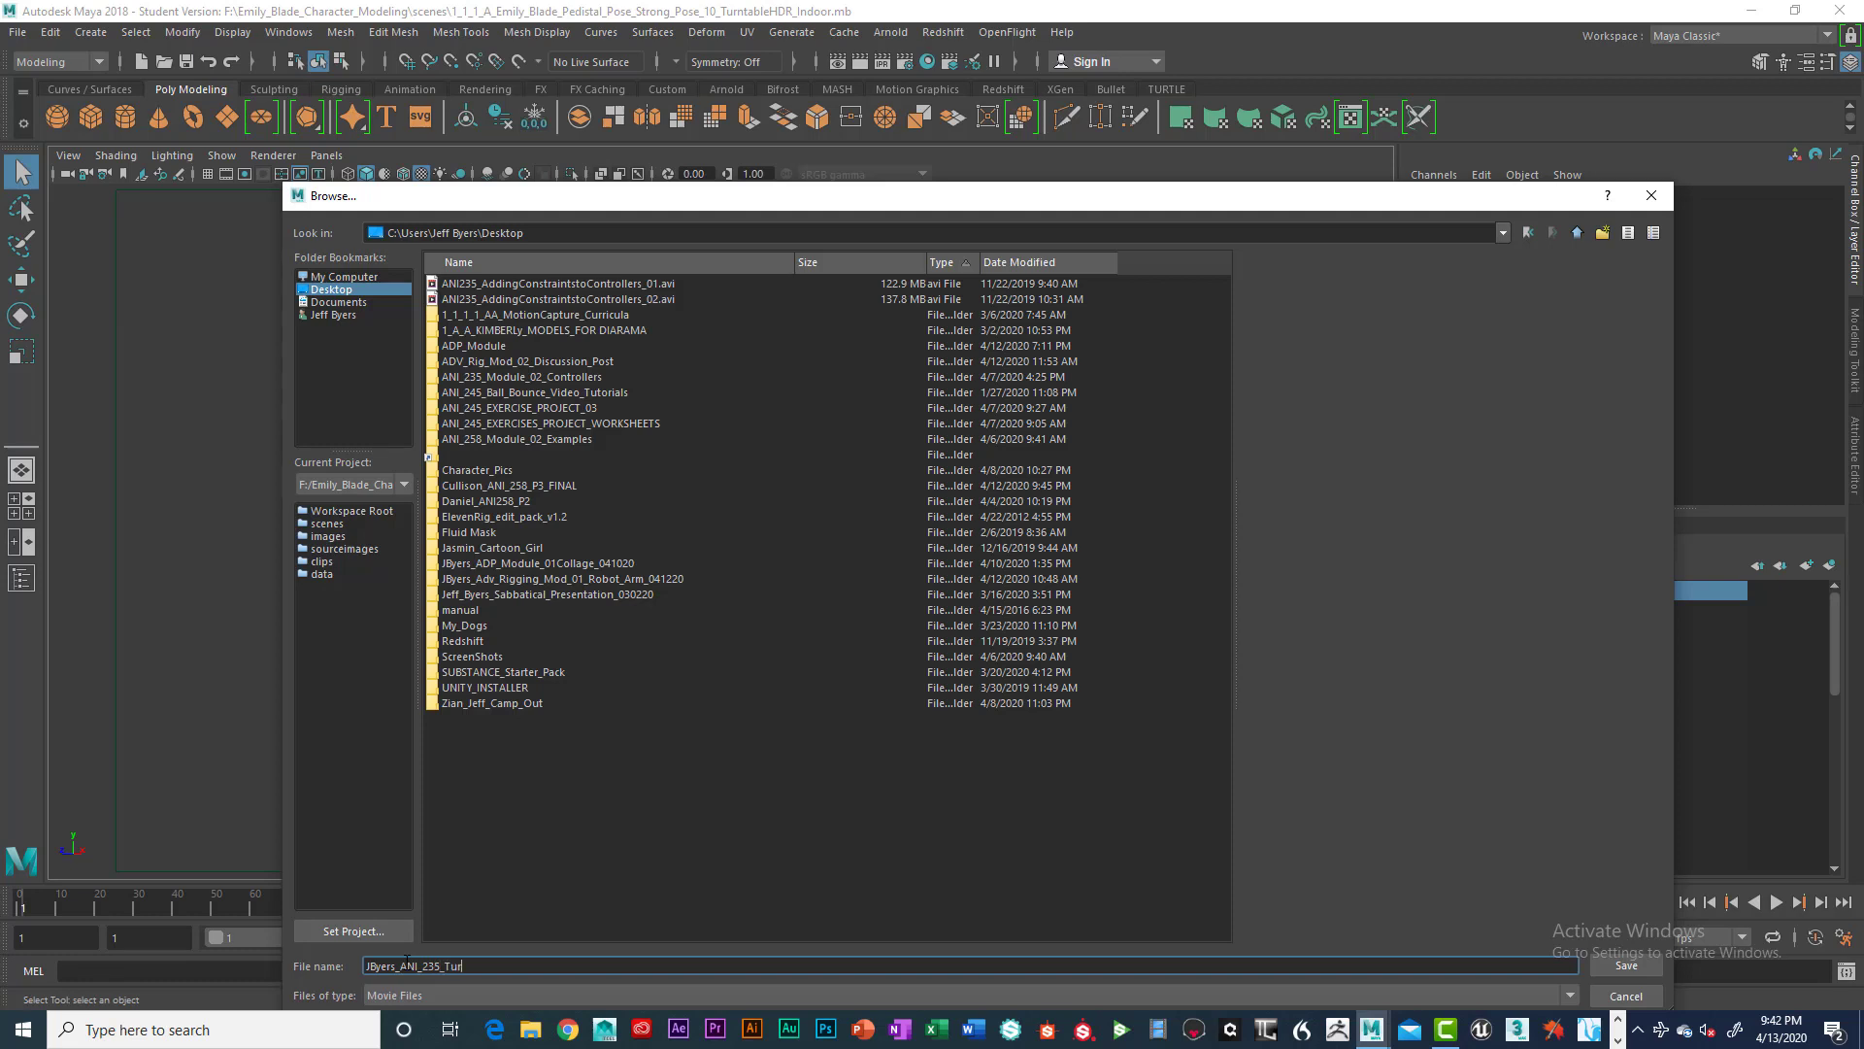
type("ntable")
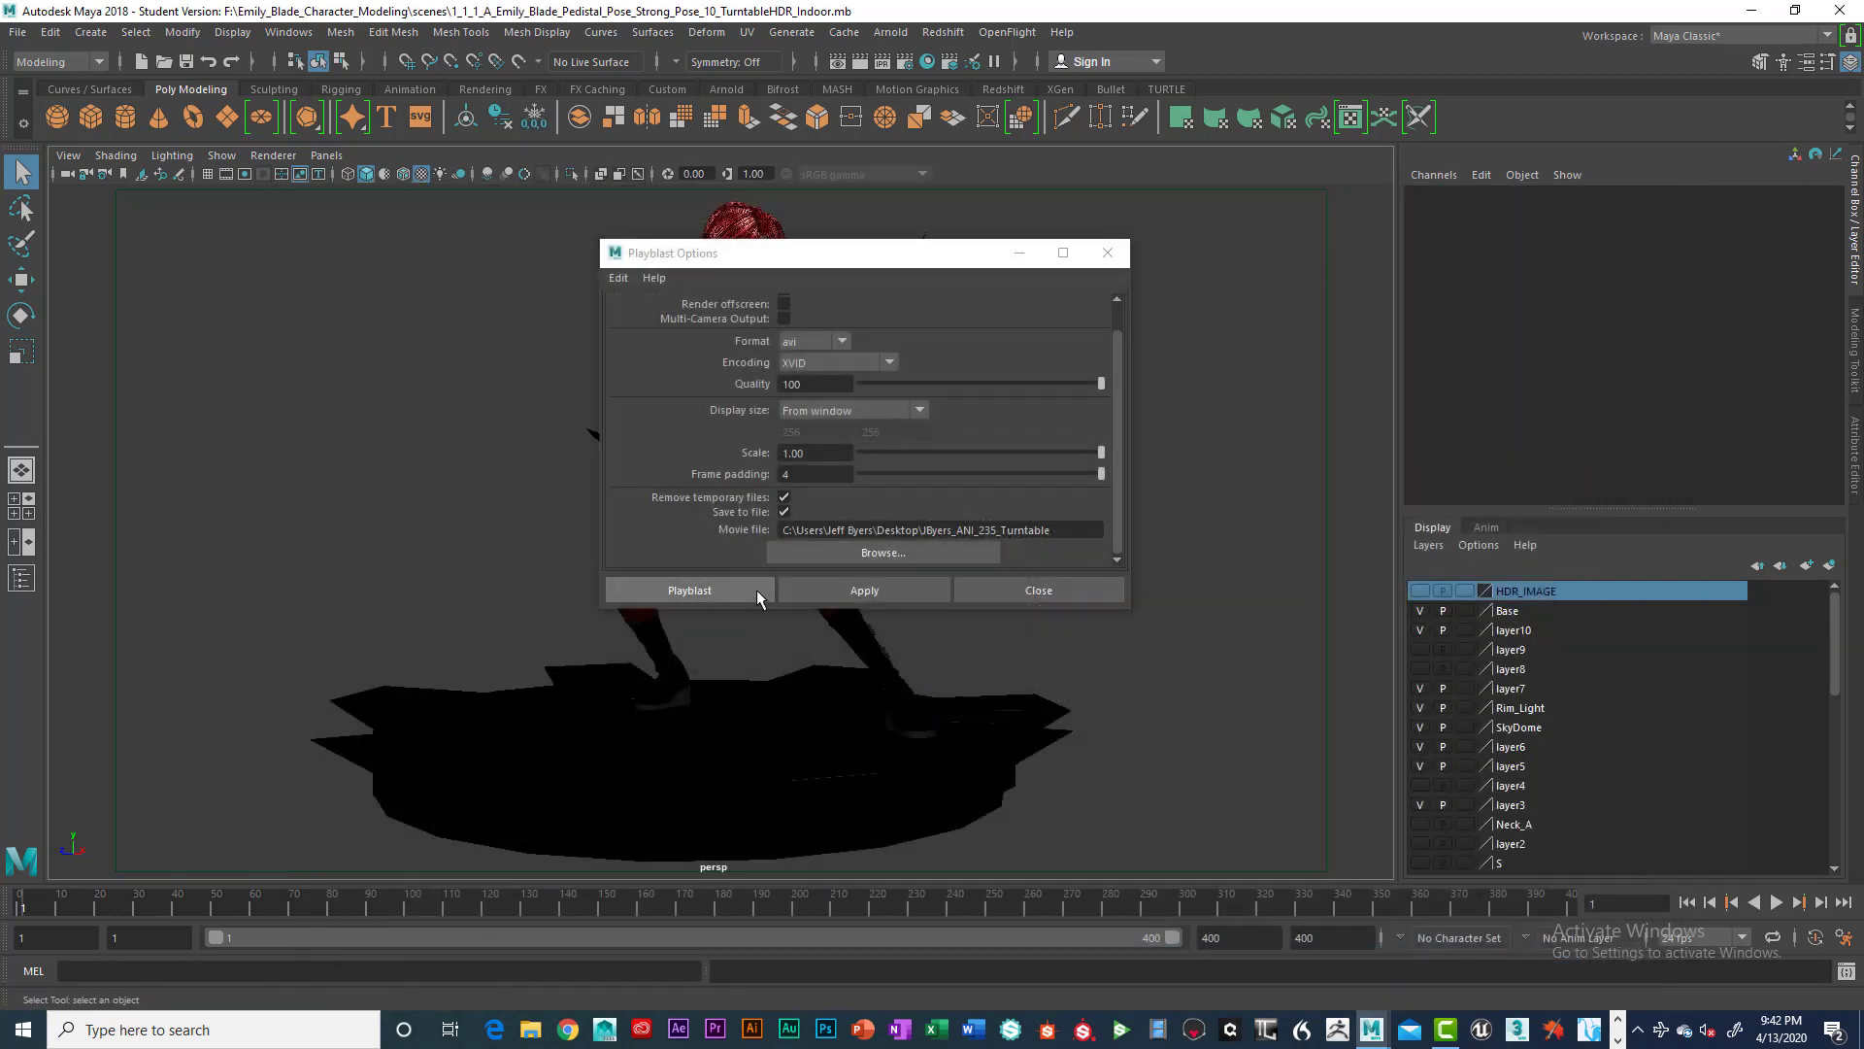
Step: Run the playblast, review the turntable AVI in Movies & TV, and close the player
left_click(689, 590)
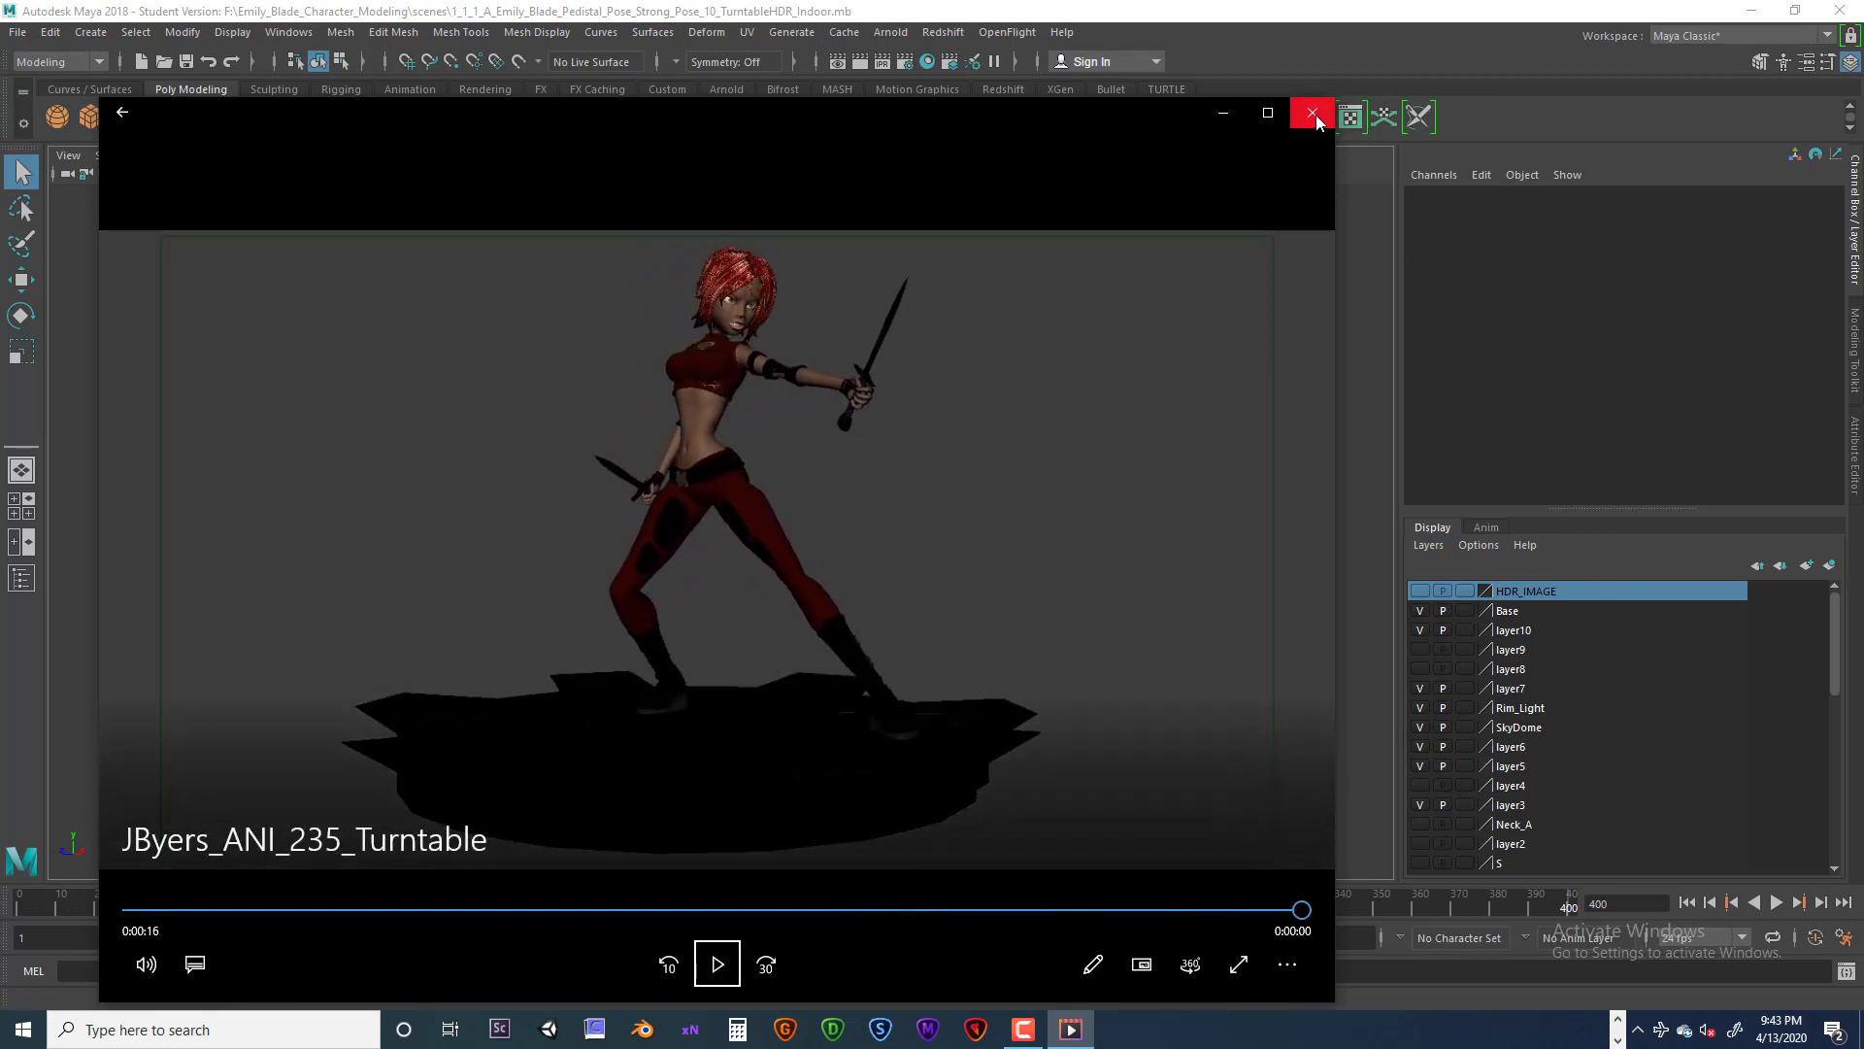
left_click(1312, 113)
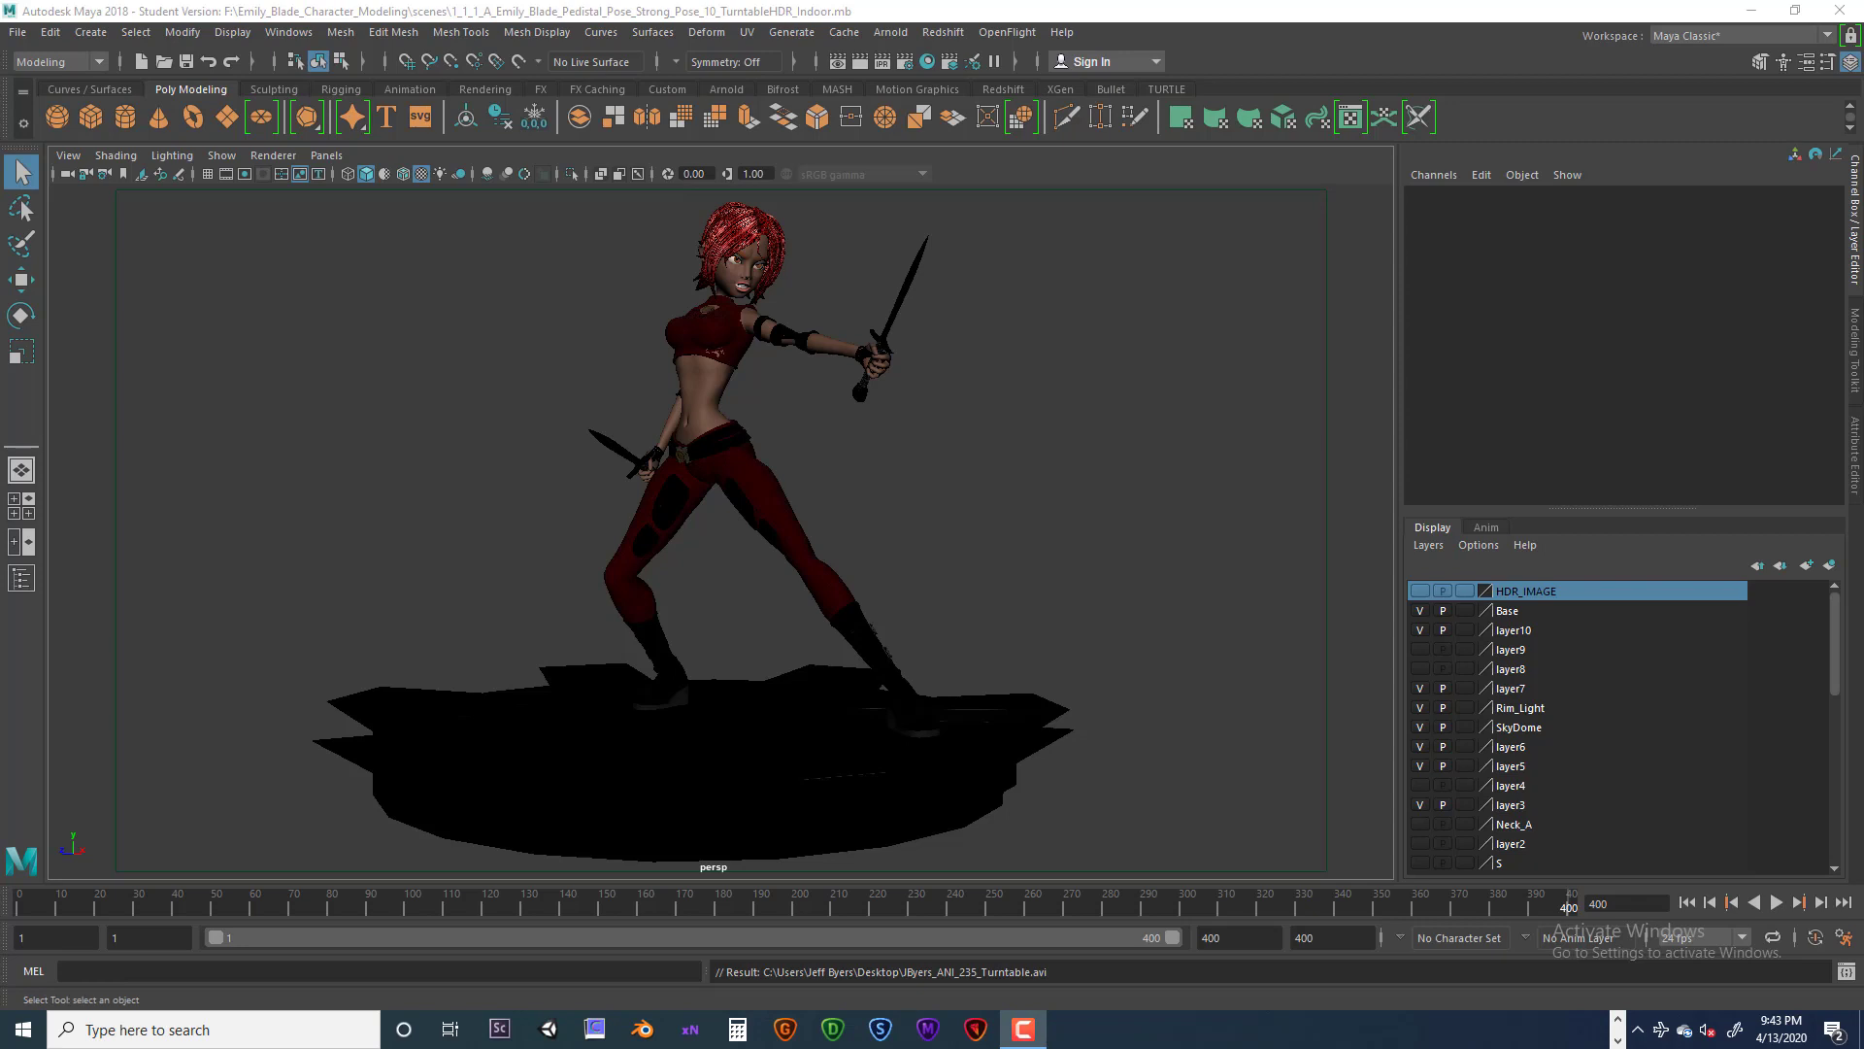
mouse_move(1452, 581)
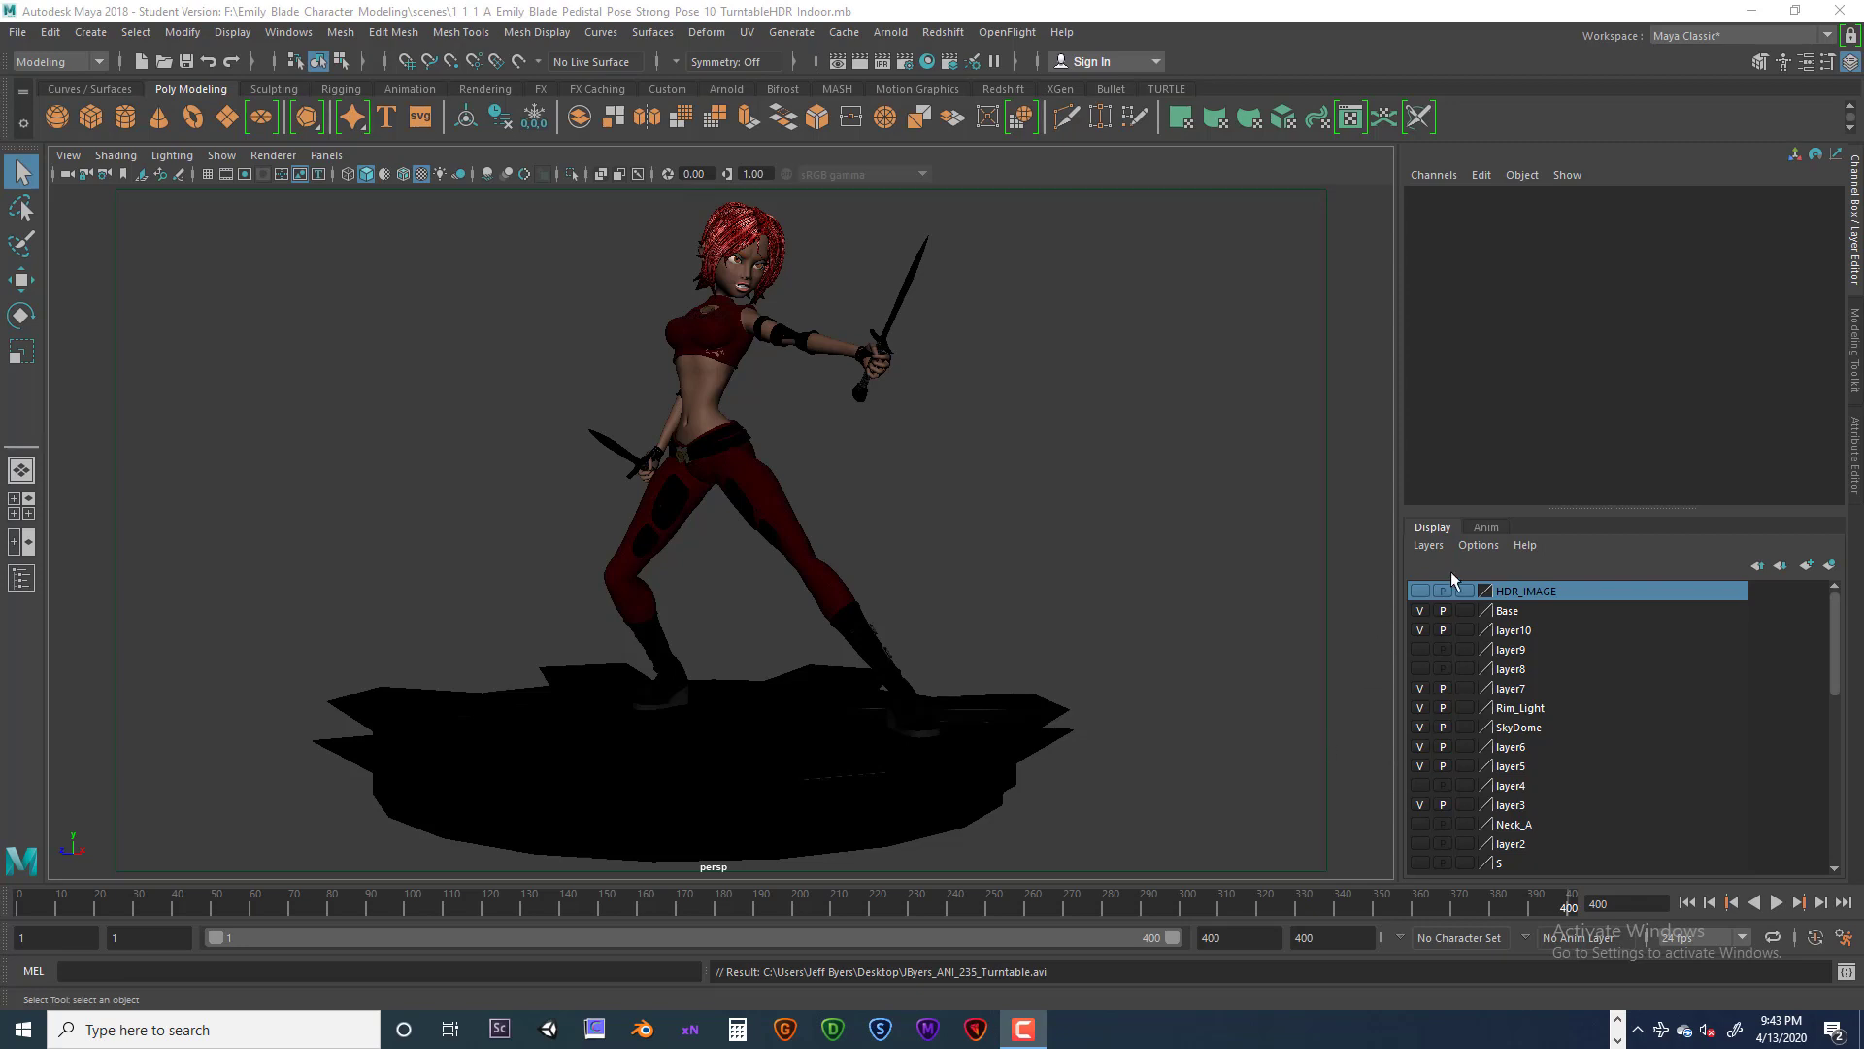
mouse_move(1449, 363)
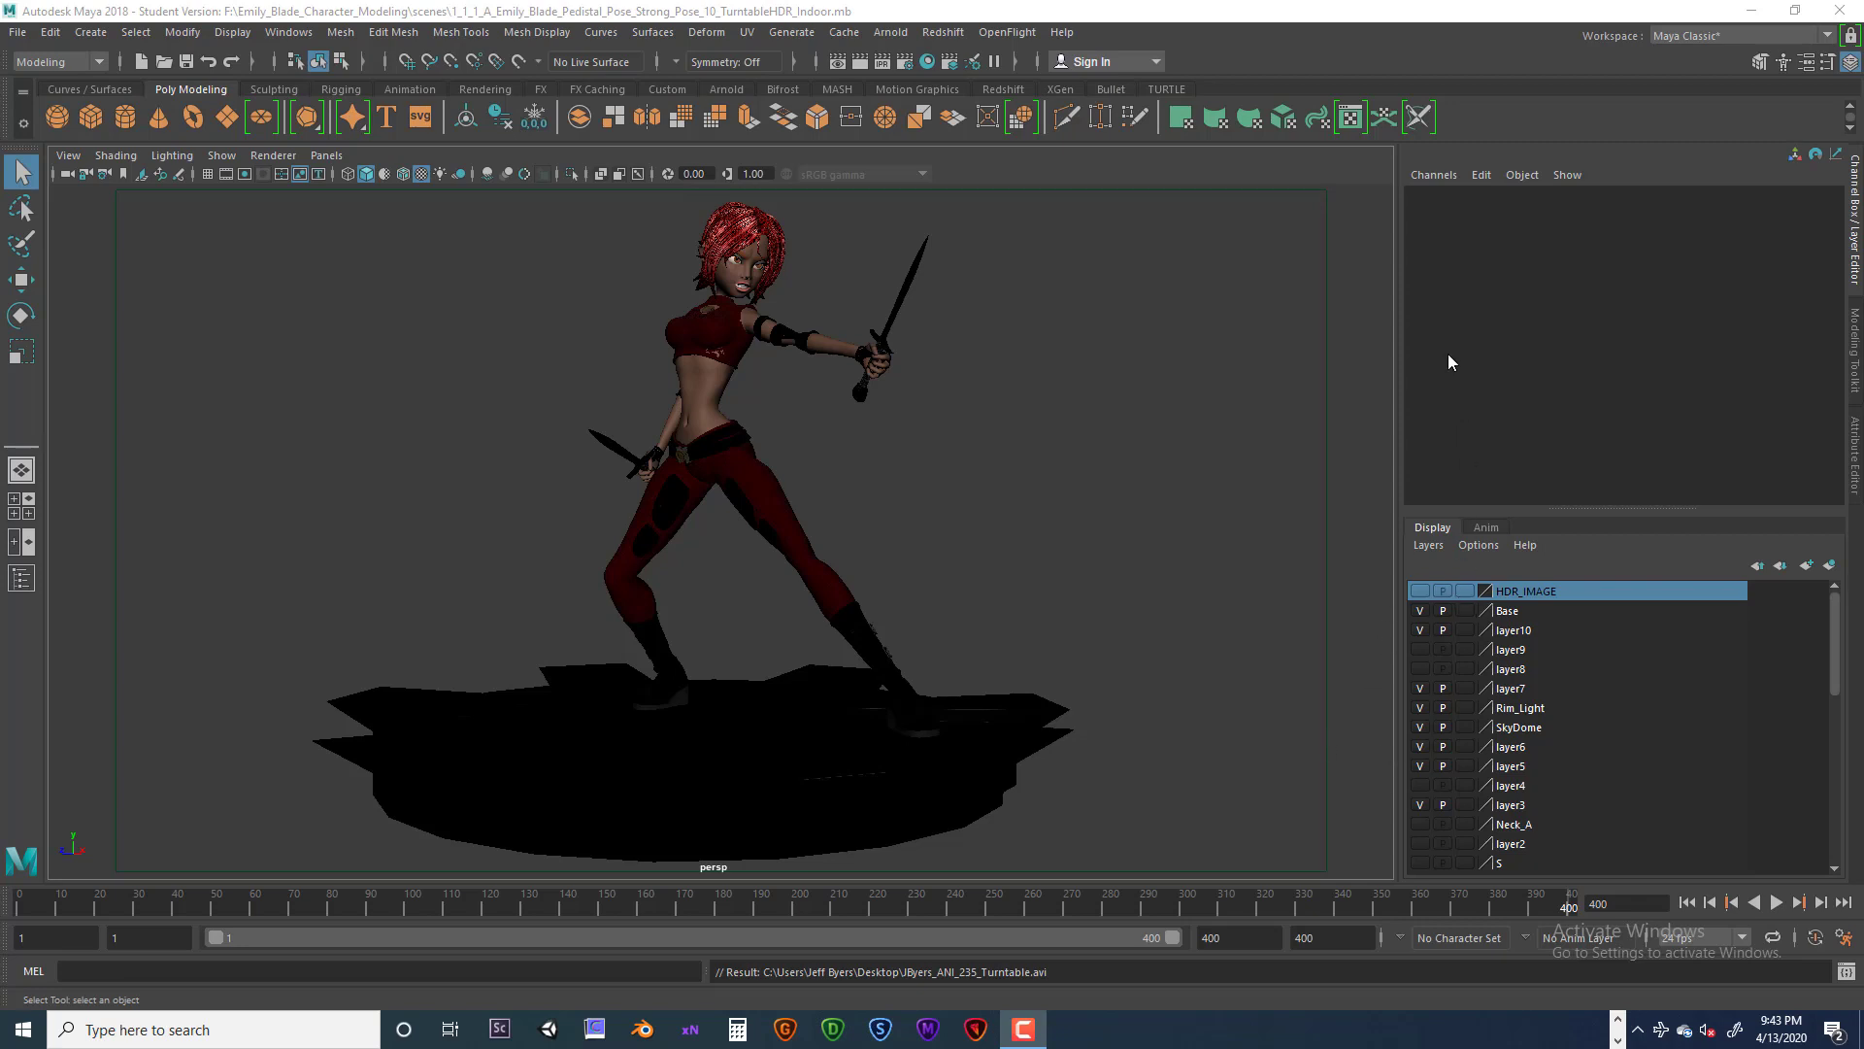